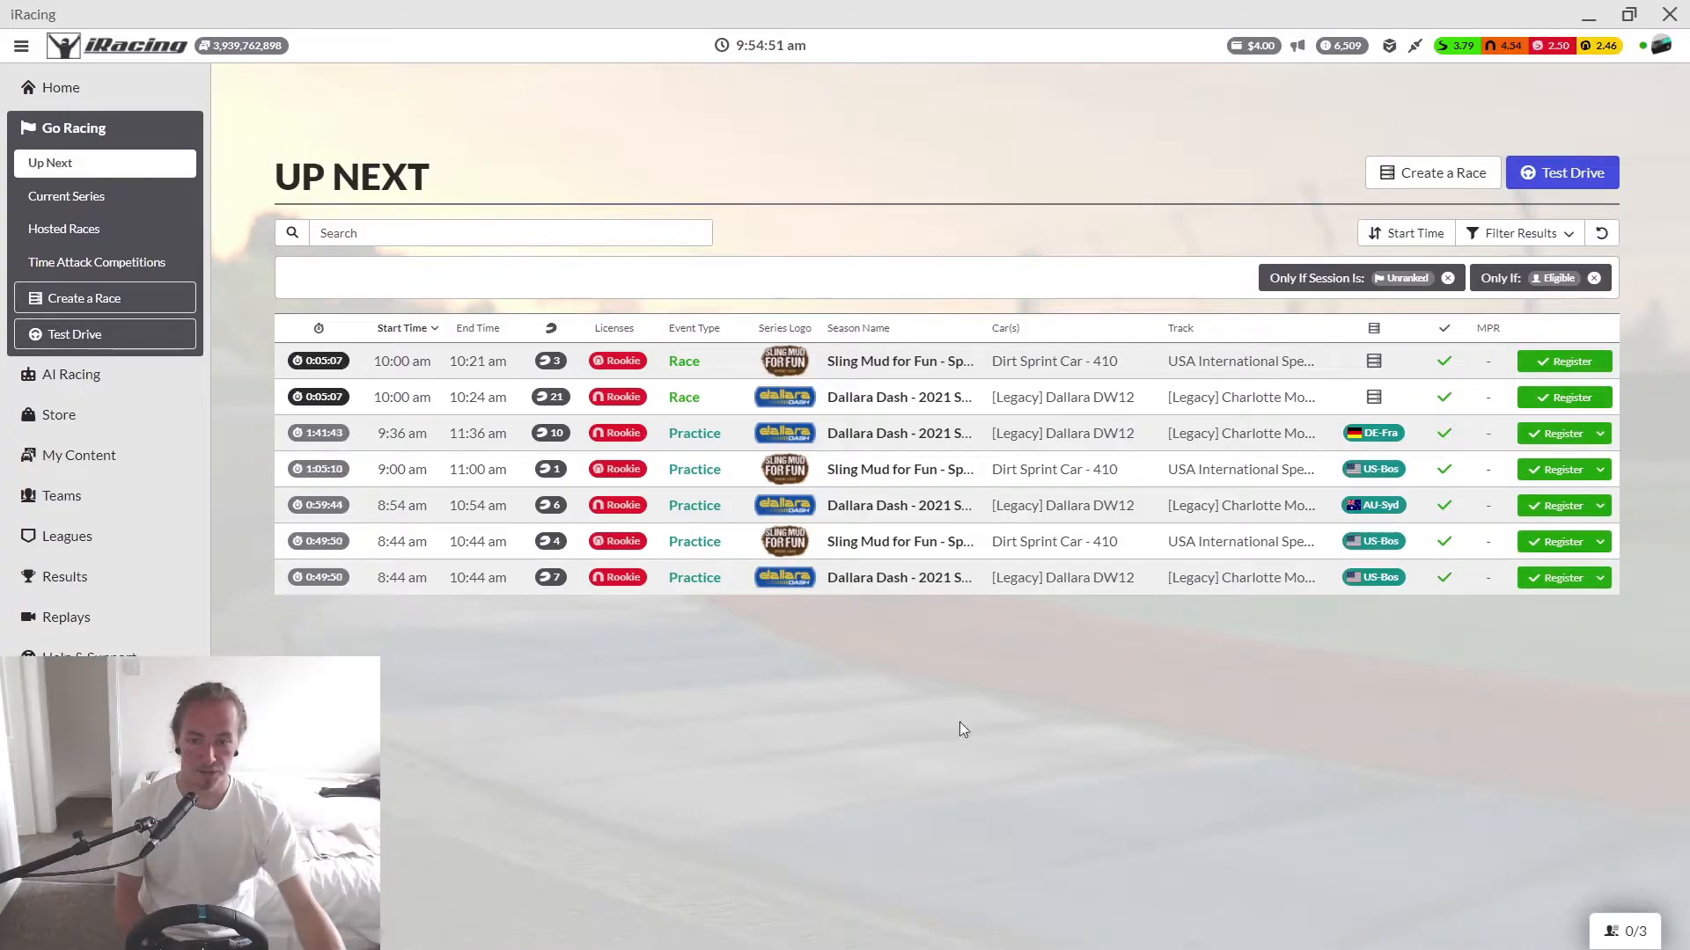
pyautogui.moveTo(1562, 396)
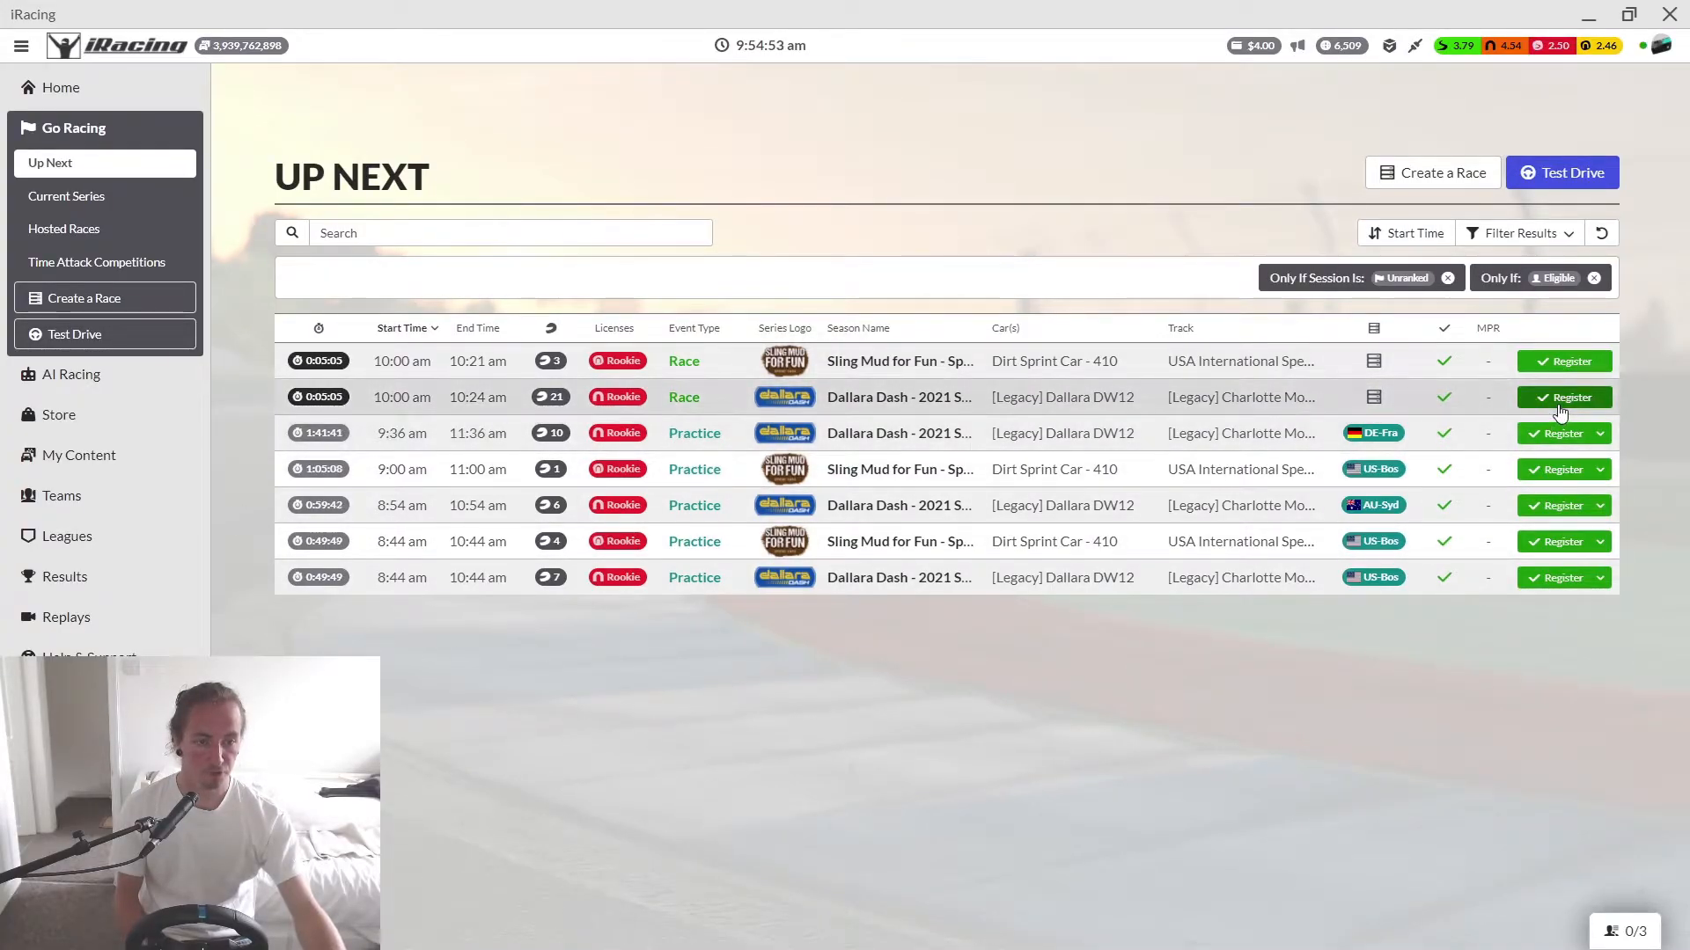
# - Register for the 10:00 am Dallara Dash race and join the session in the sim
pyautogui.click(1563, 396)
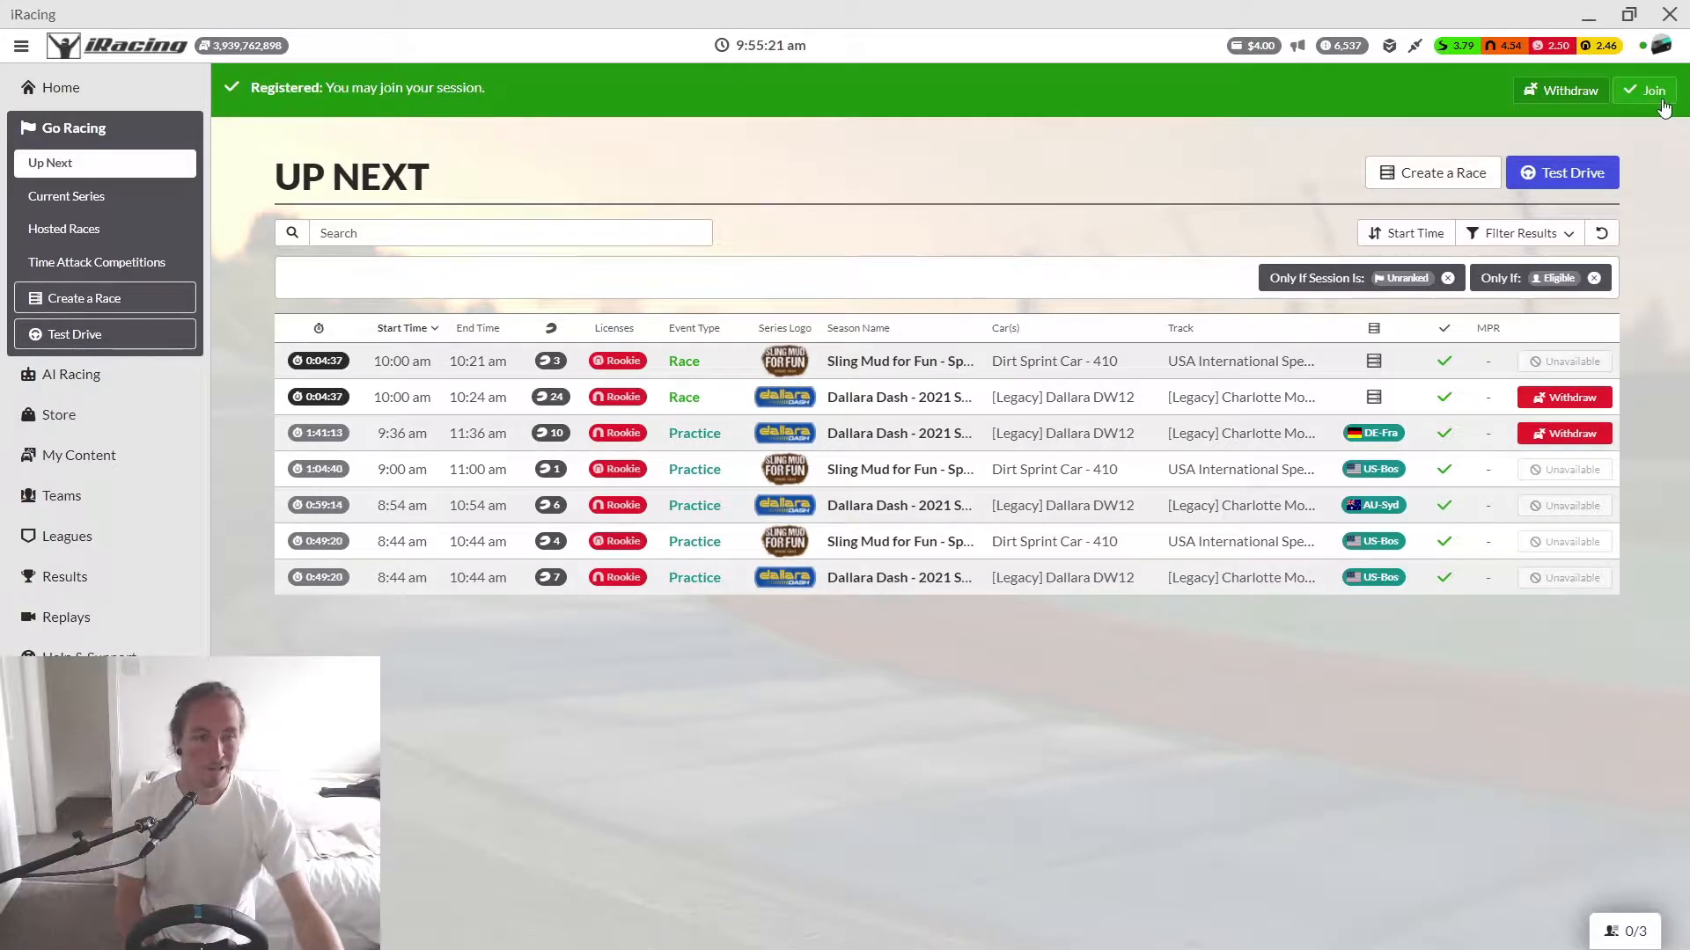
pyautogui.click(1652, 89)
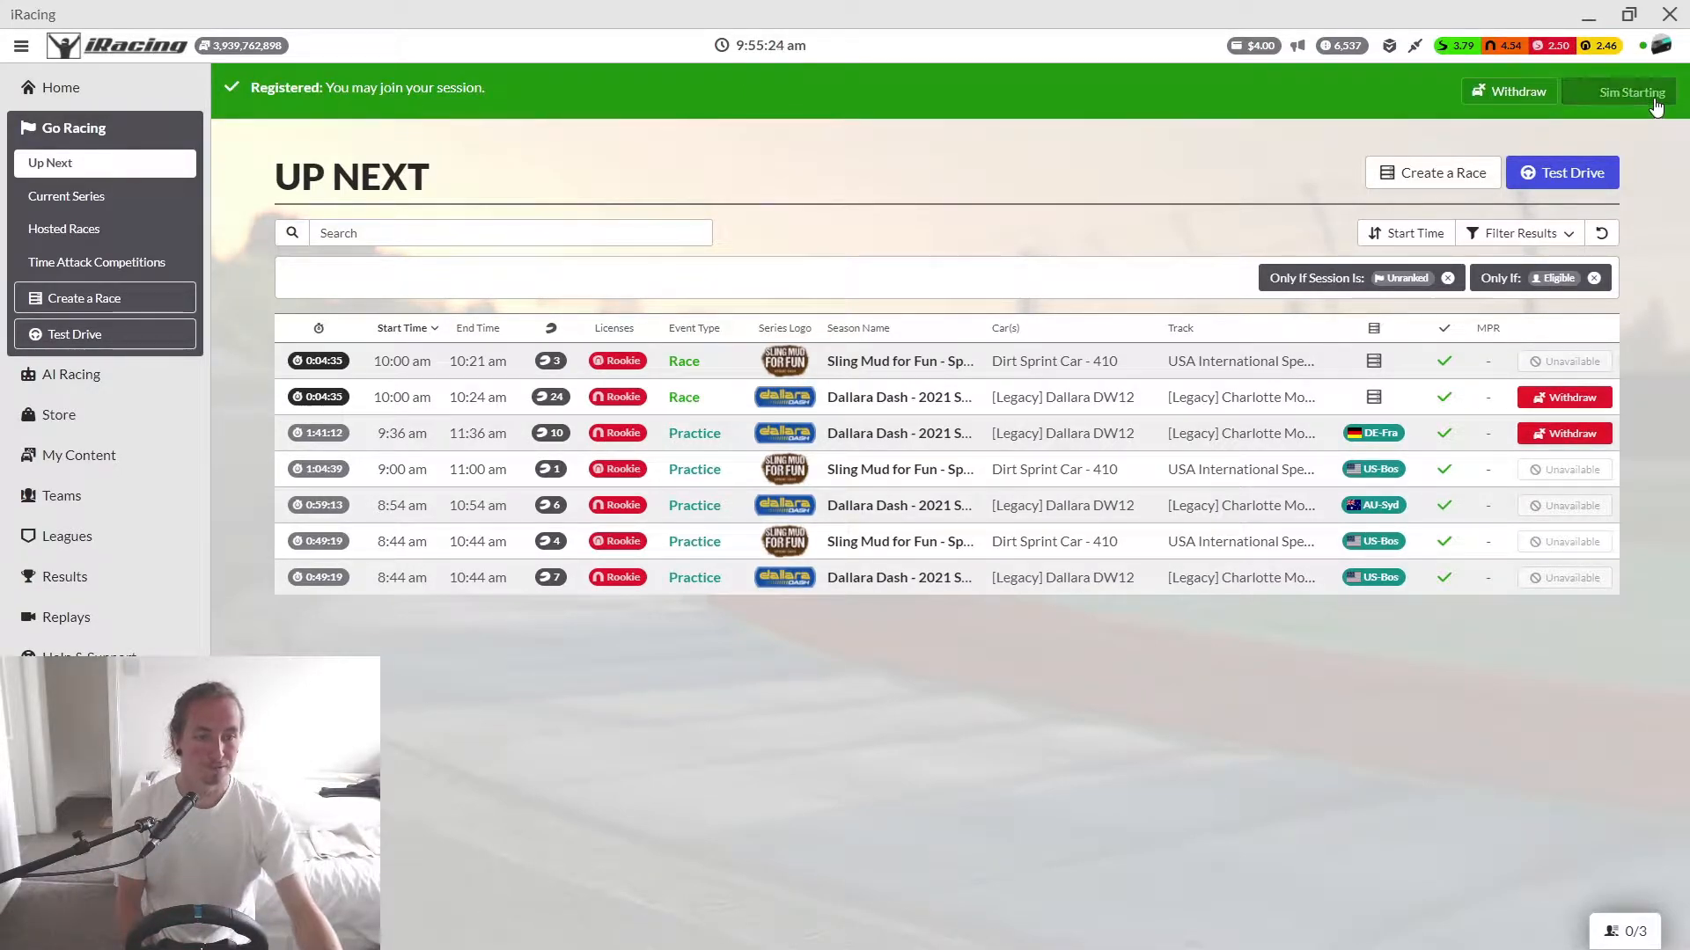
# - Choose RACE!, answer the leave-practice prompt, and return to the Dallara Dash sessions list
pyautogui.click(1626, 90)
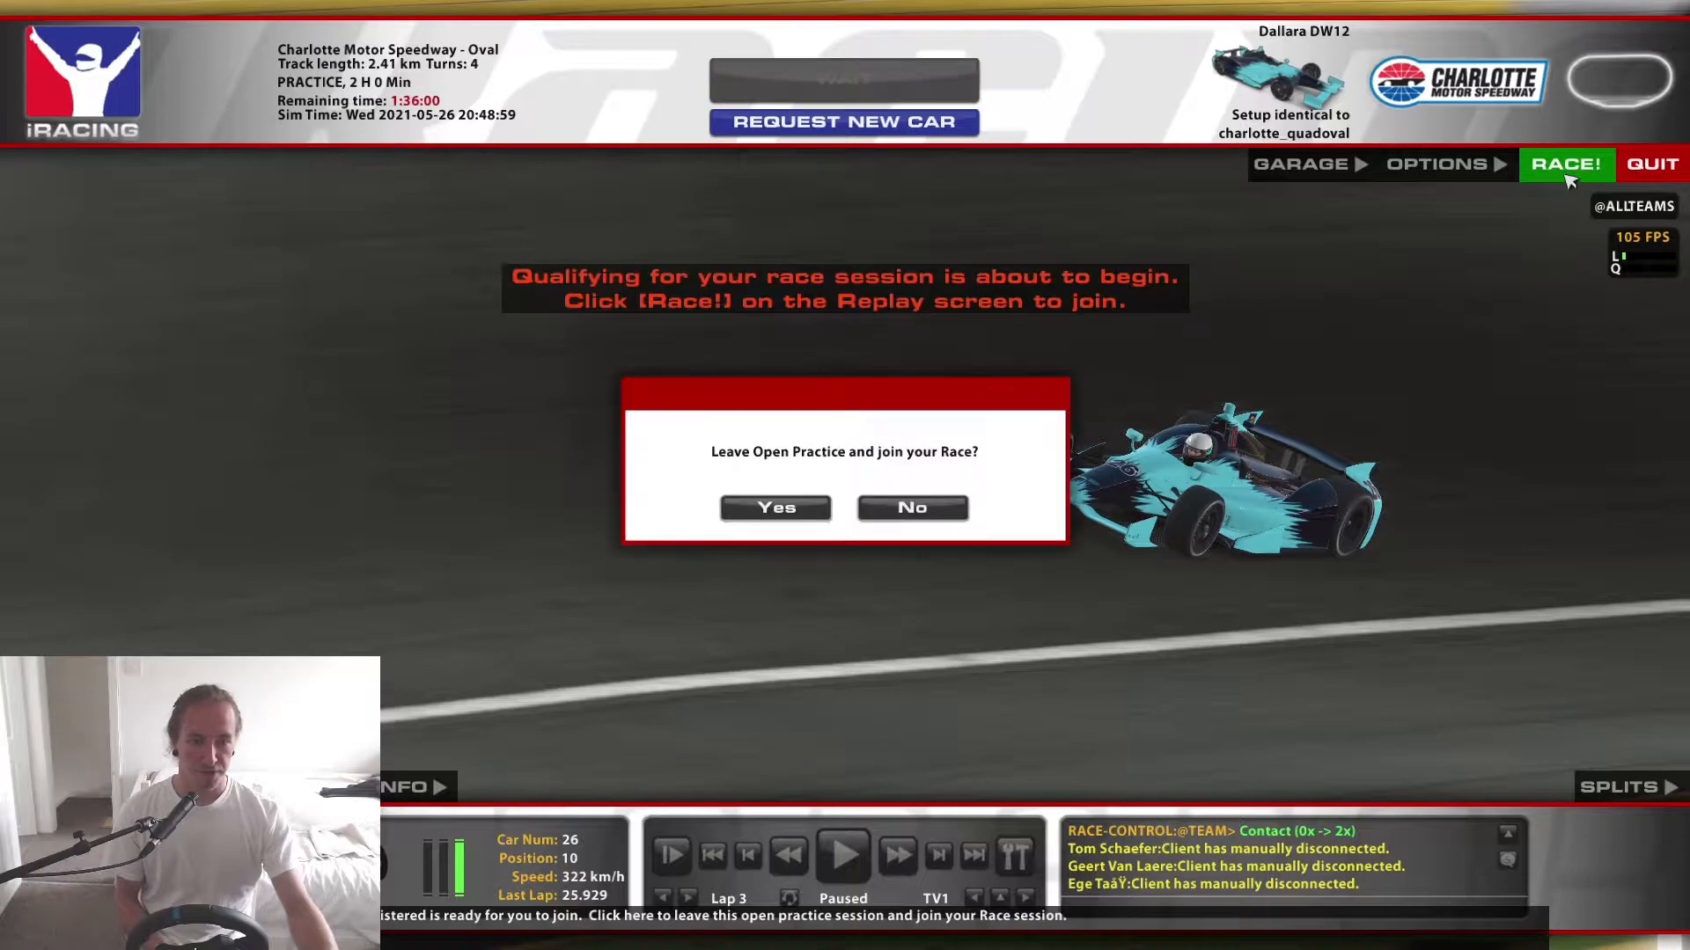
pyautogui.click(910, 507)
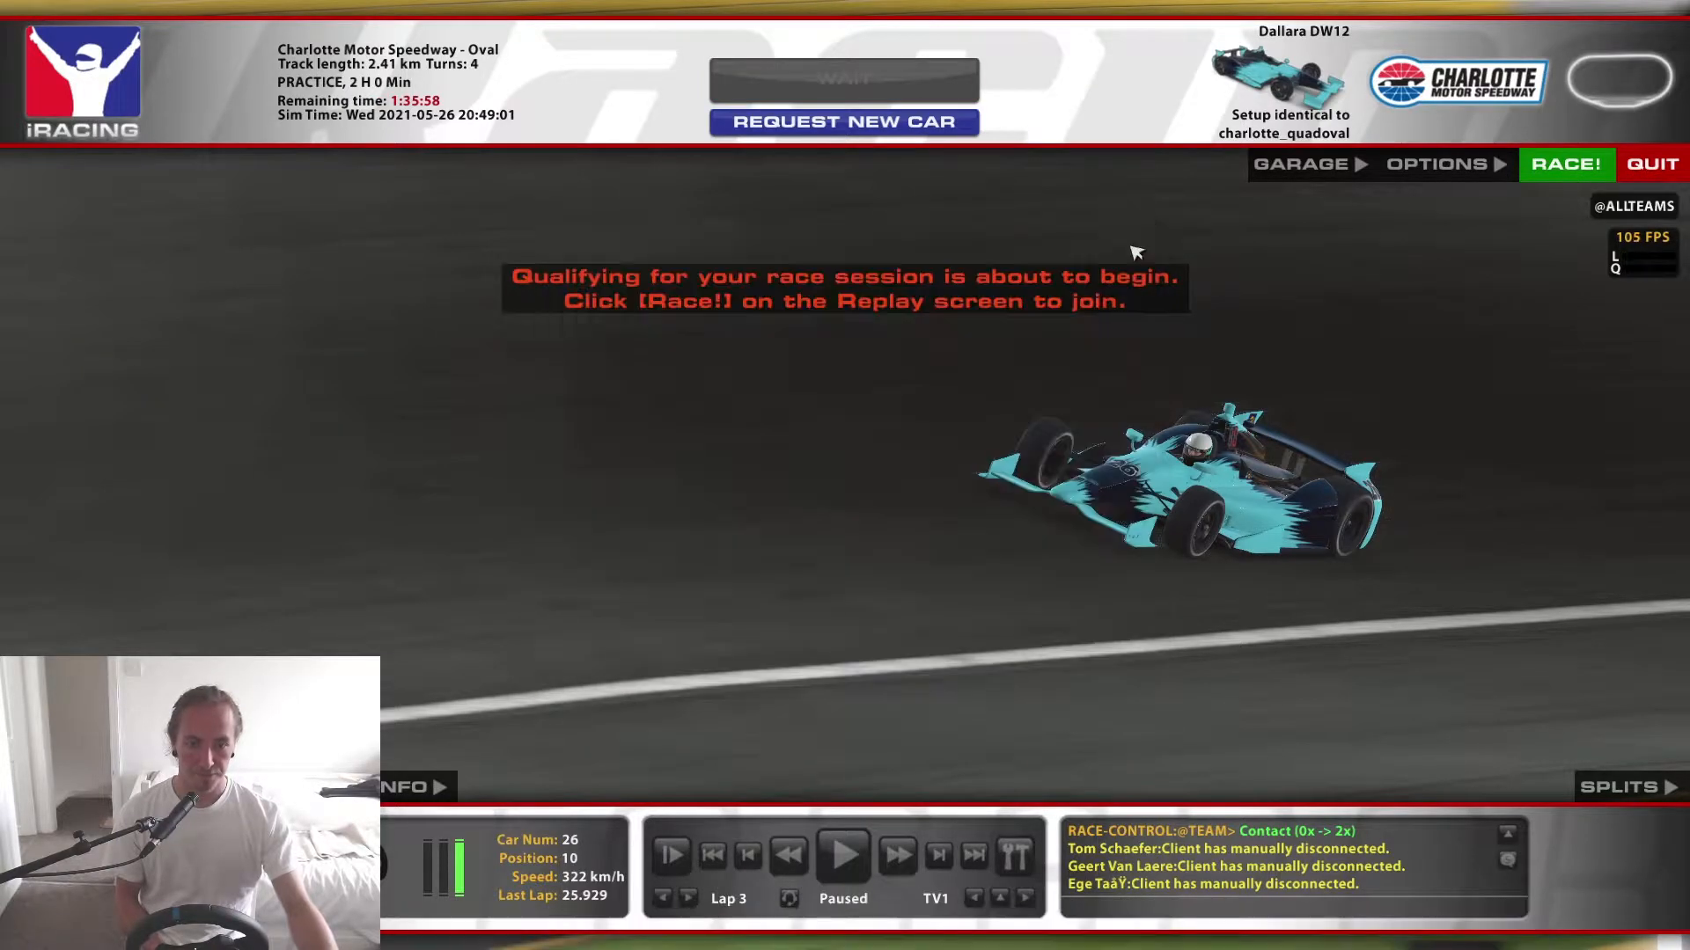
pyautogui.click(1566, 164)
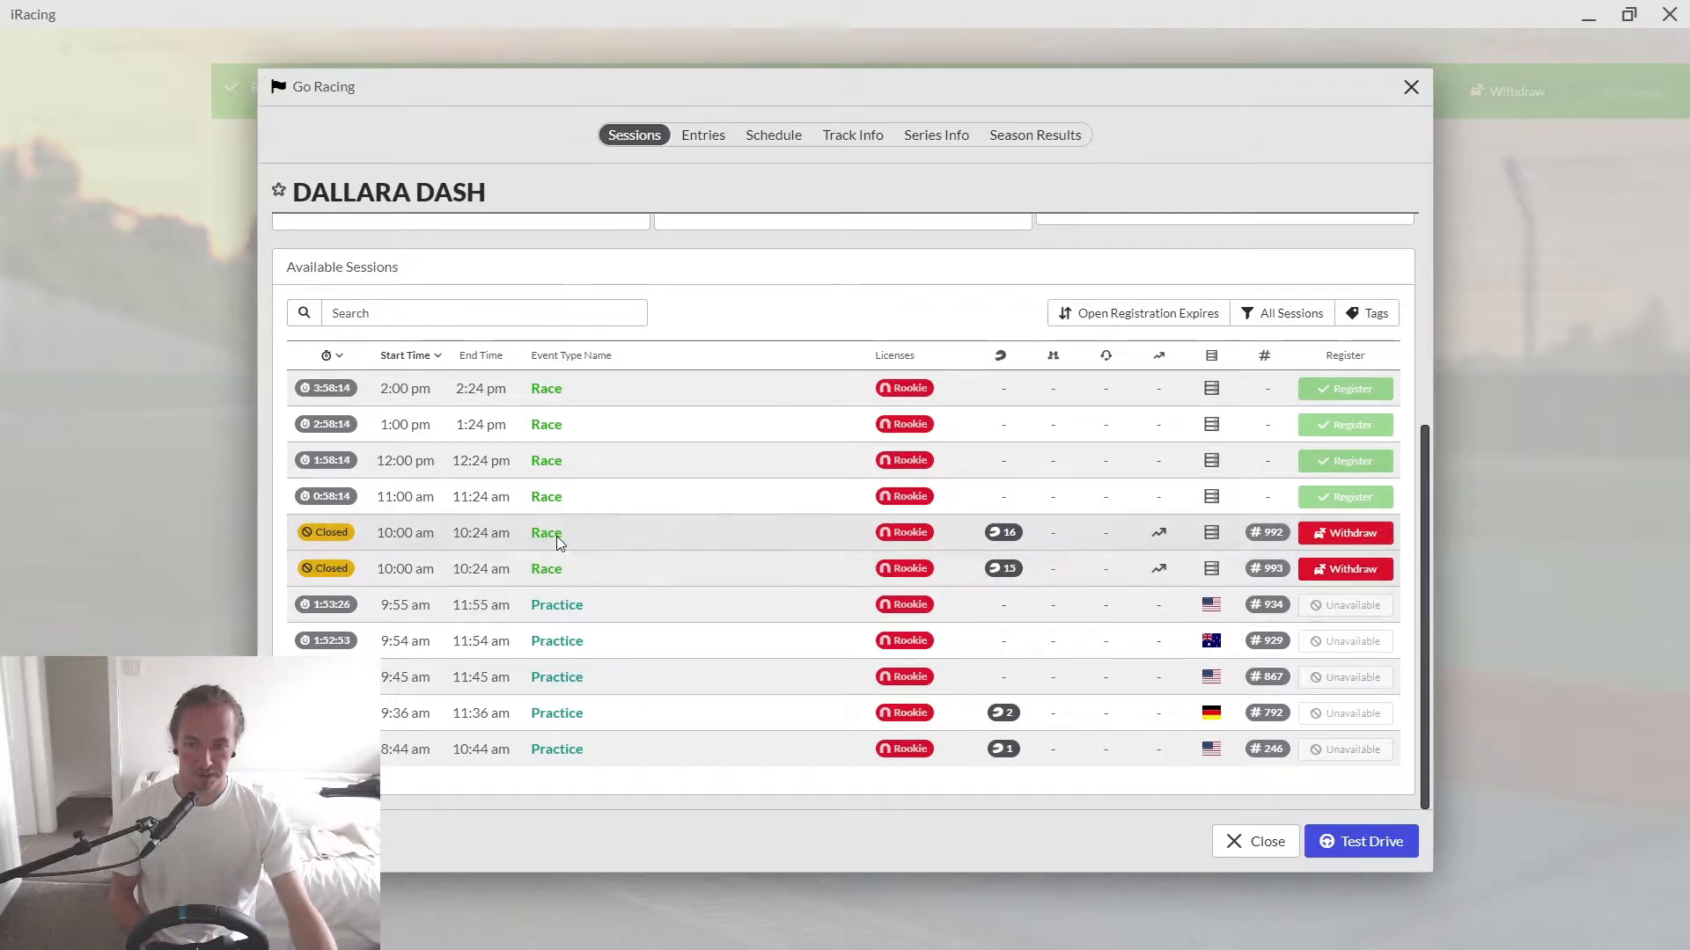
pyautogui.moveTo(1343, 532)
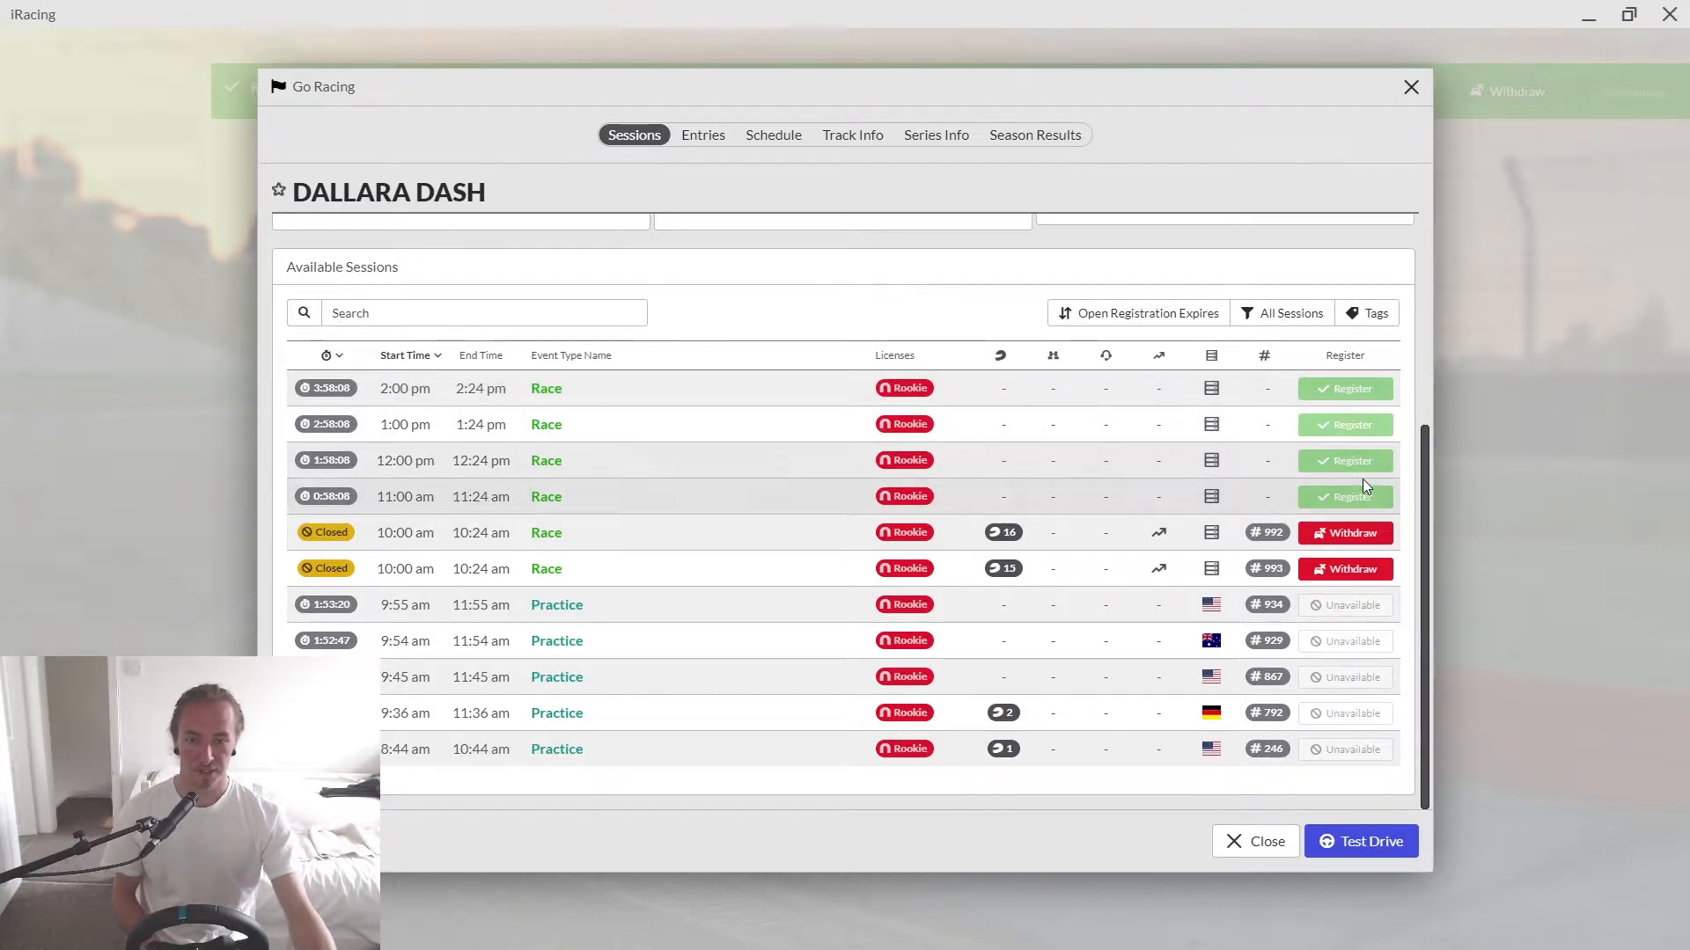
pyautogui.moveTo(1265, 568)
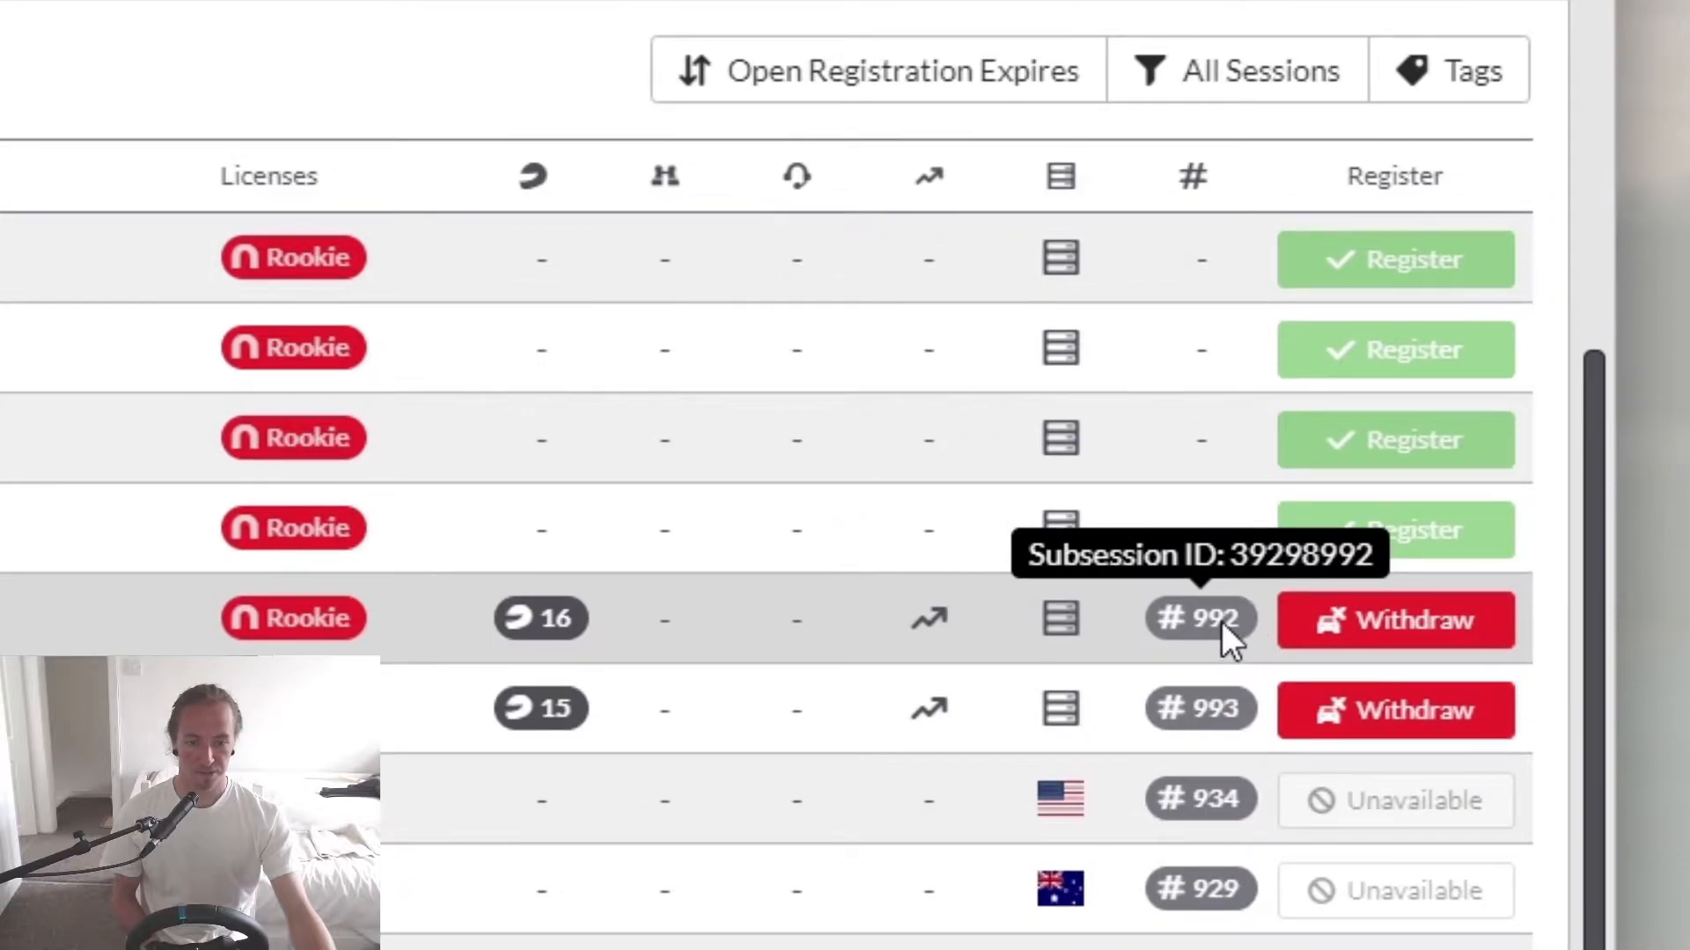
pyautogui.moveTo(1198, 709)
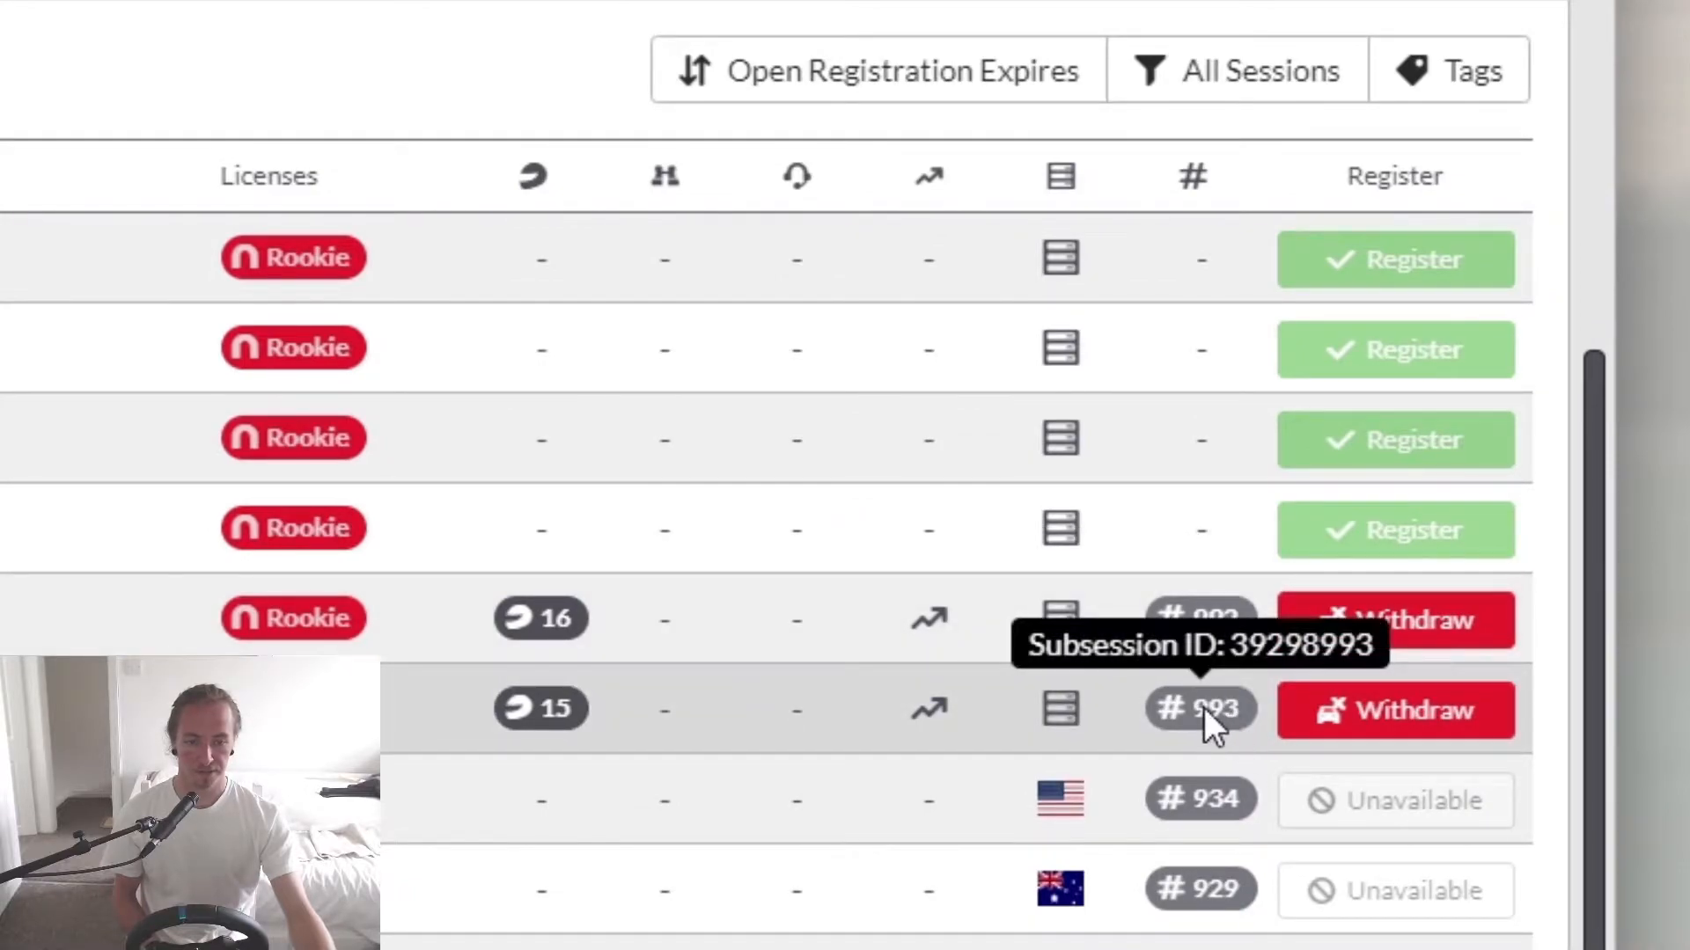
pyautogui.moveTo(1199, 619)
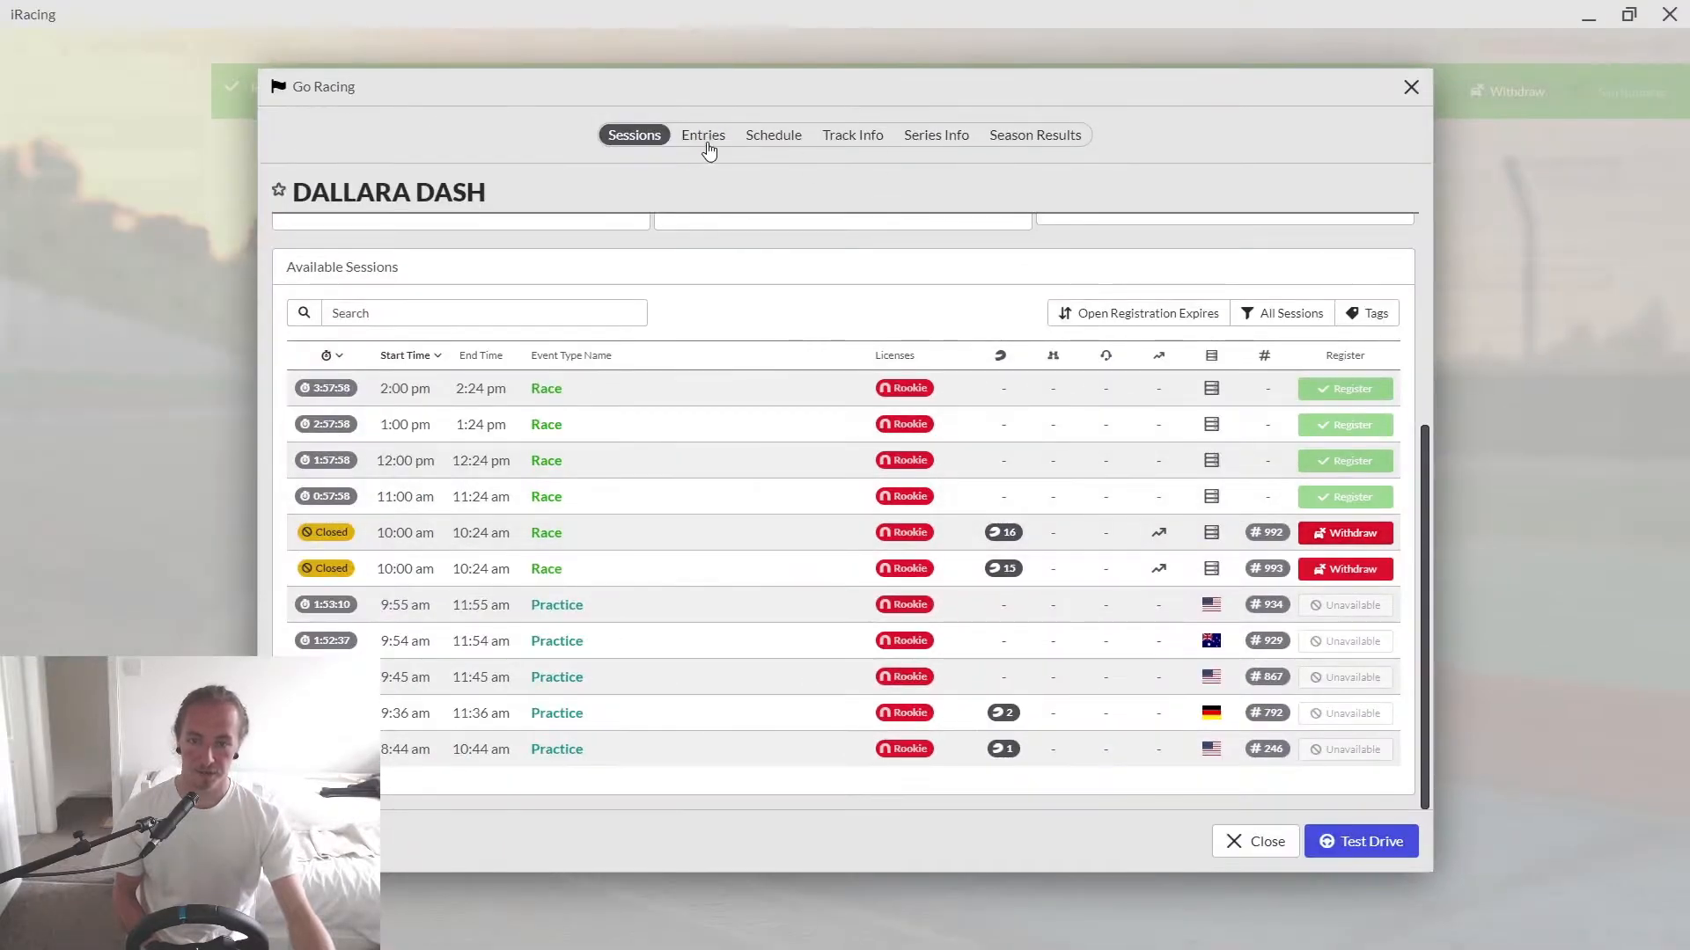
# - Search the Entries list for 'dom' to find your own race entry in split #992
pyautogui.click(702, 135)
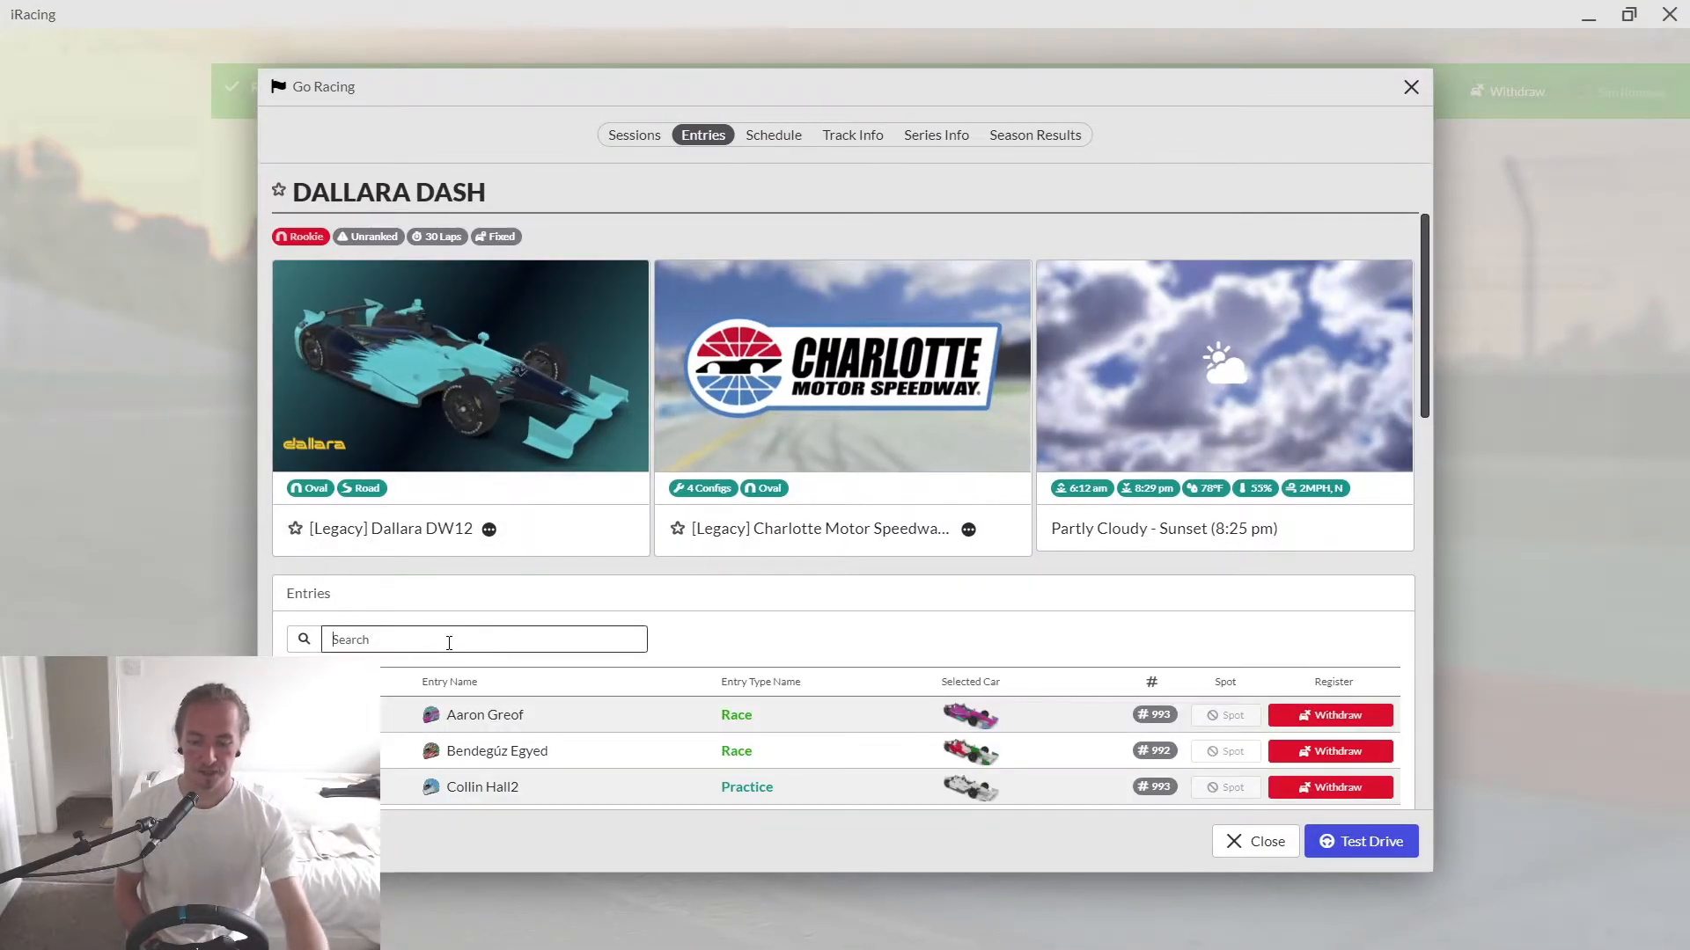
pyautogui.write('dom')
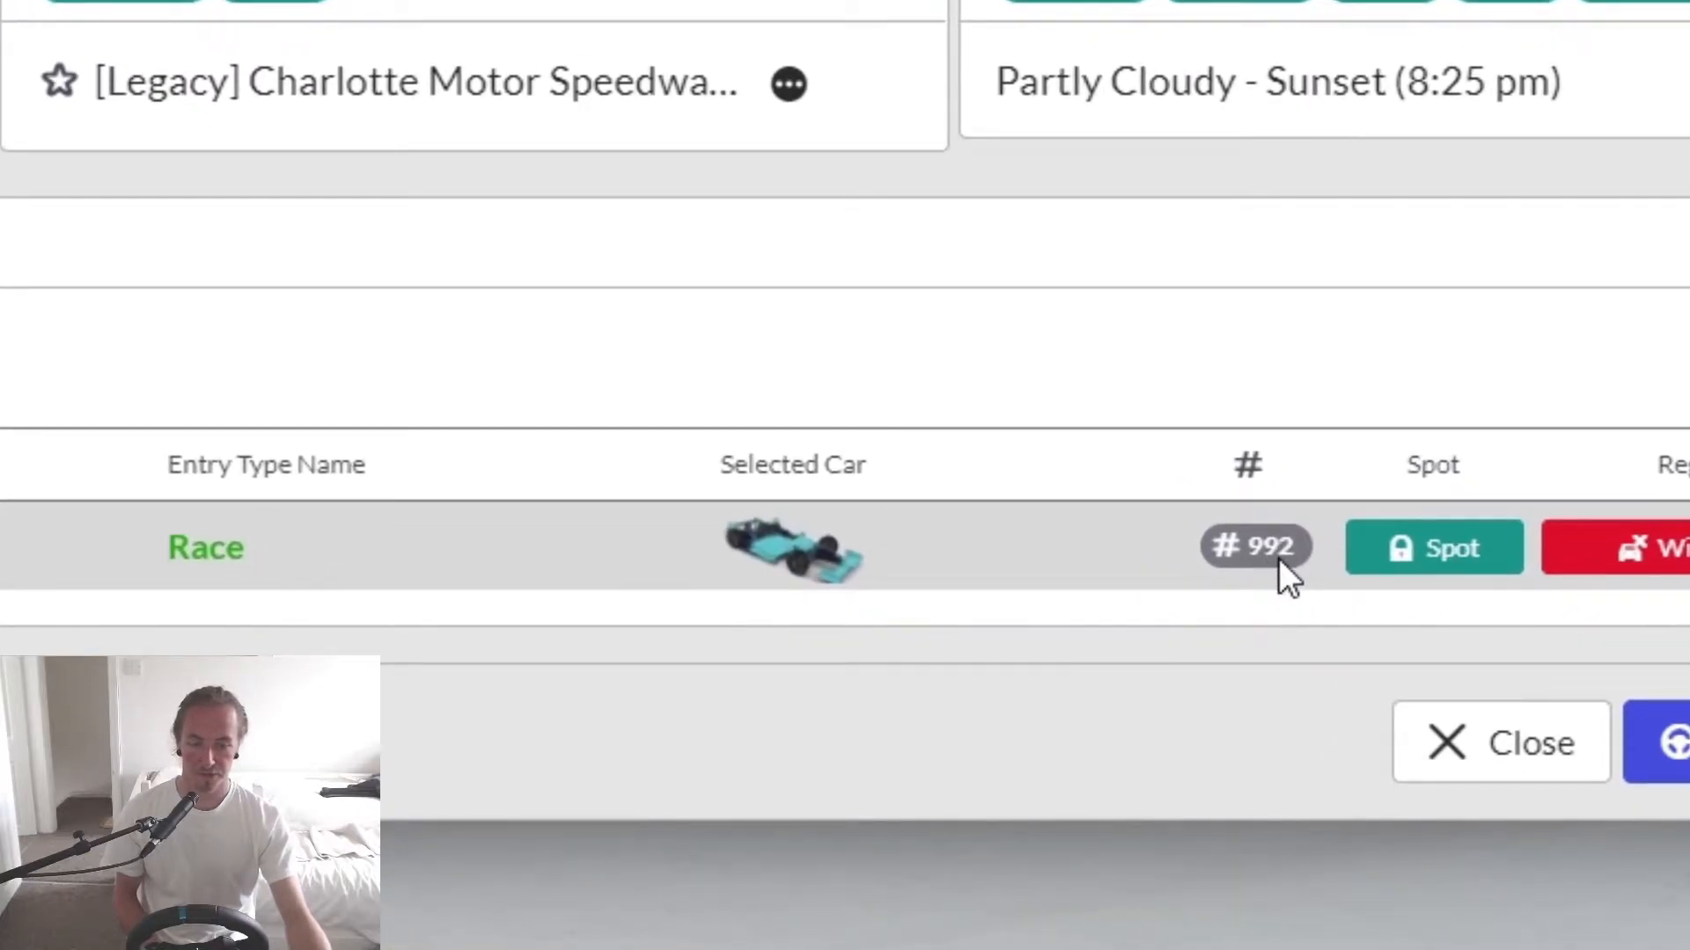
pyautogui.moveTo(690, 593)
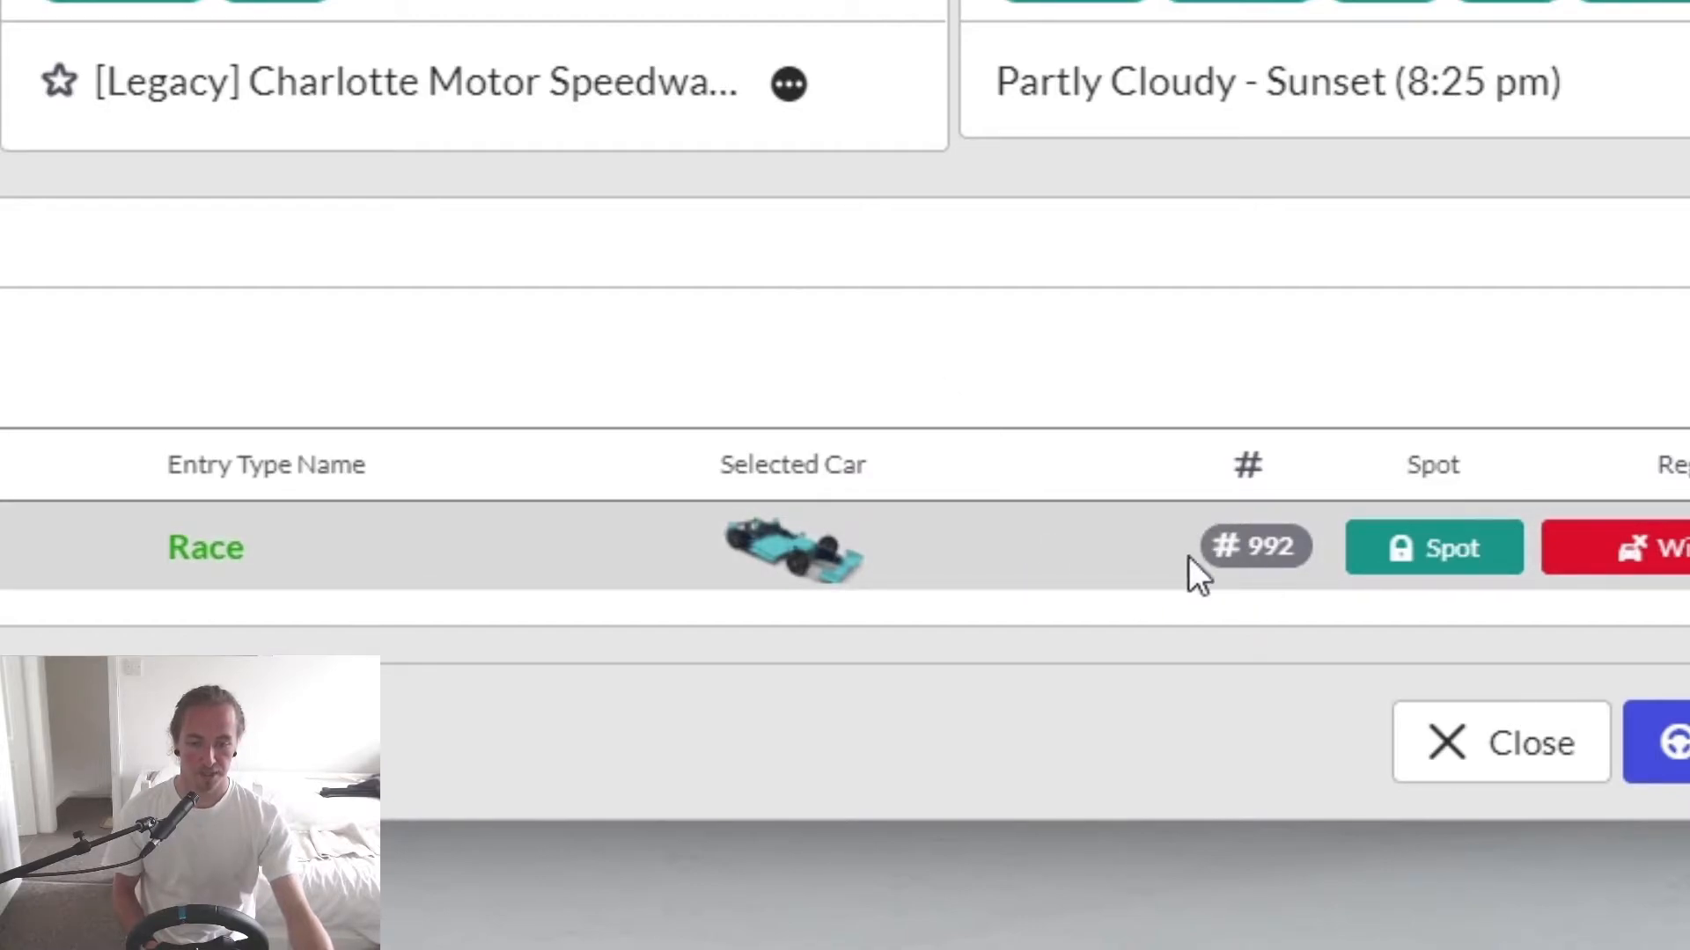
pyautogui.moveTo(1244, 554)
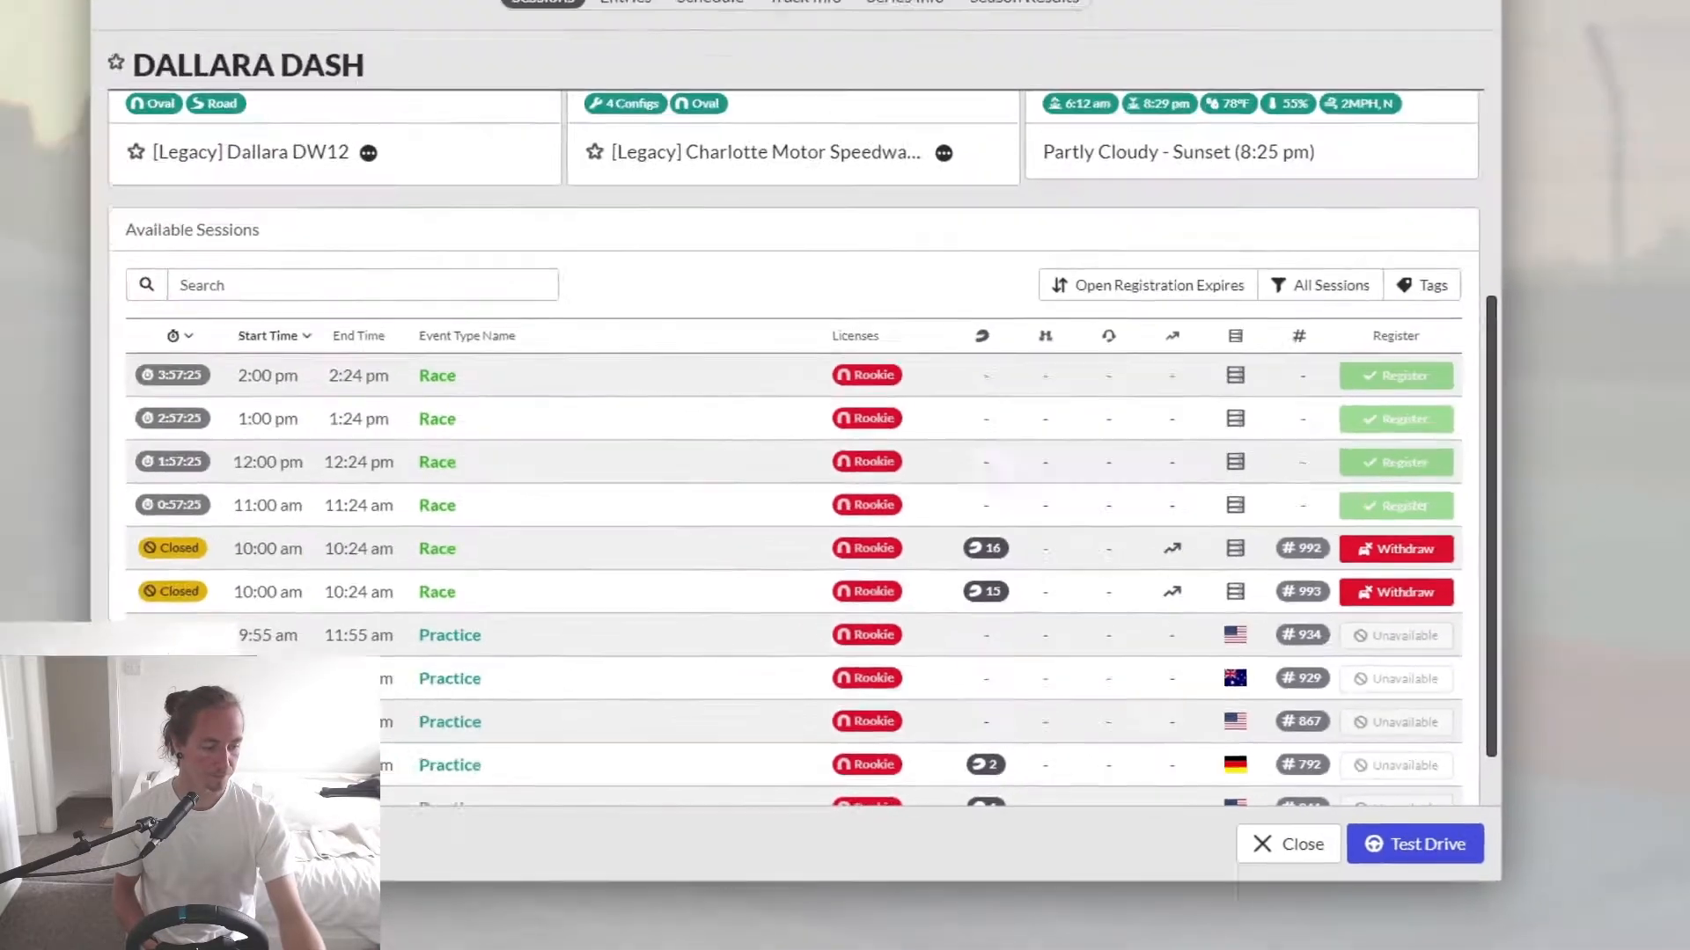
# - Enter the Charlotte race session in the sim with the Dallara DW12
pyautogui.click(1413, 843)
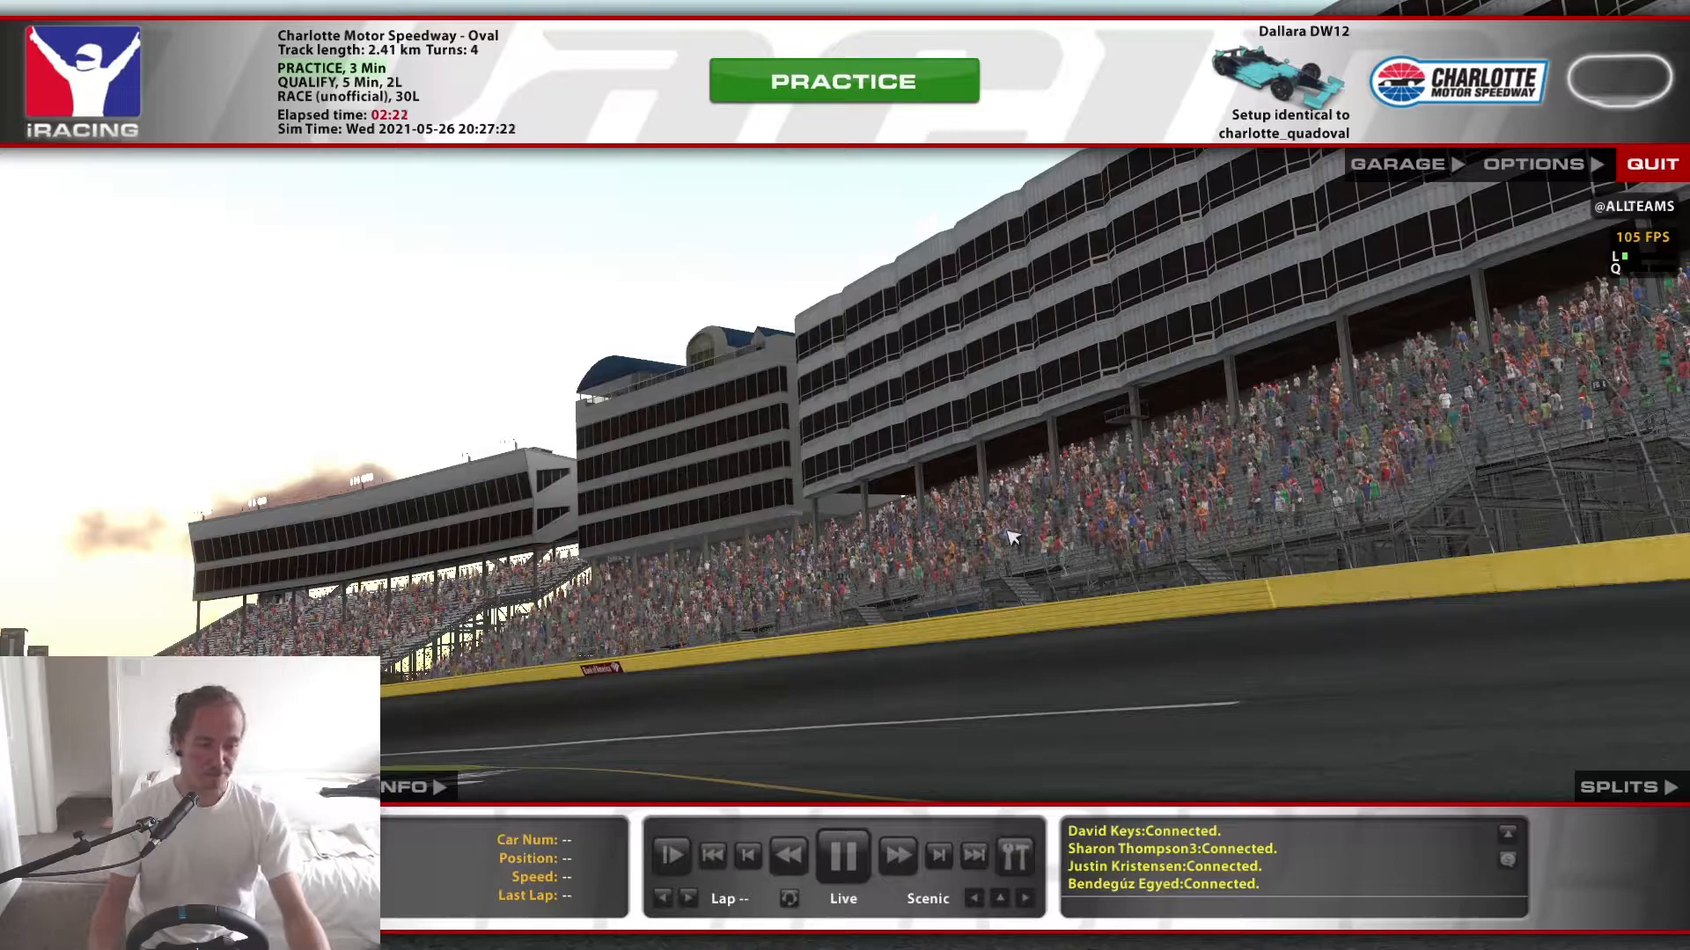
pyautogui.moveTo(609, 243)
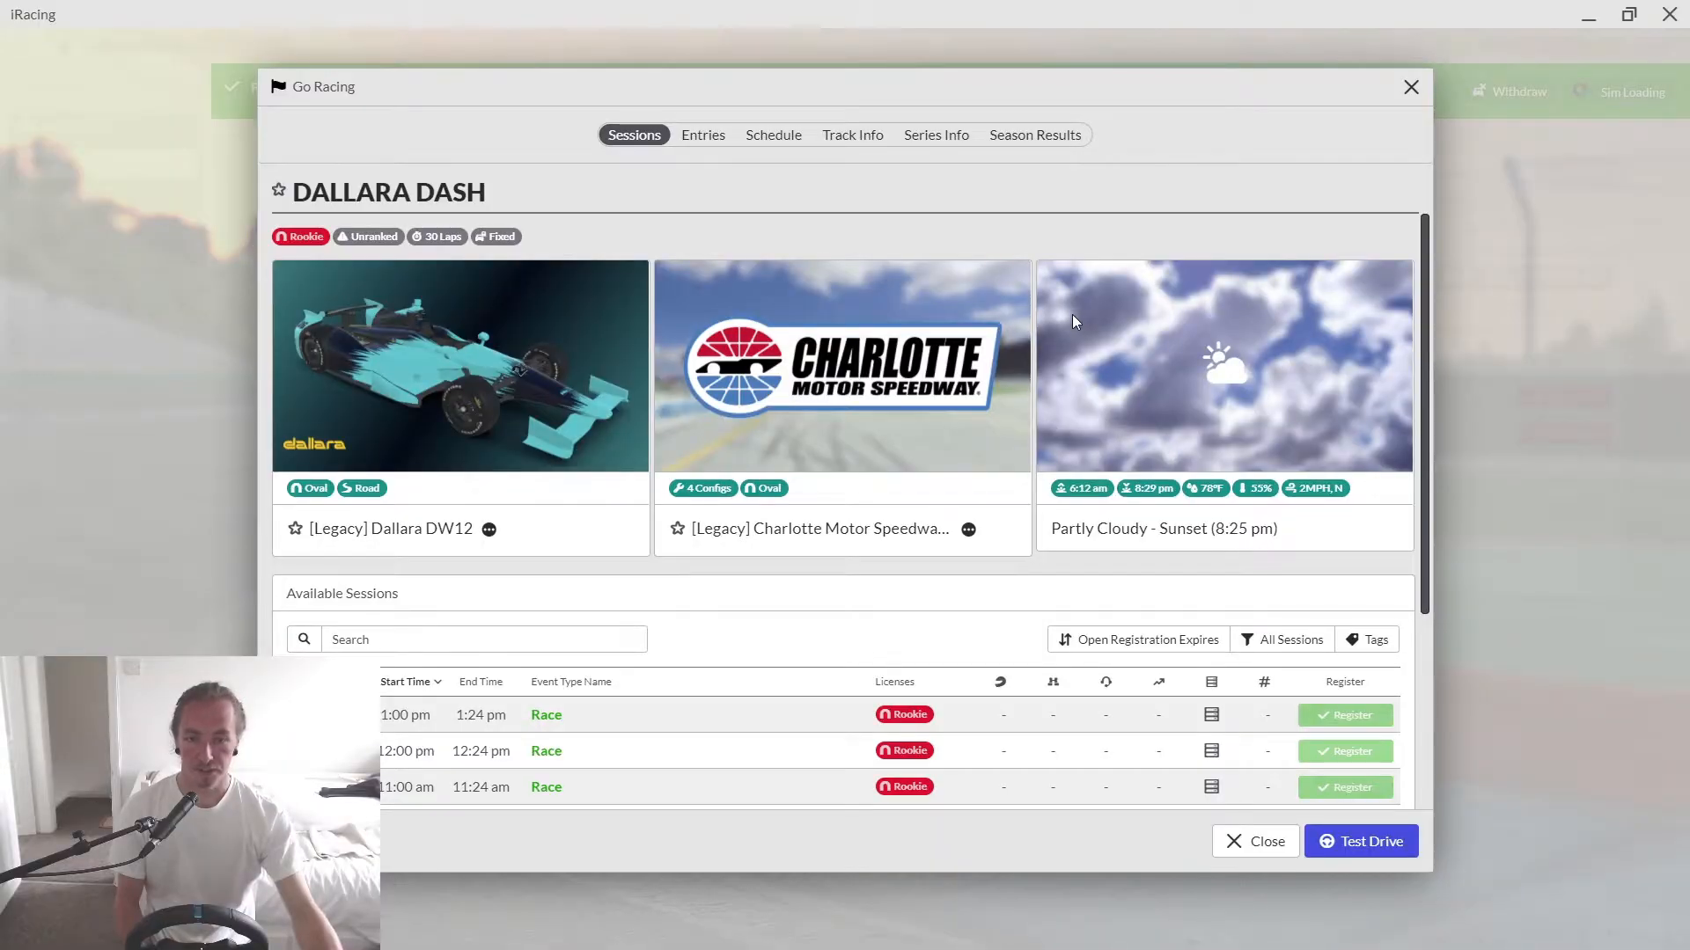
pyautogui.moveTo(935, 136)
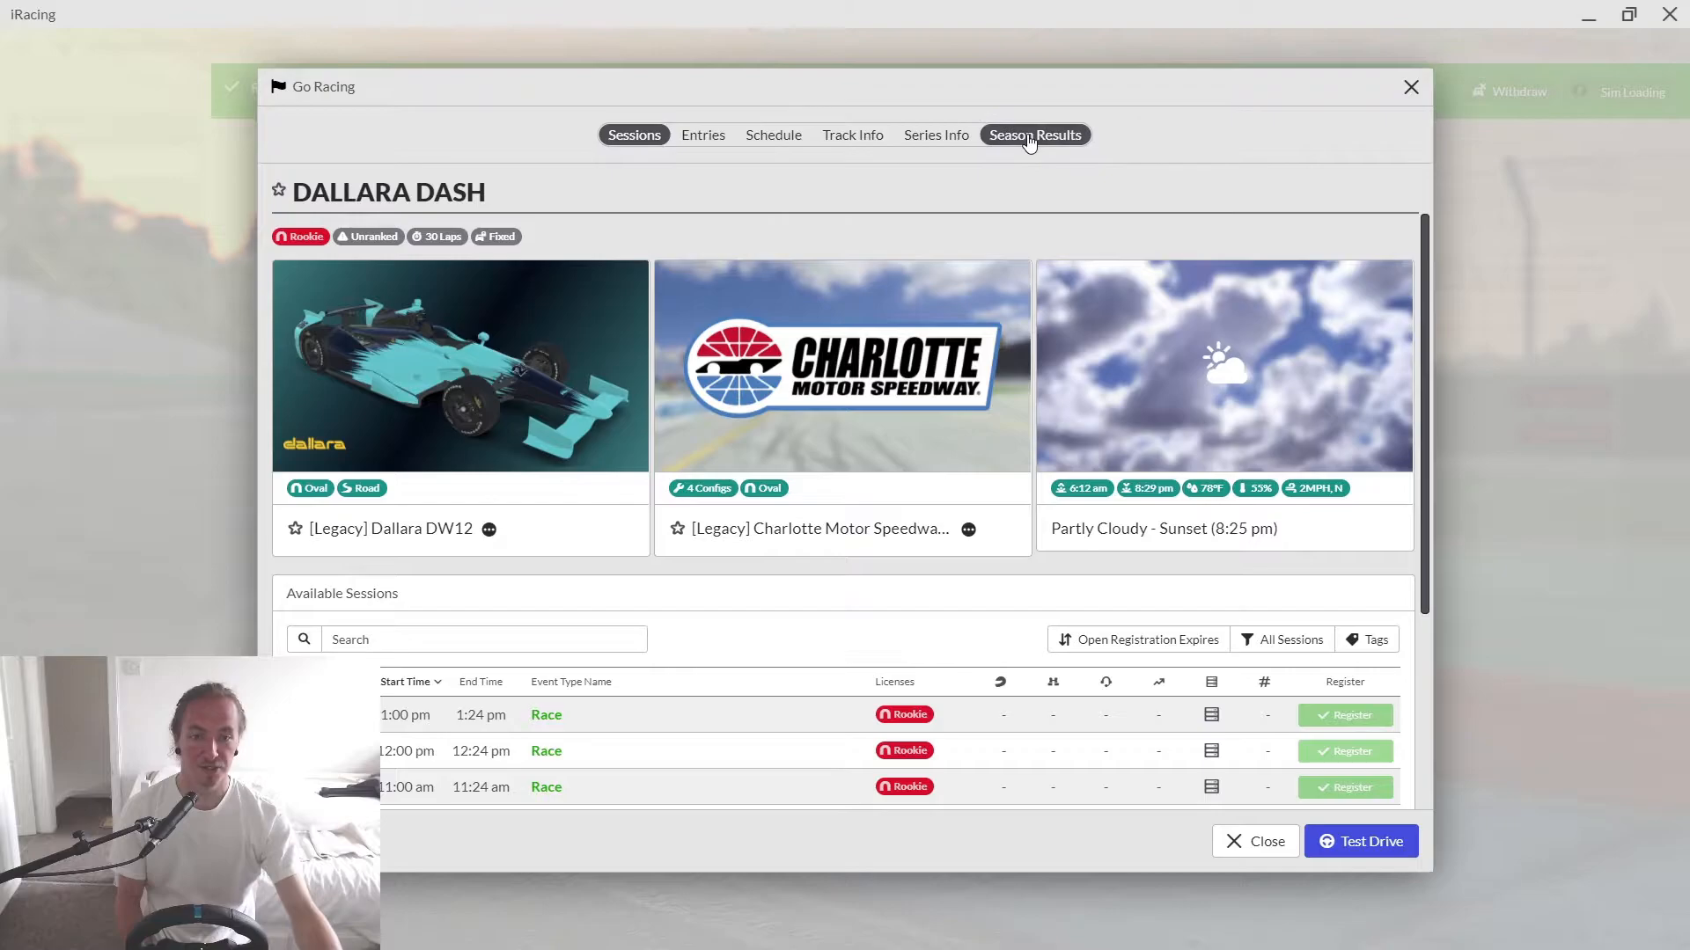
pyautogui.click(1033, 134)
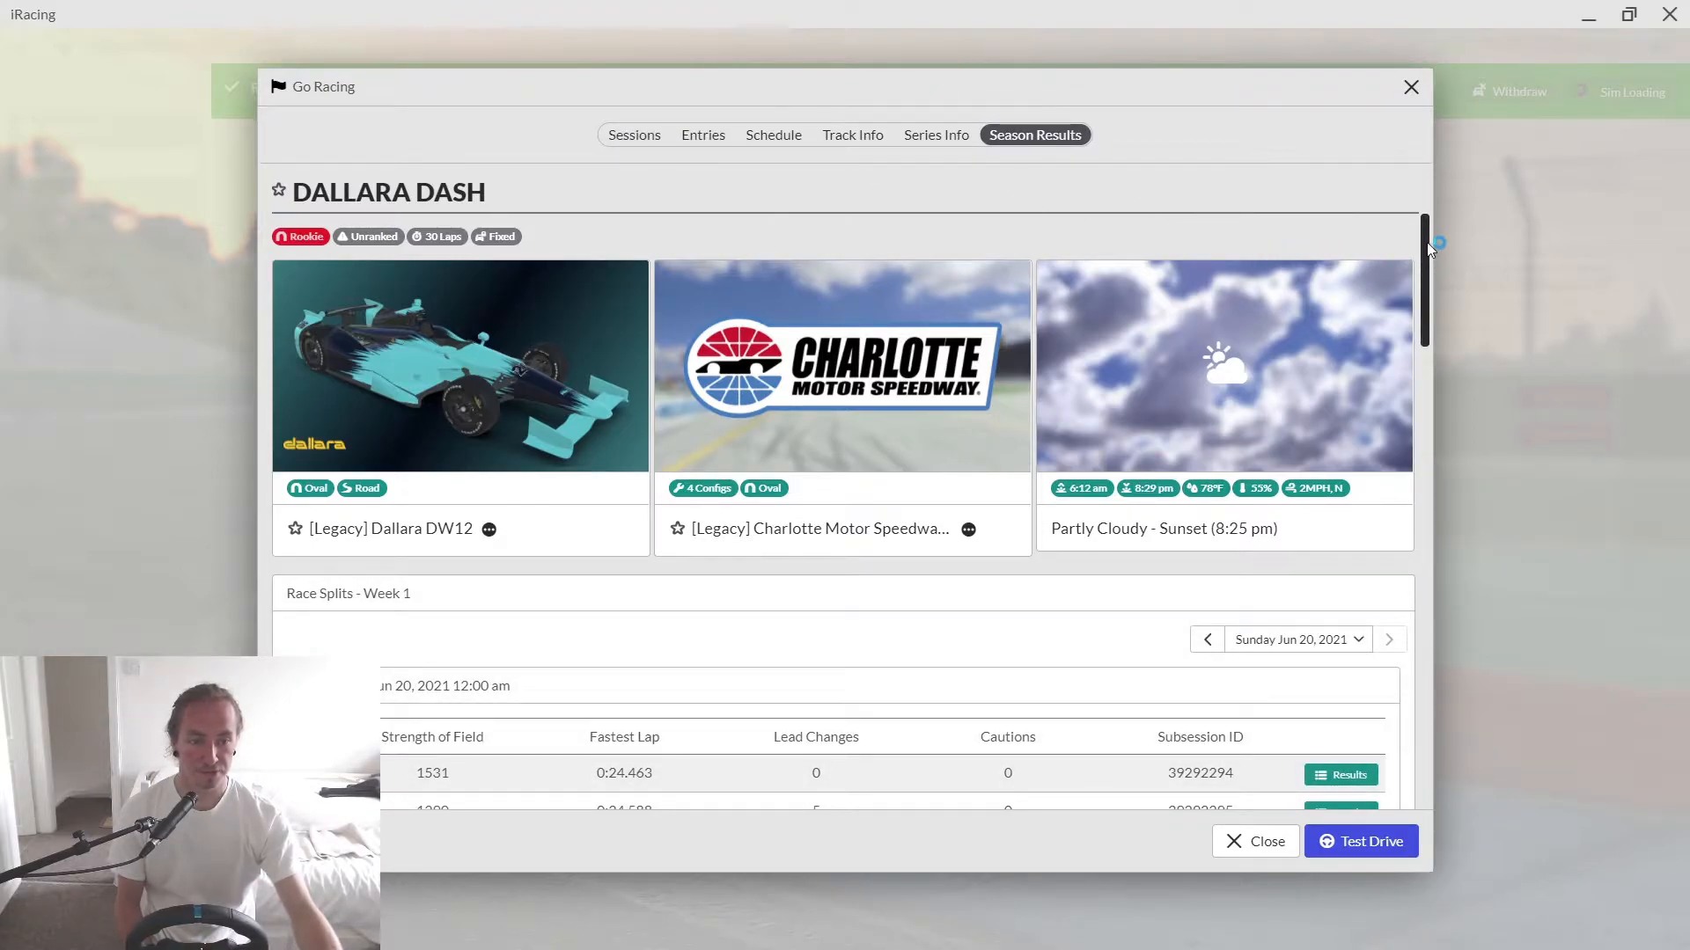
pyautogui.scroll(-3)
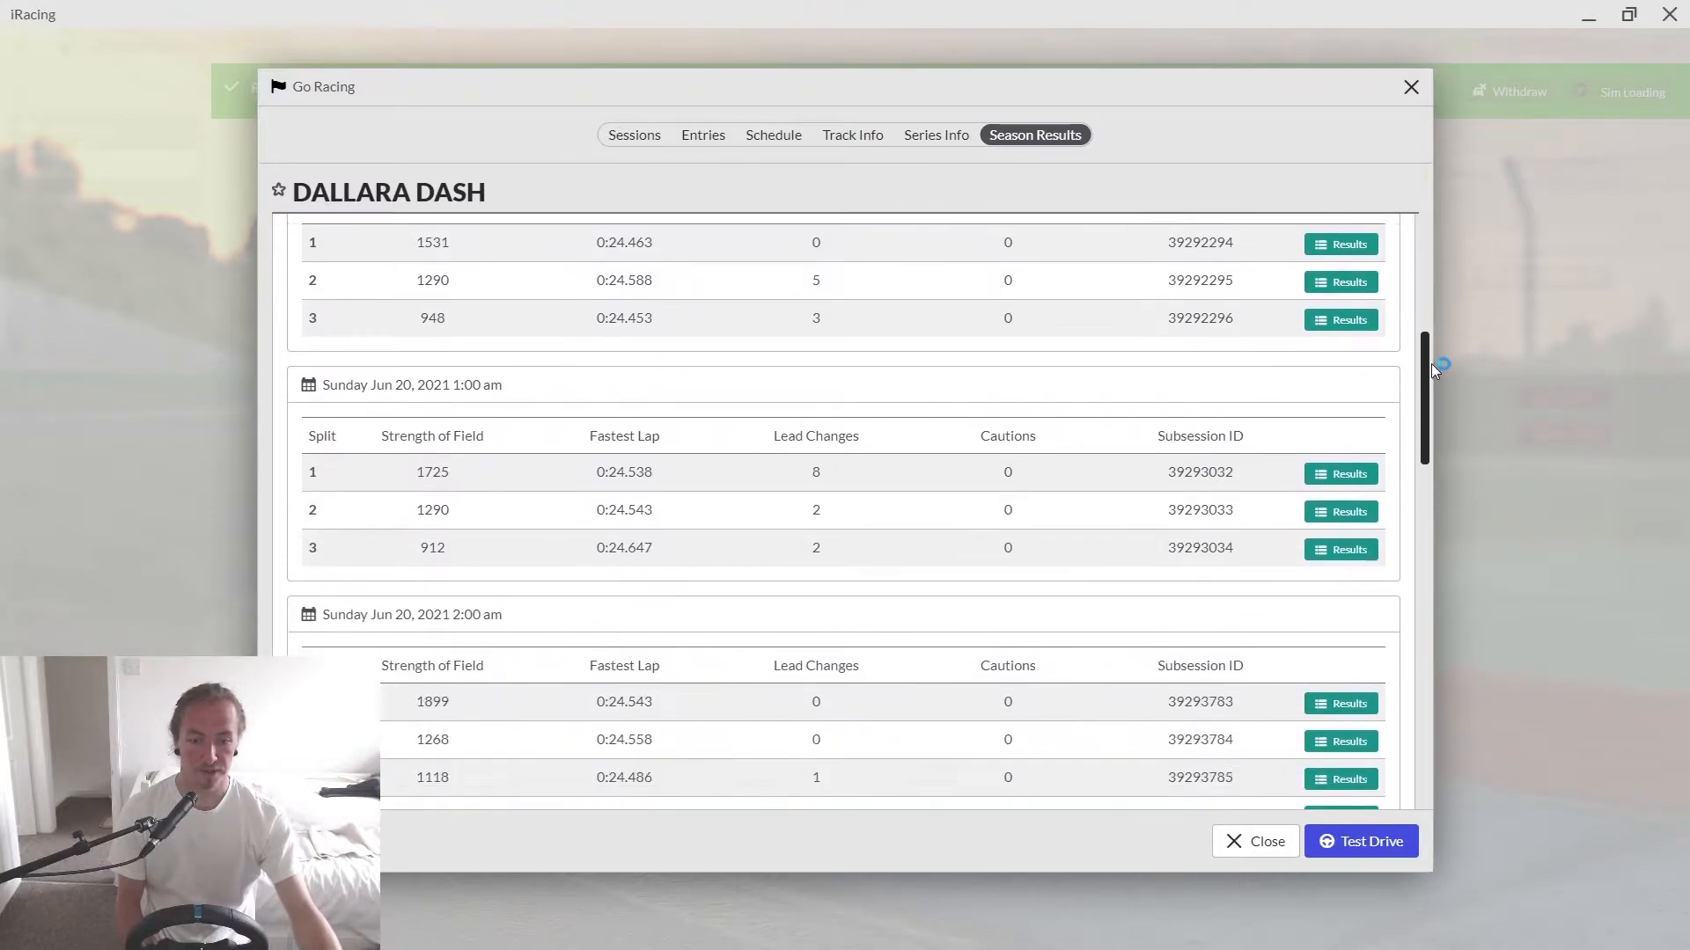
pyautogui.scroll(-3)
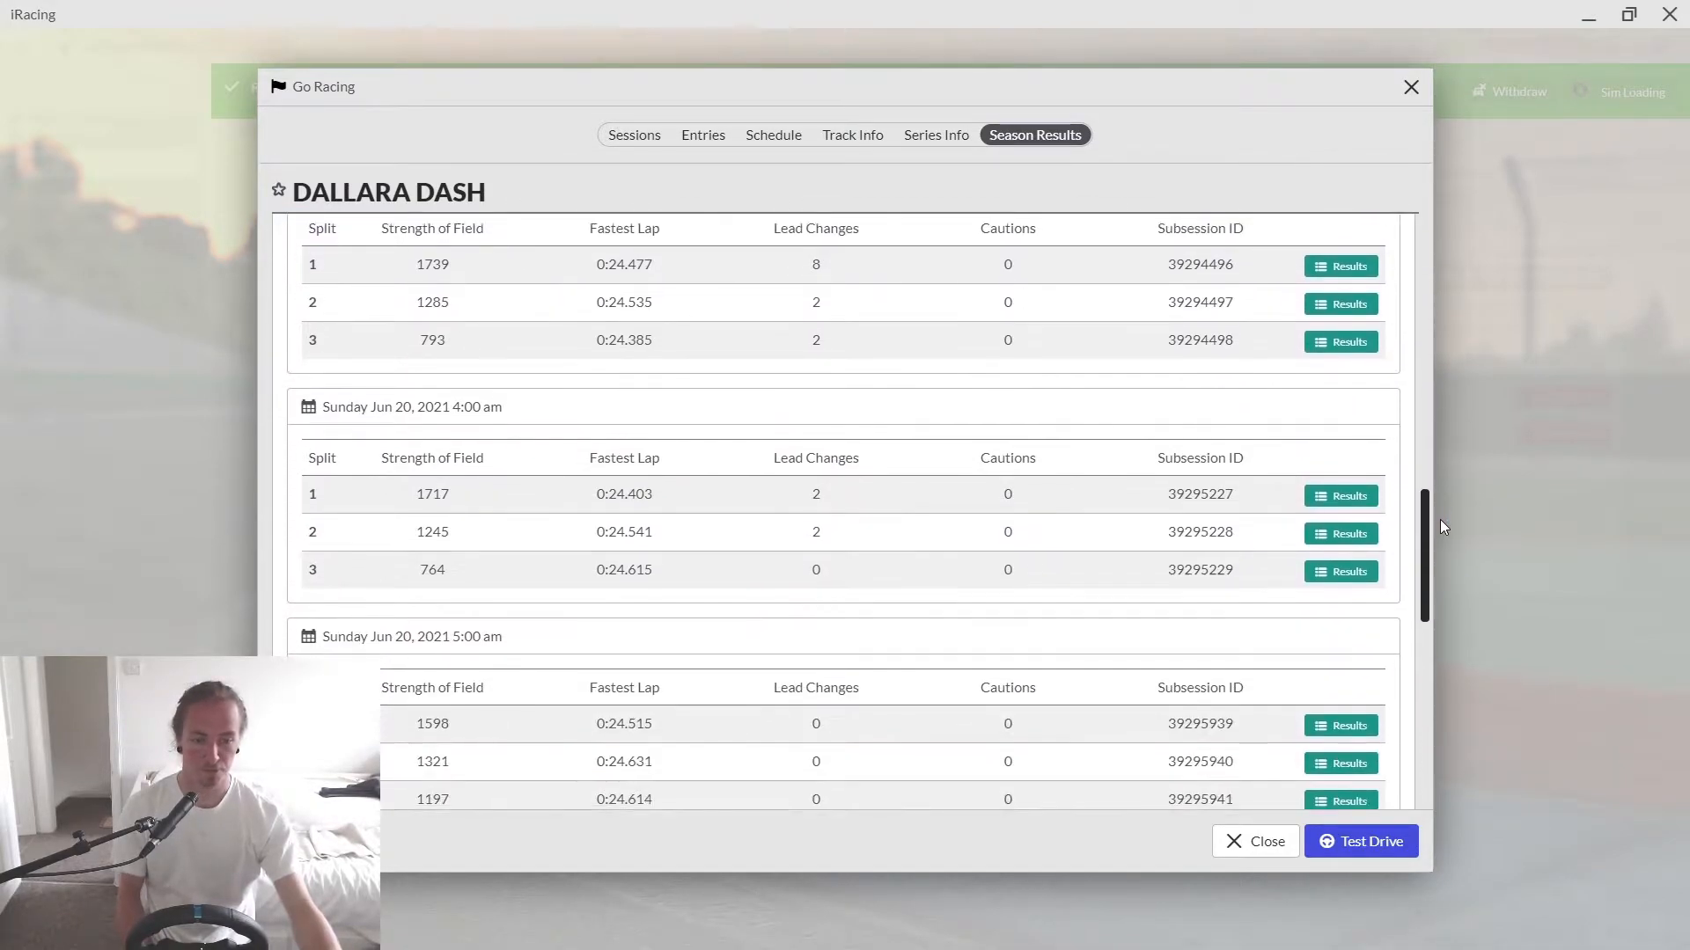
pyautogui.scroll(-3)
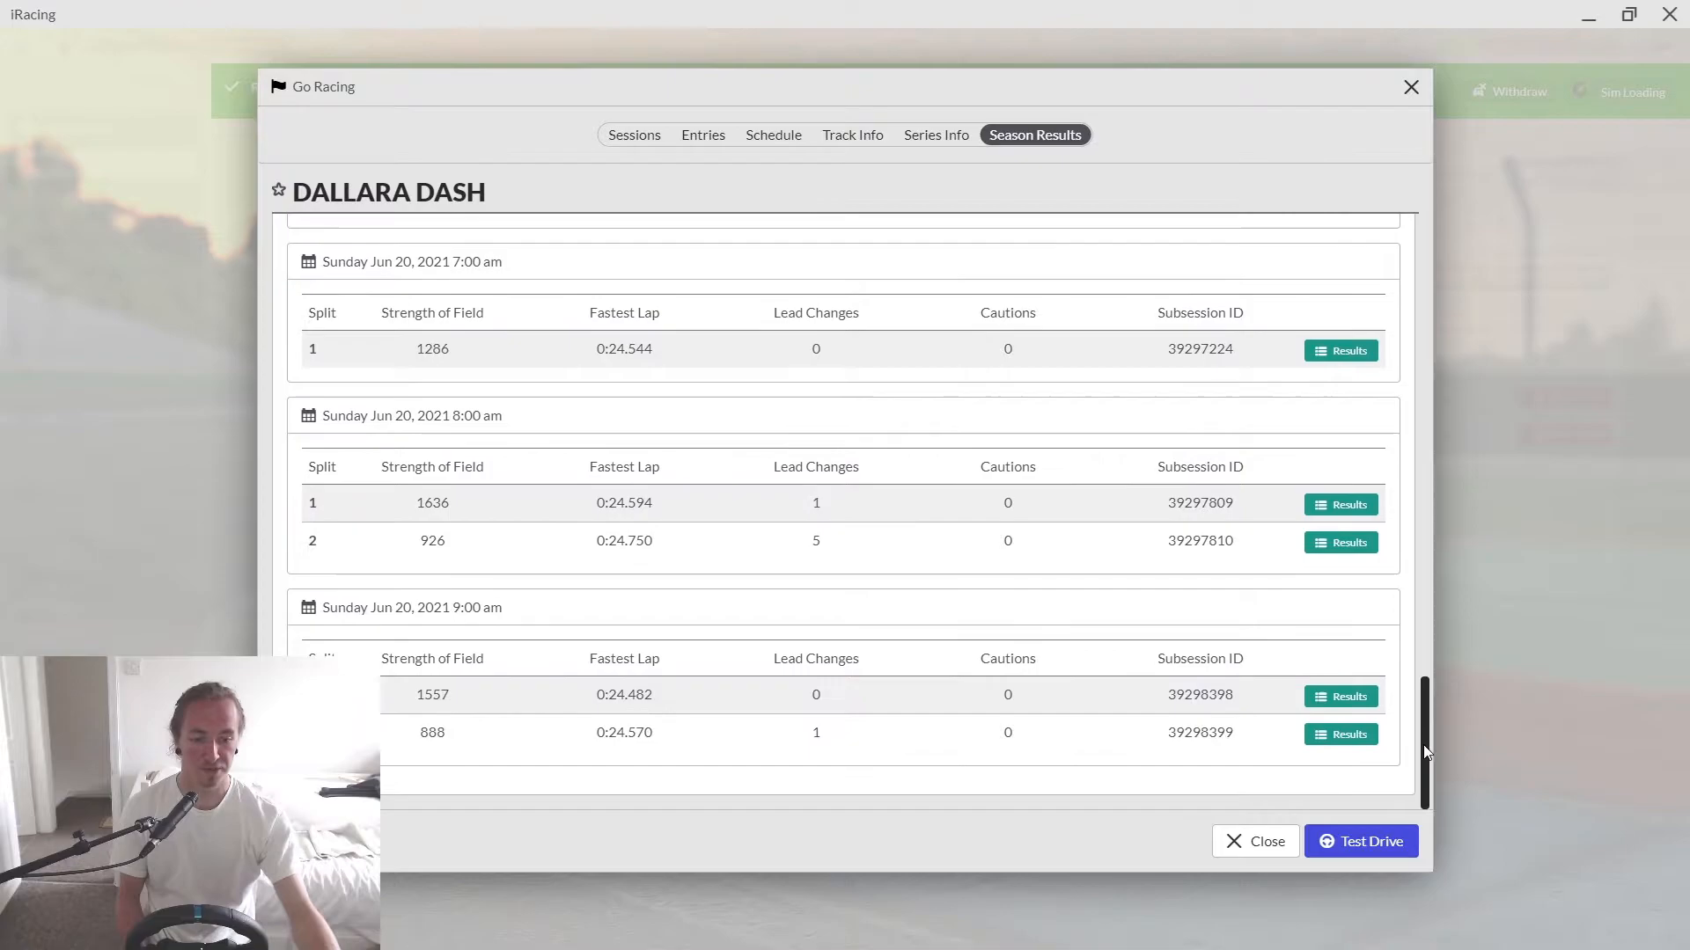
pyautogui.scroll(3)
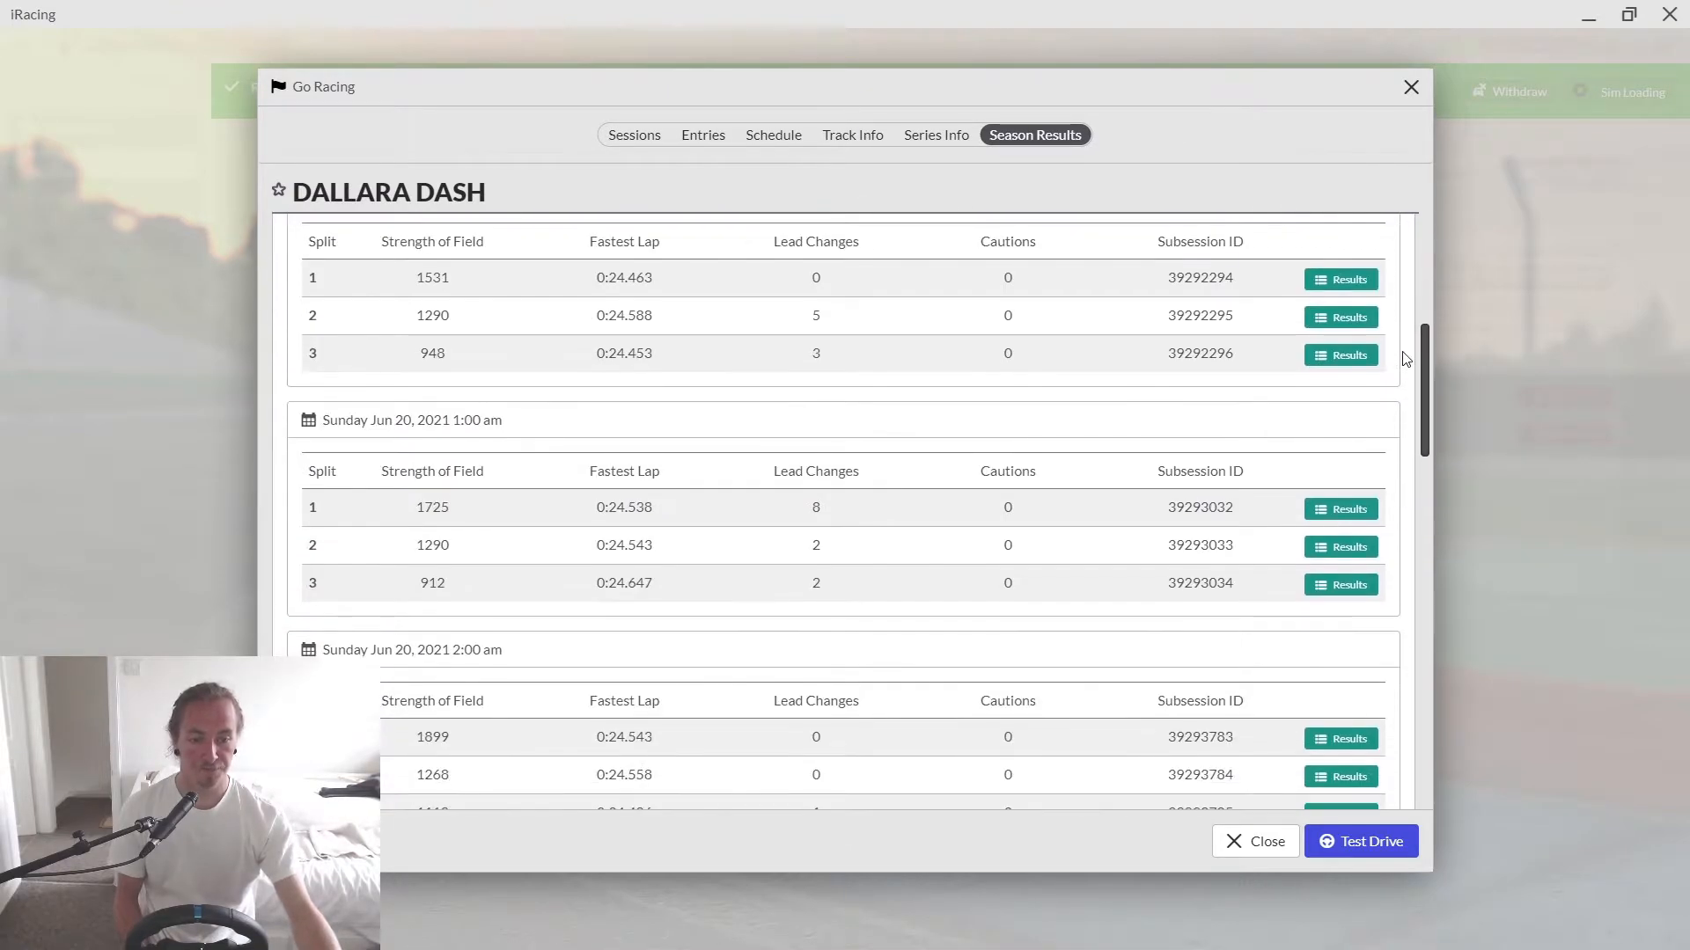
pyautogui.moveTo(1383, 390)
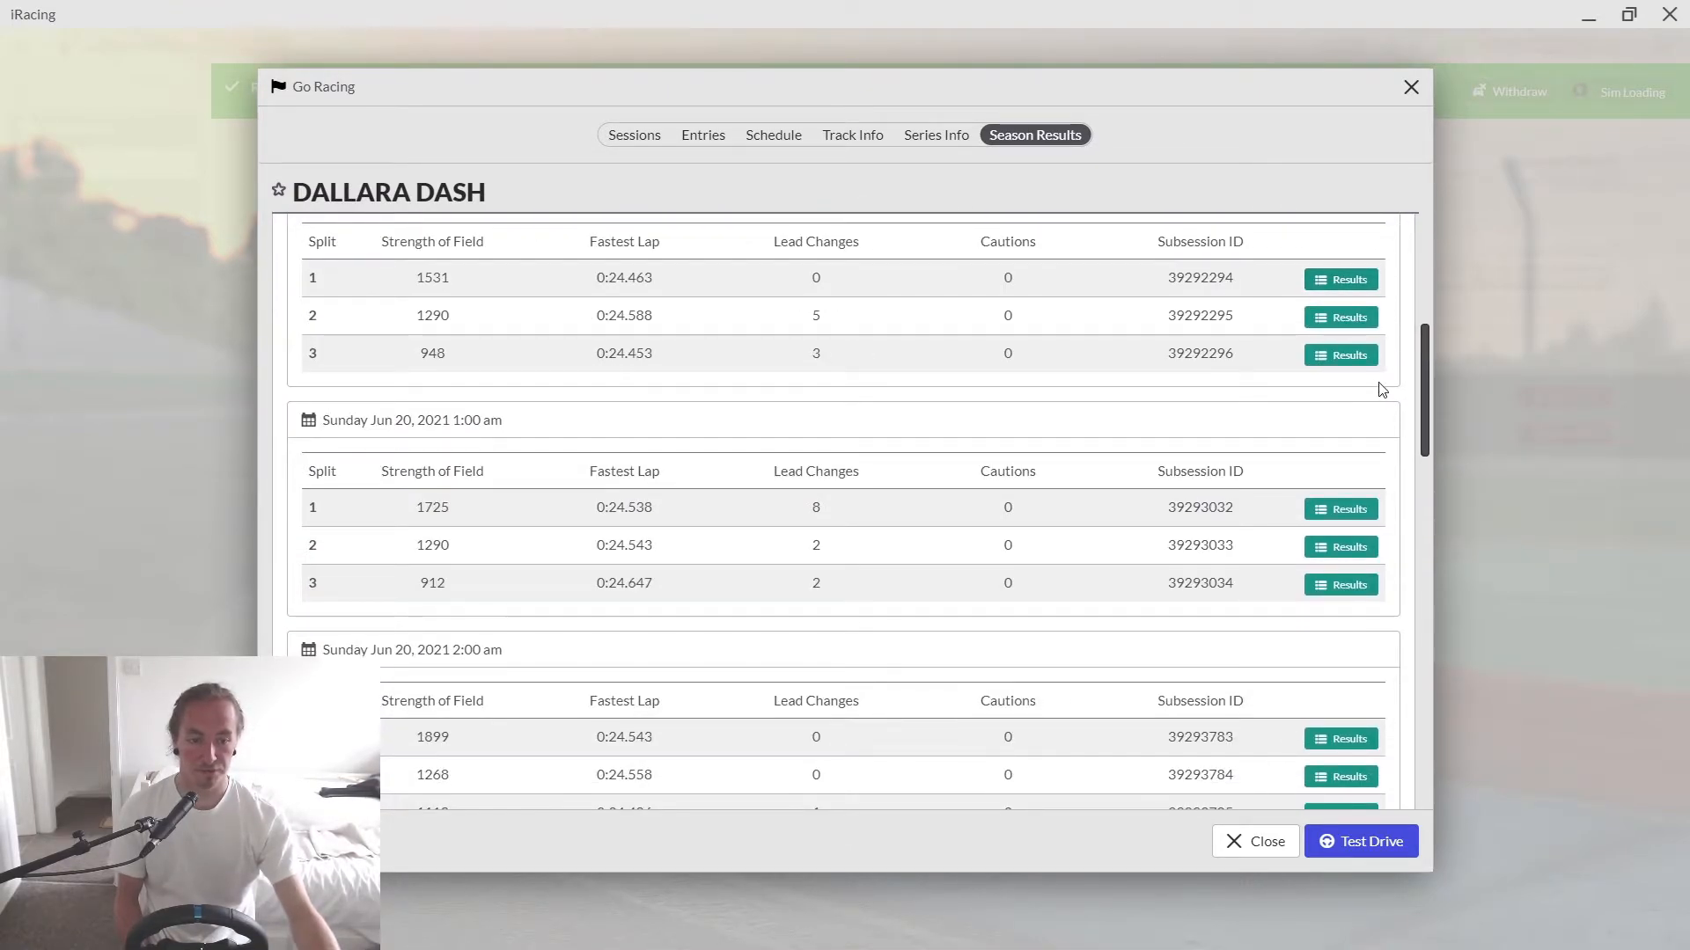
pyautogui.scroll(-3)
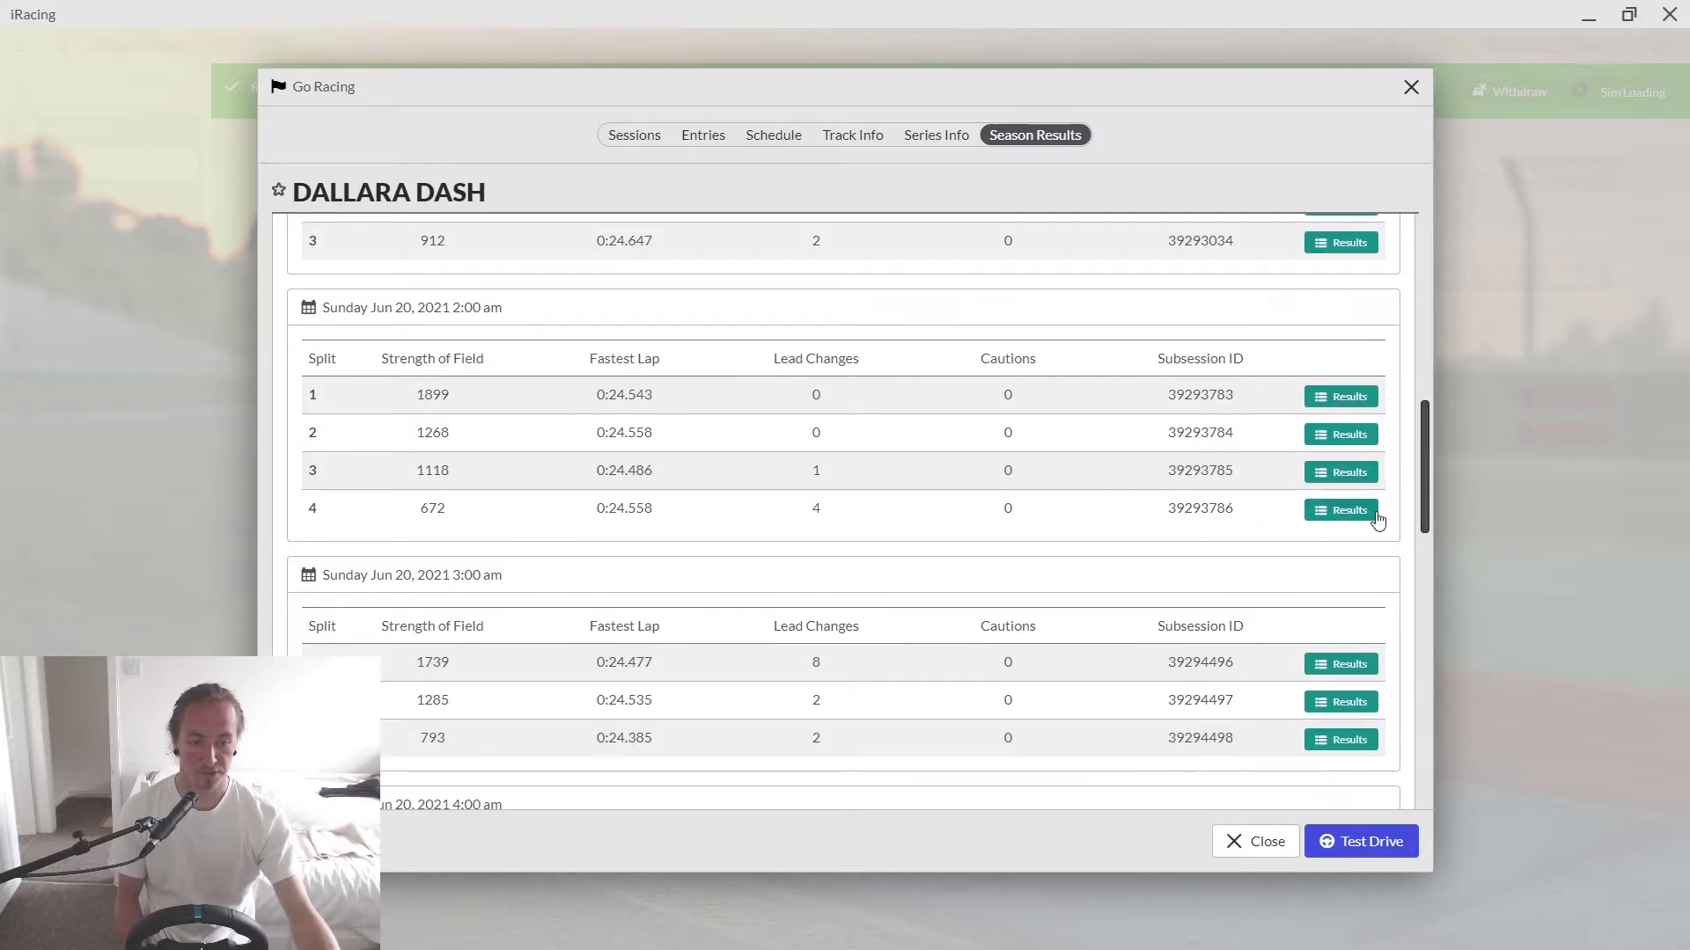
pyautogui.scroll(-3)
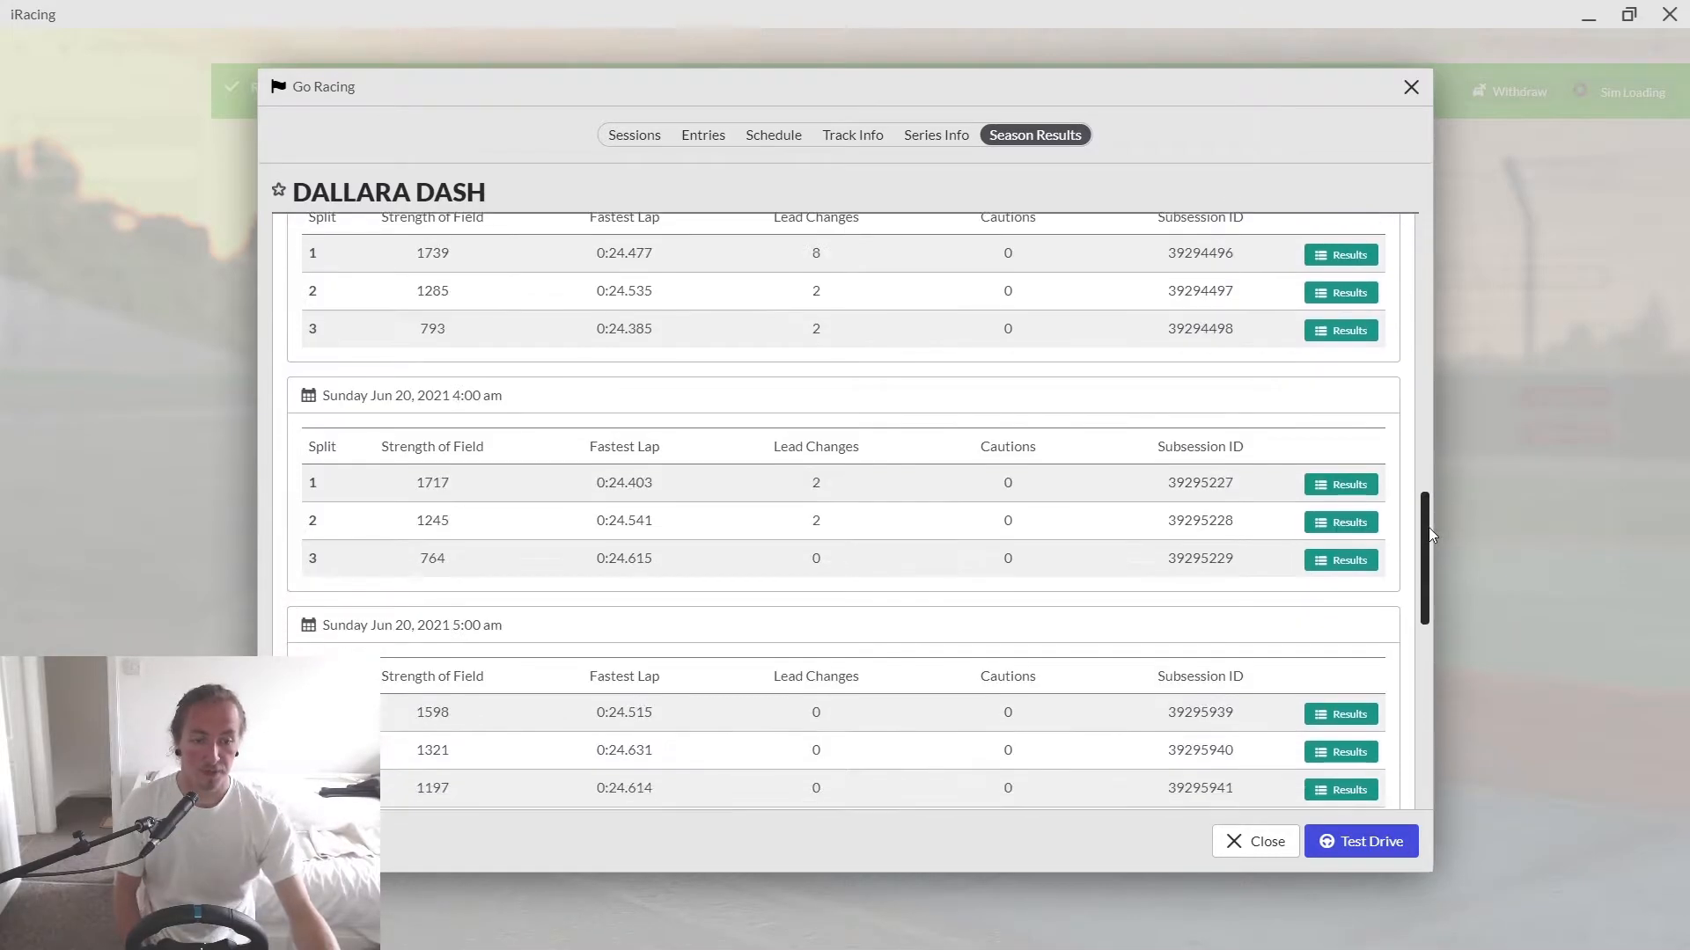
pyautogui.scroll(-3)
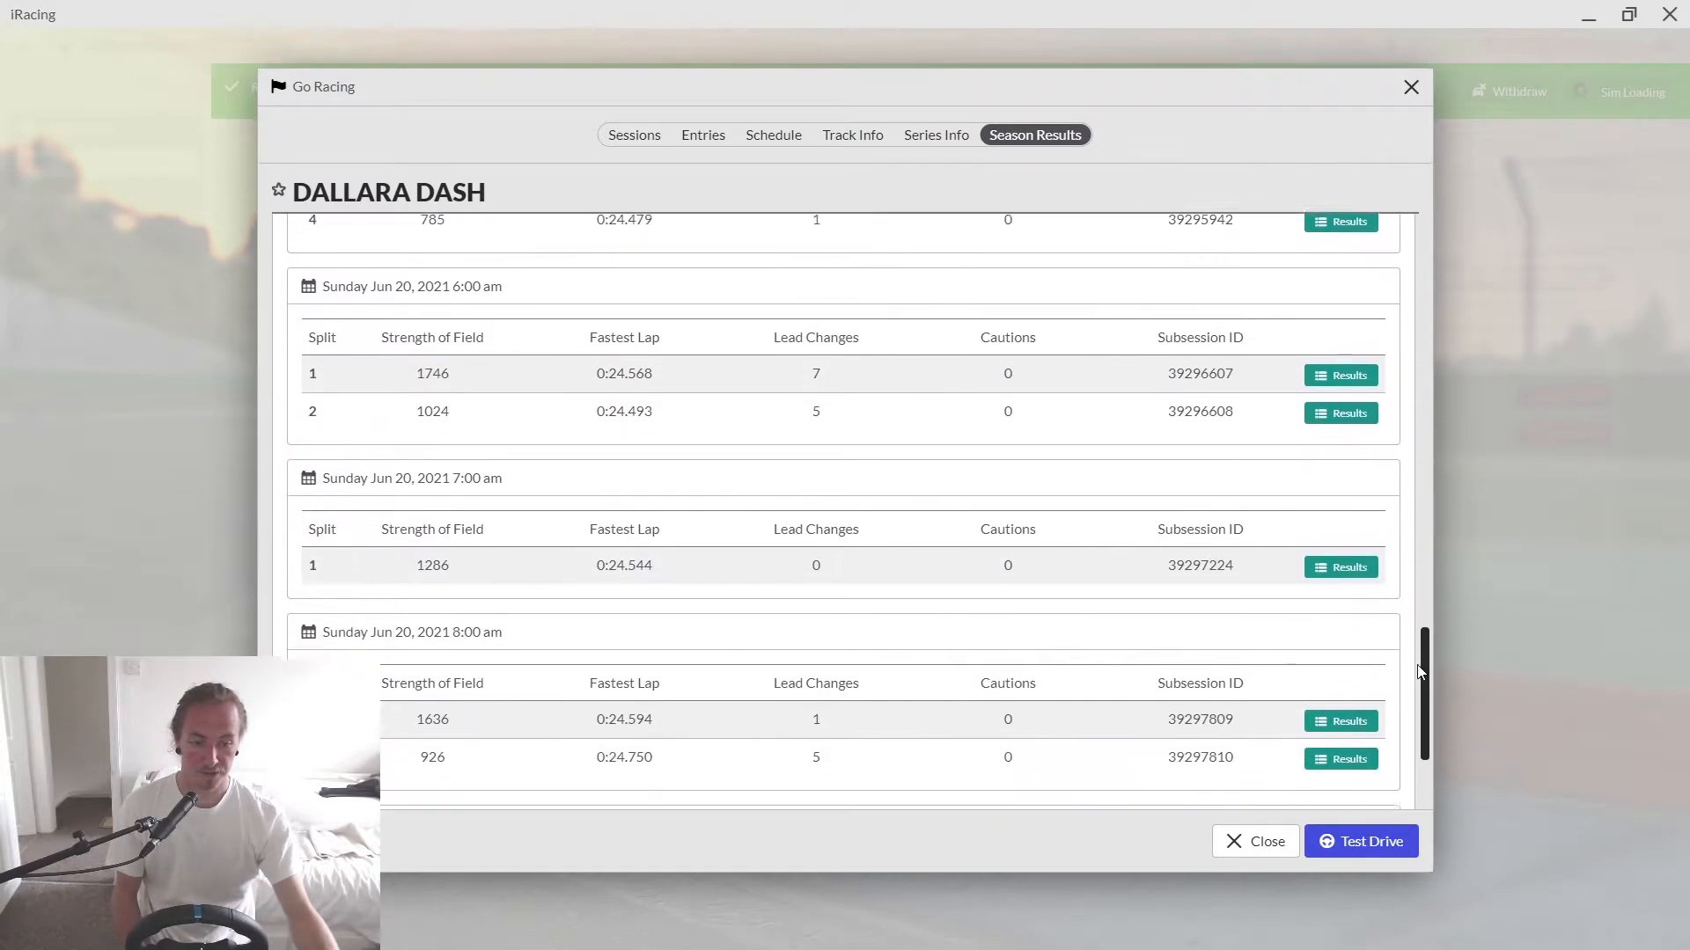
pyautogui.scroll(-3)
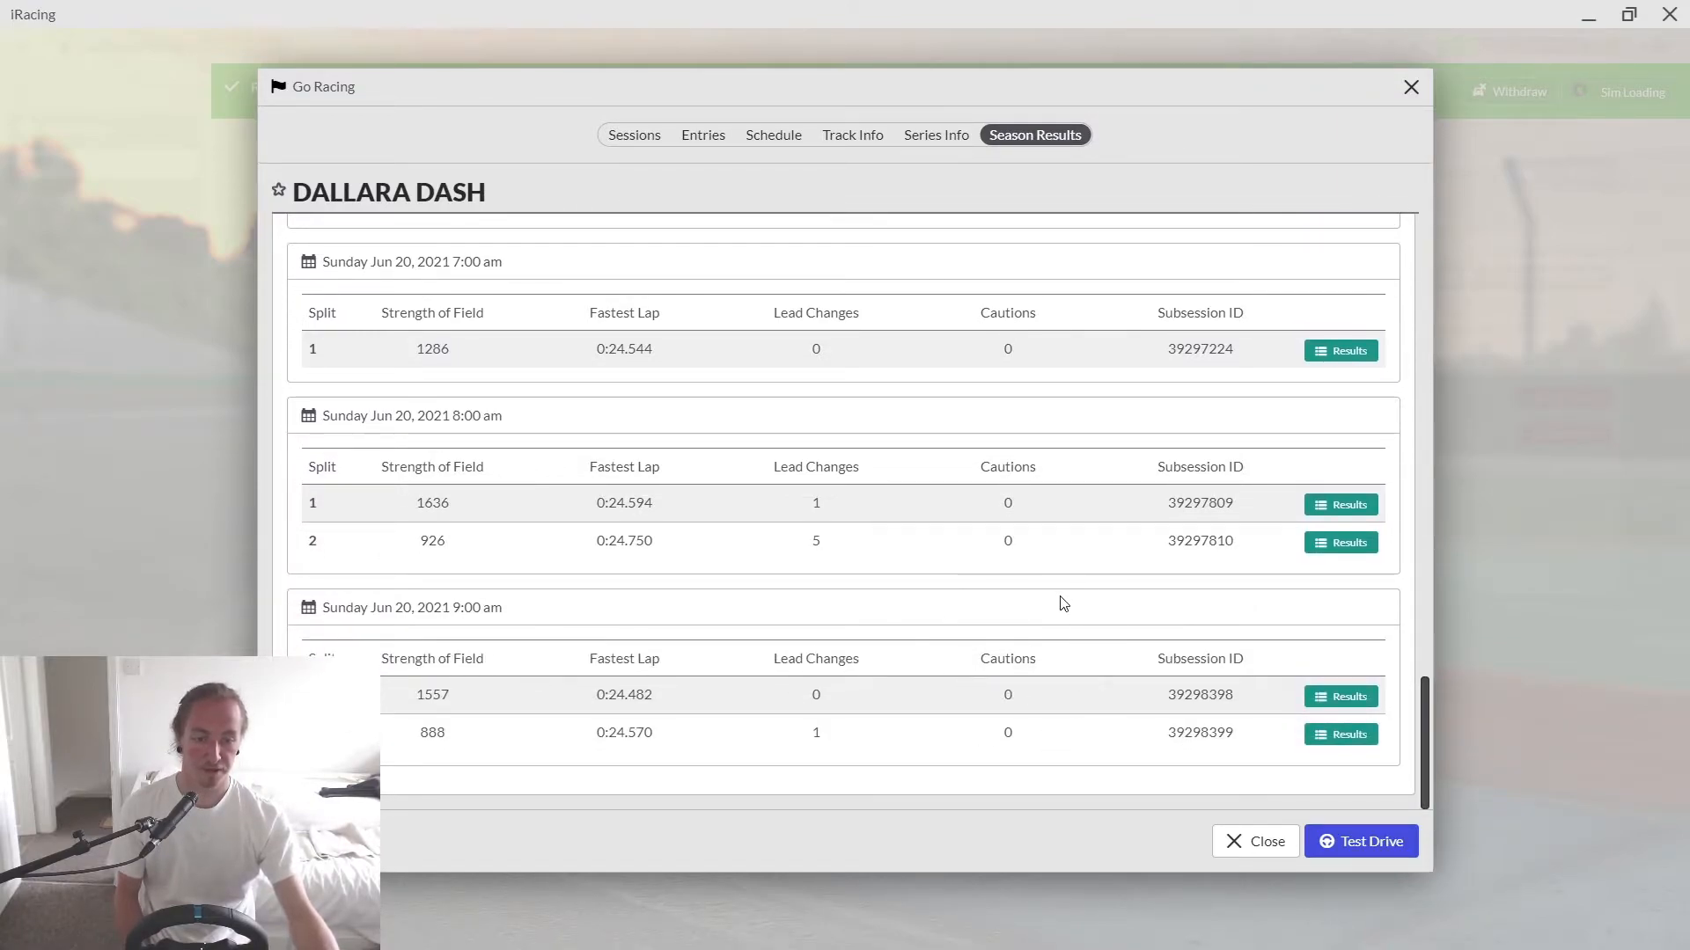
pyautogui.moveTo(1065, 584)
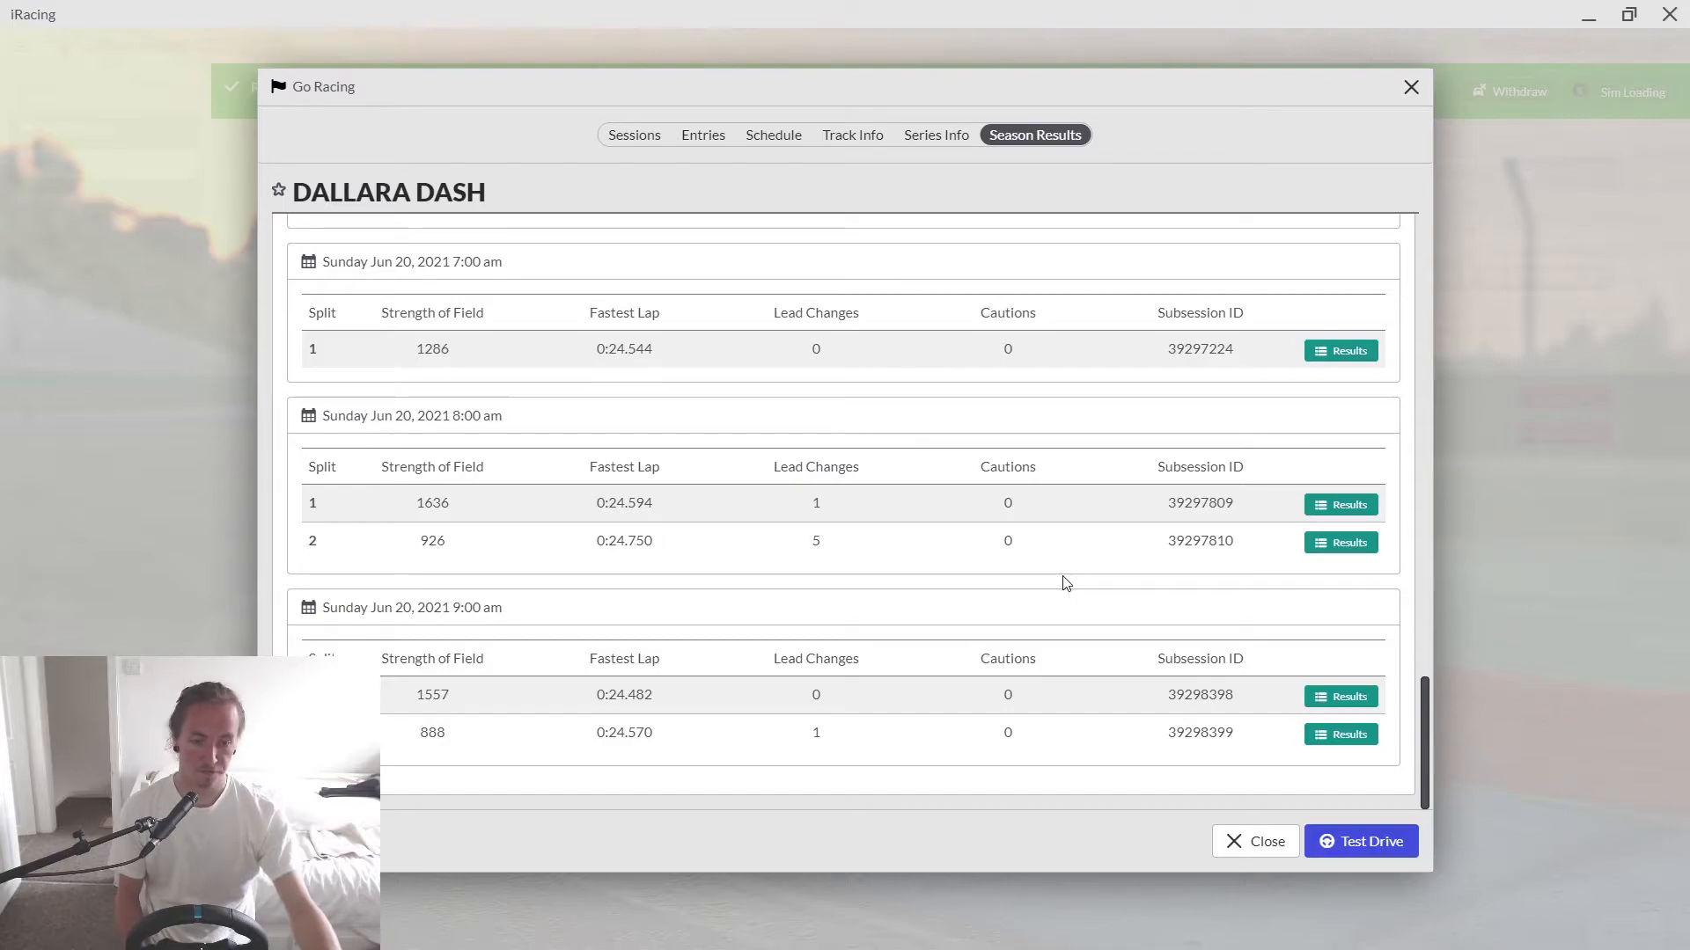
pyautogui.moveTo(1322, 752)
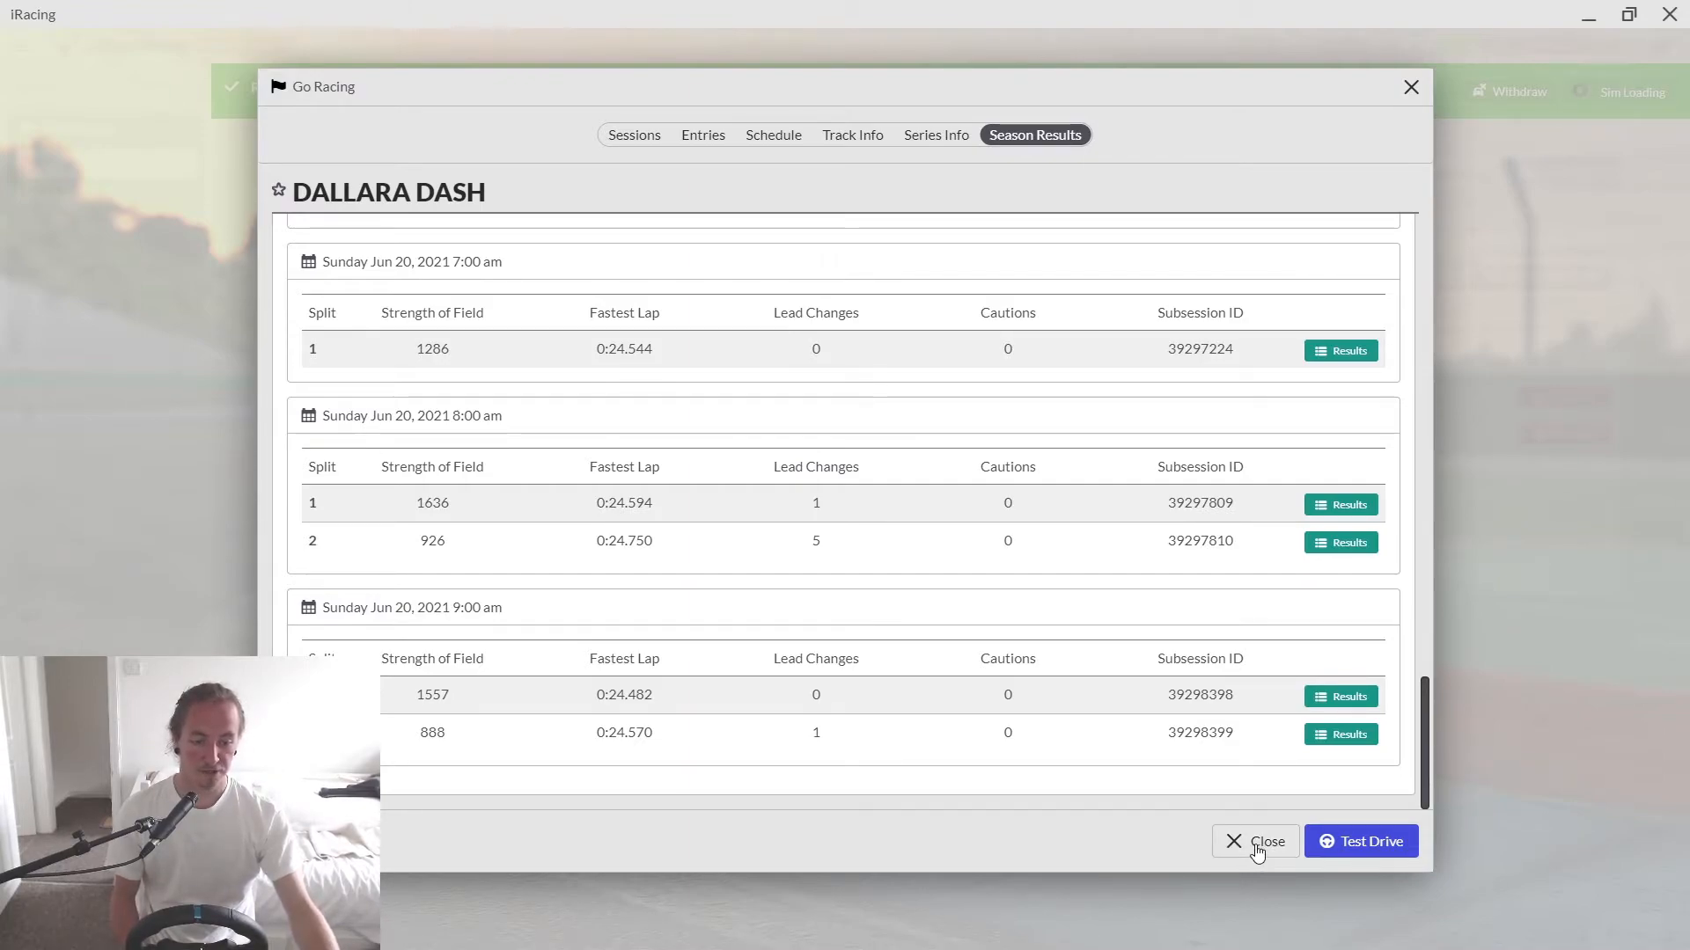
pyautogui.moveTo(1232, 852)
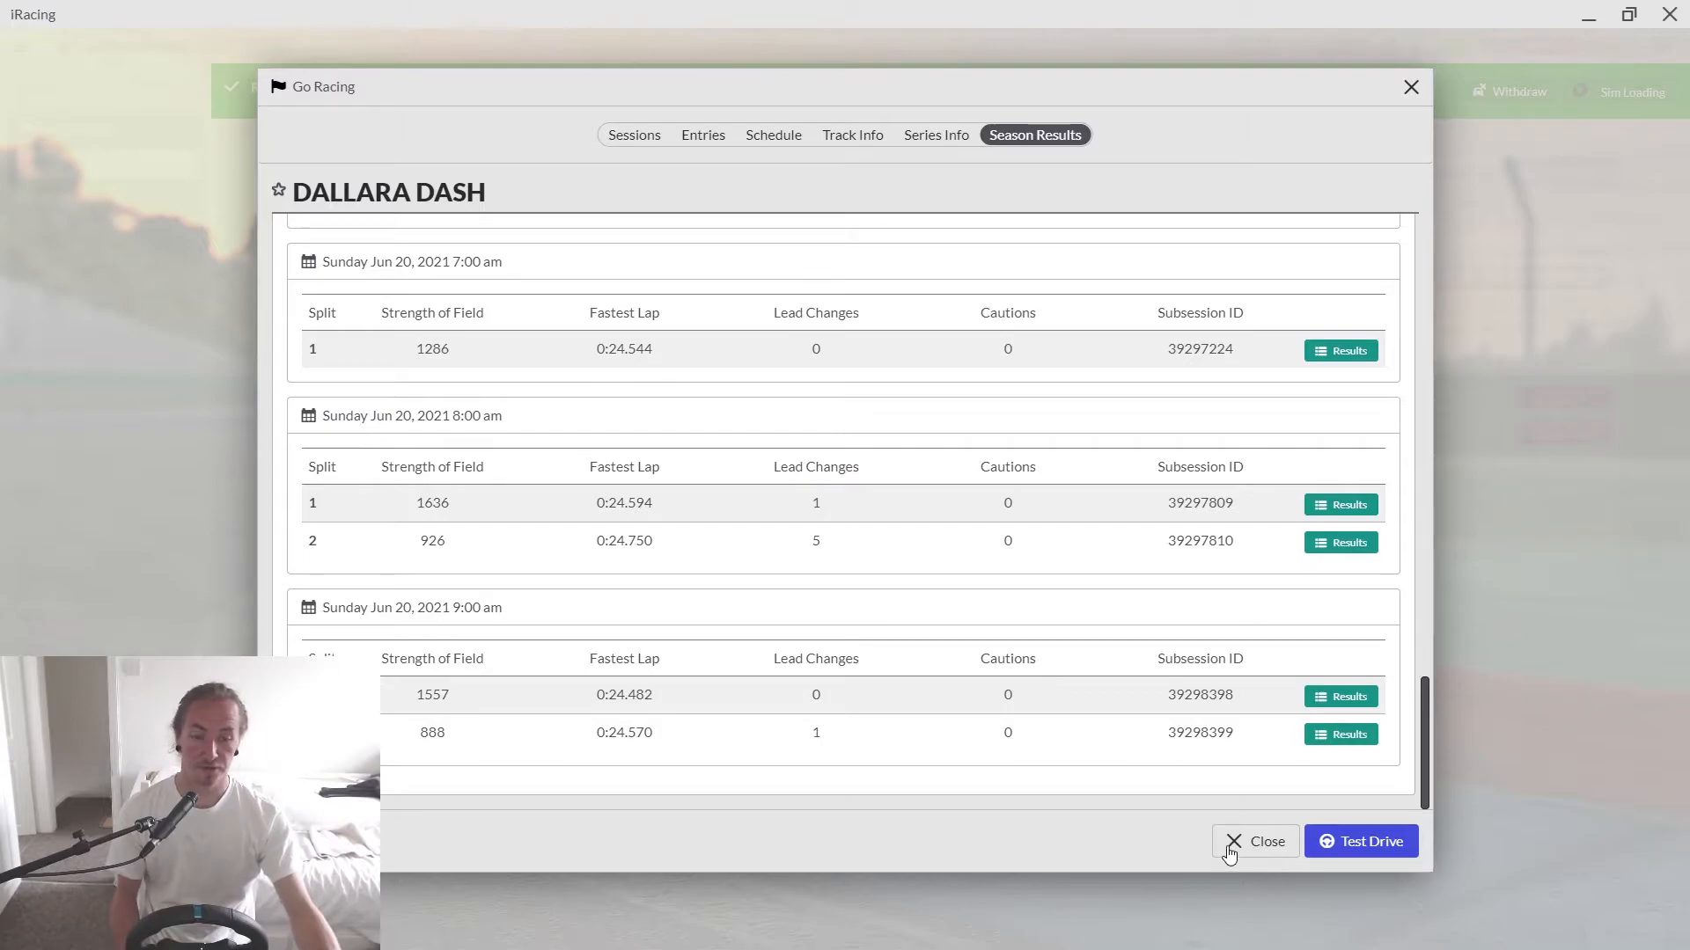
# - Close the season results and review the 1557 SoF split's driver licenses and lap times
pyautogui.click(1255, 841)
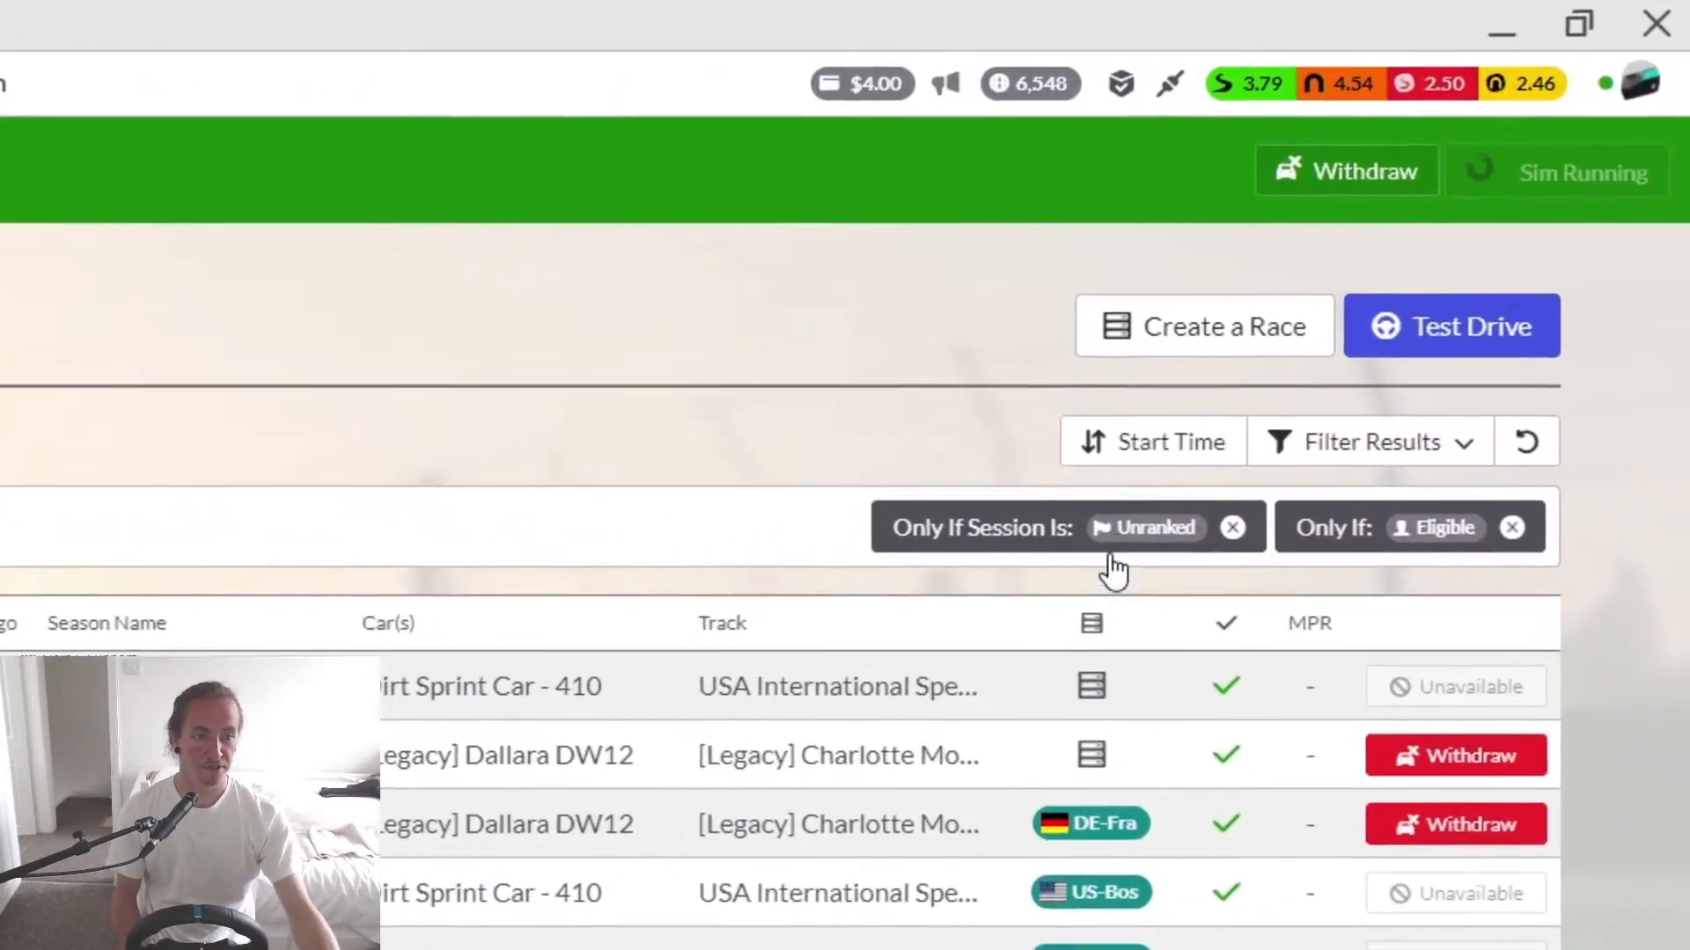
pyautogui.moveTo(1233, 107)
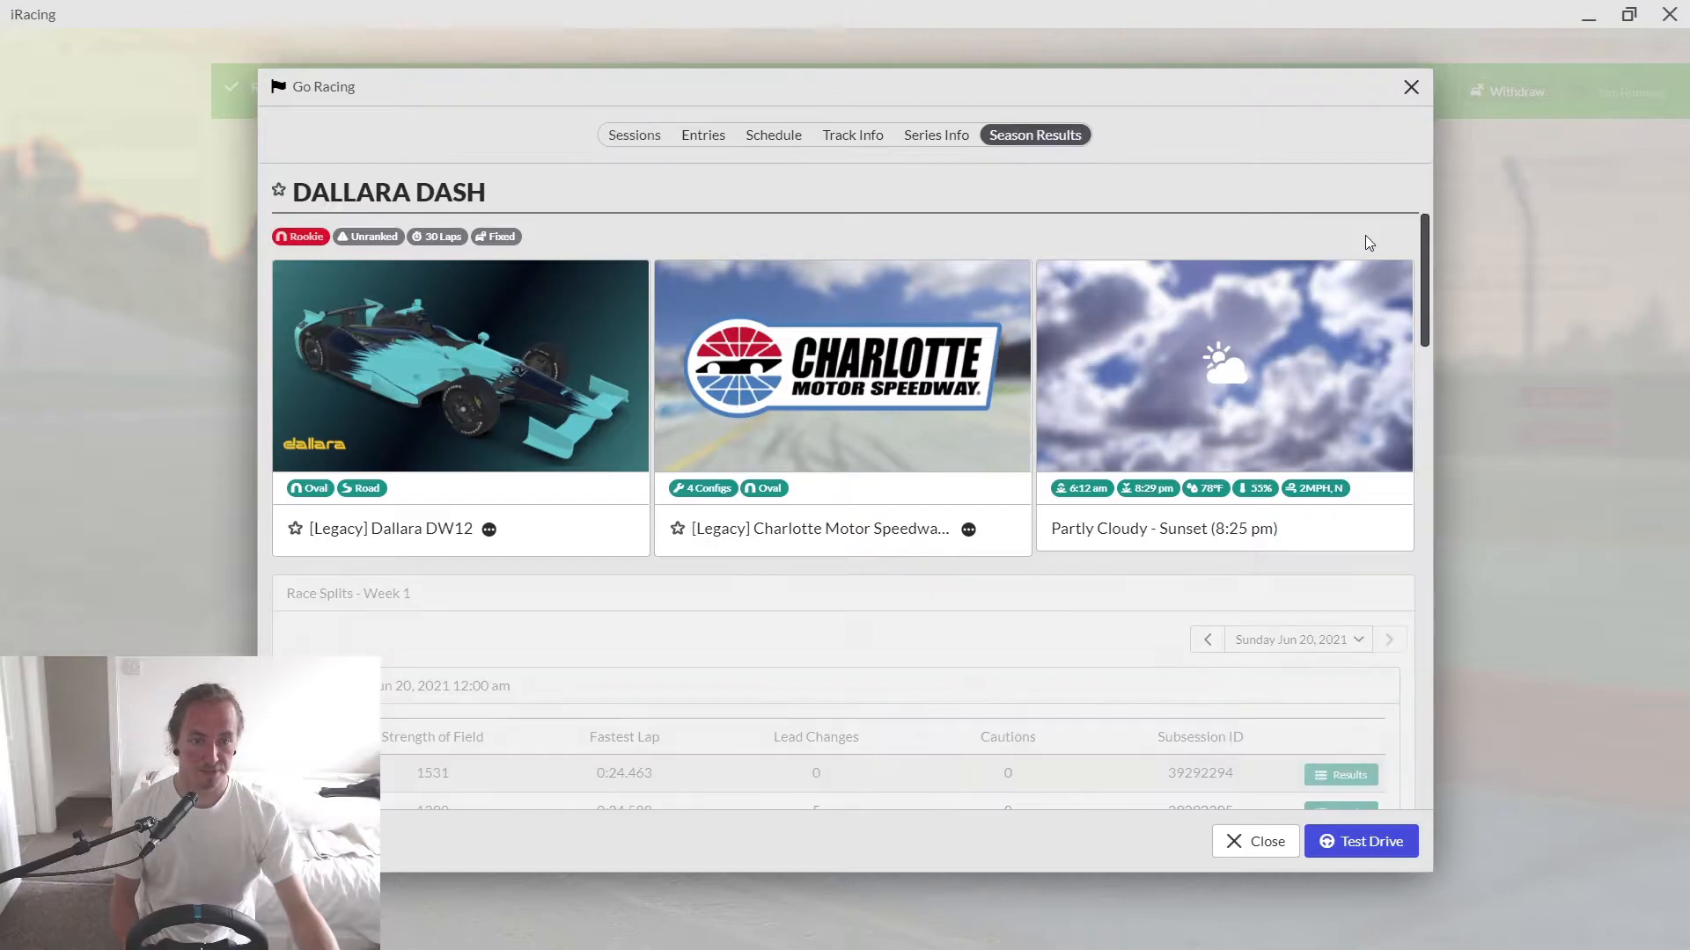
pyautogui.scroll(-3)
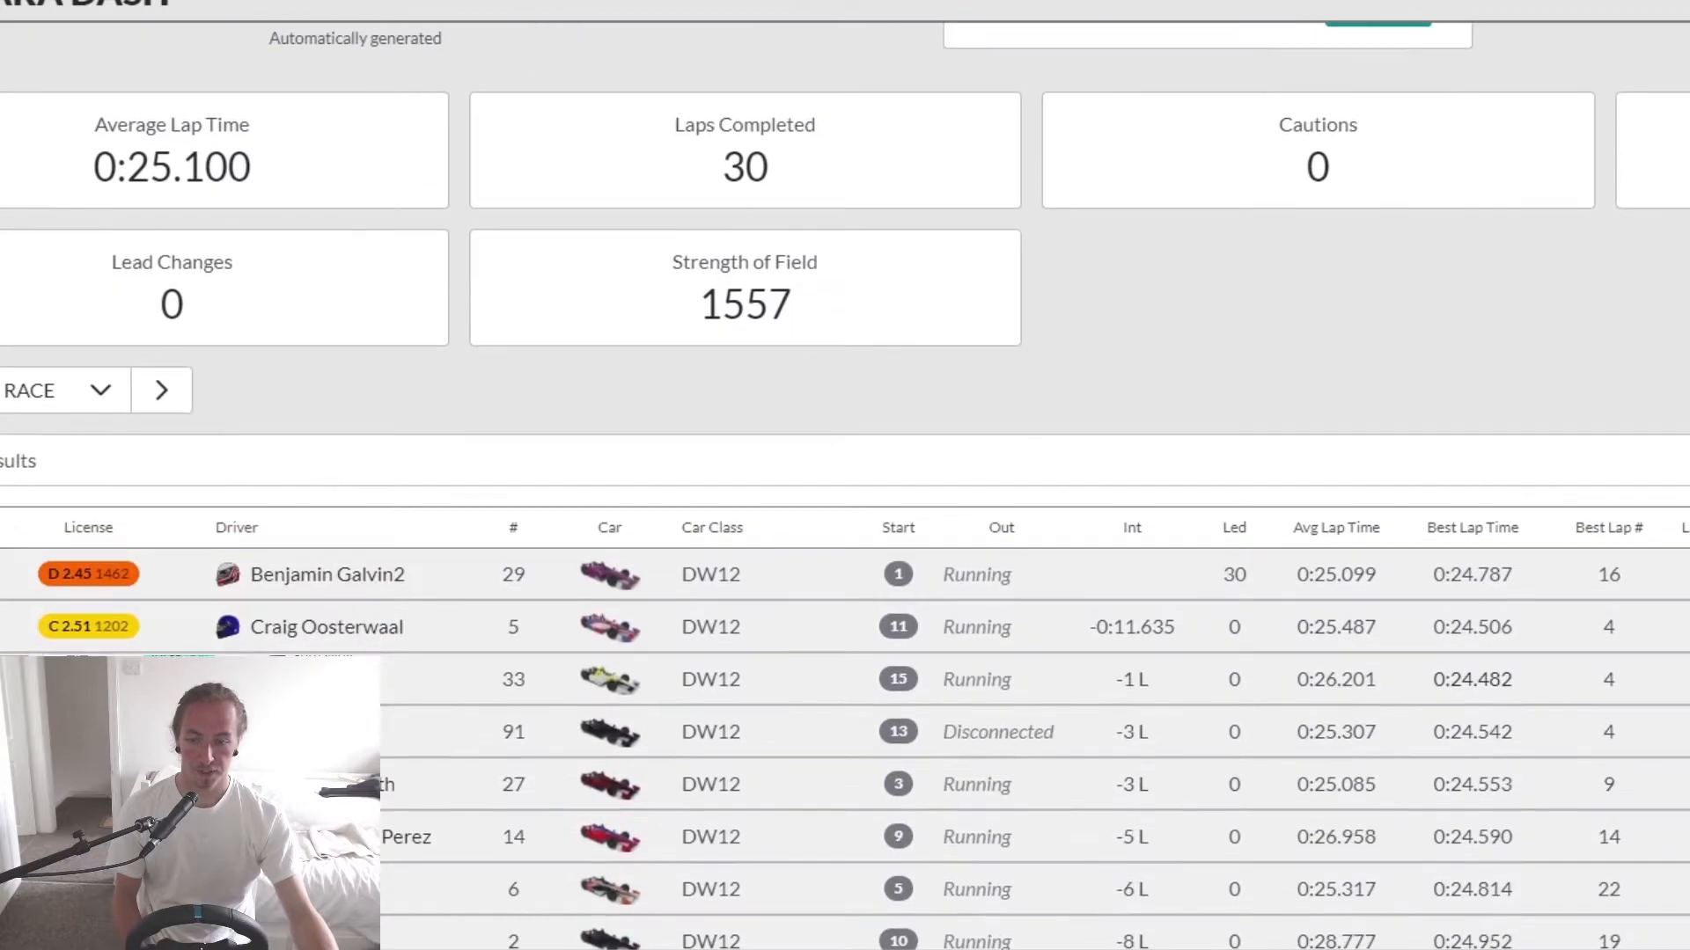
pyautogui.scroll(-3)
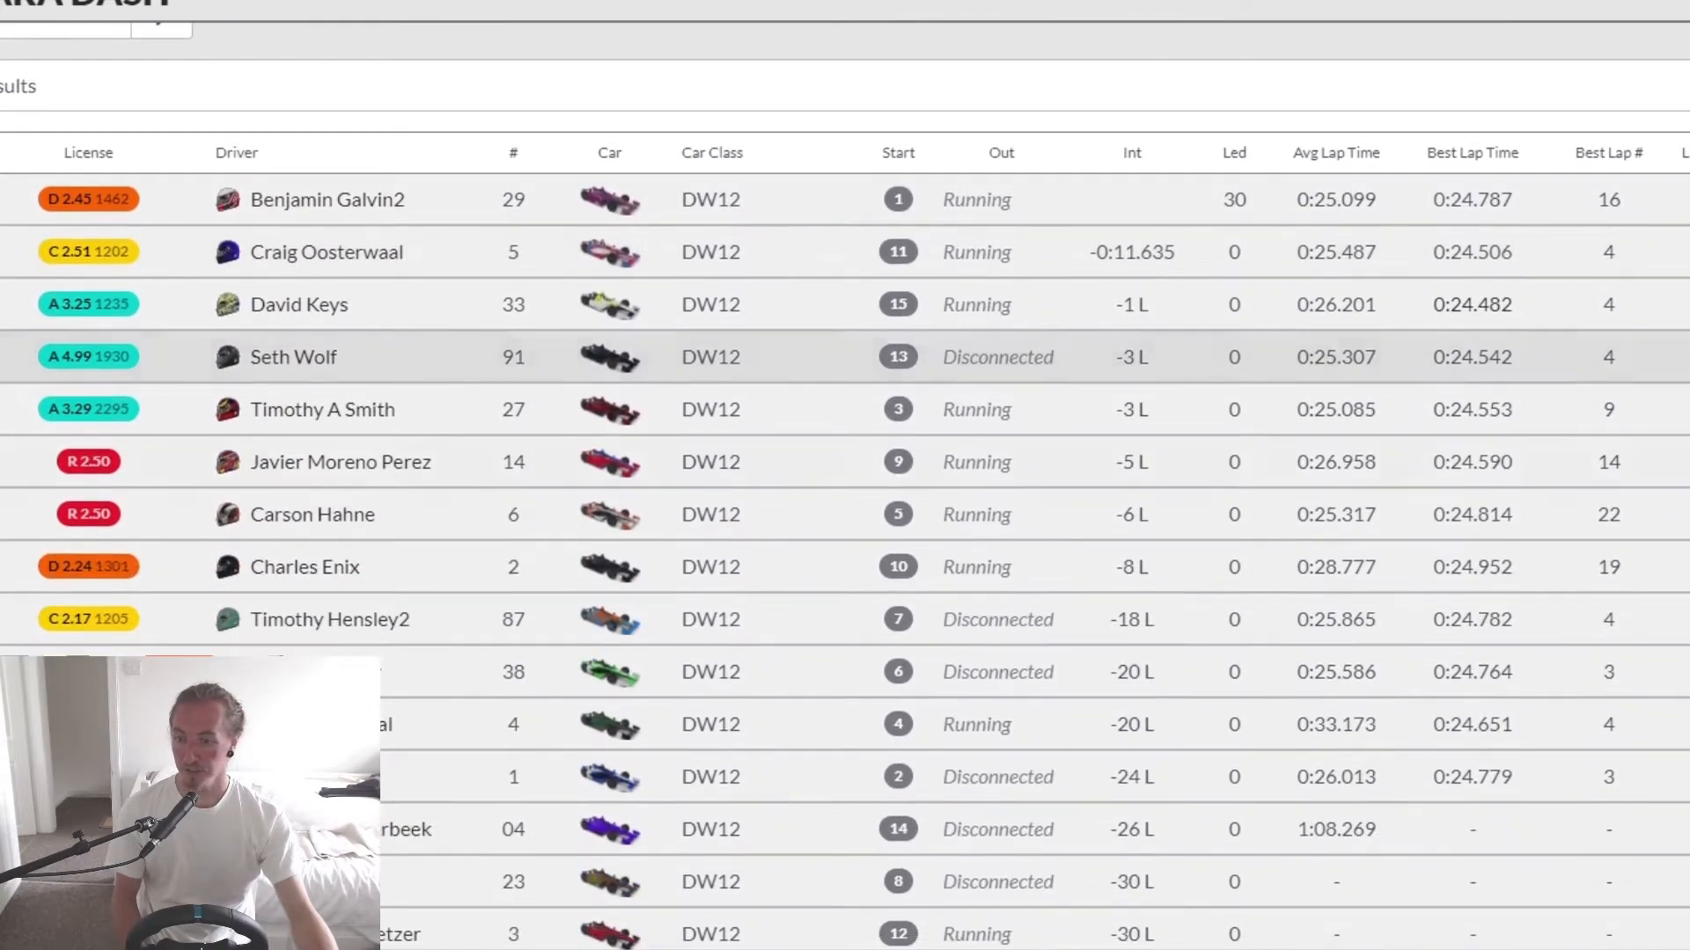
pyautogui.scroll(3)
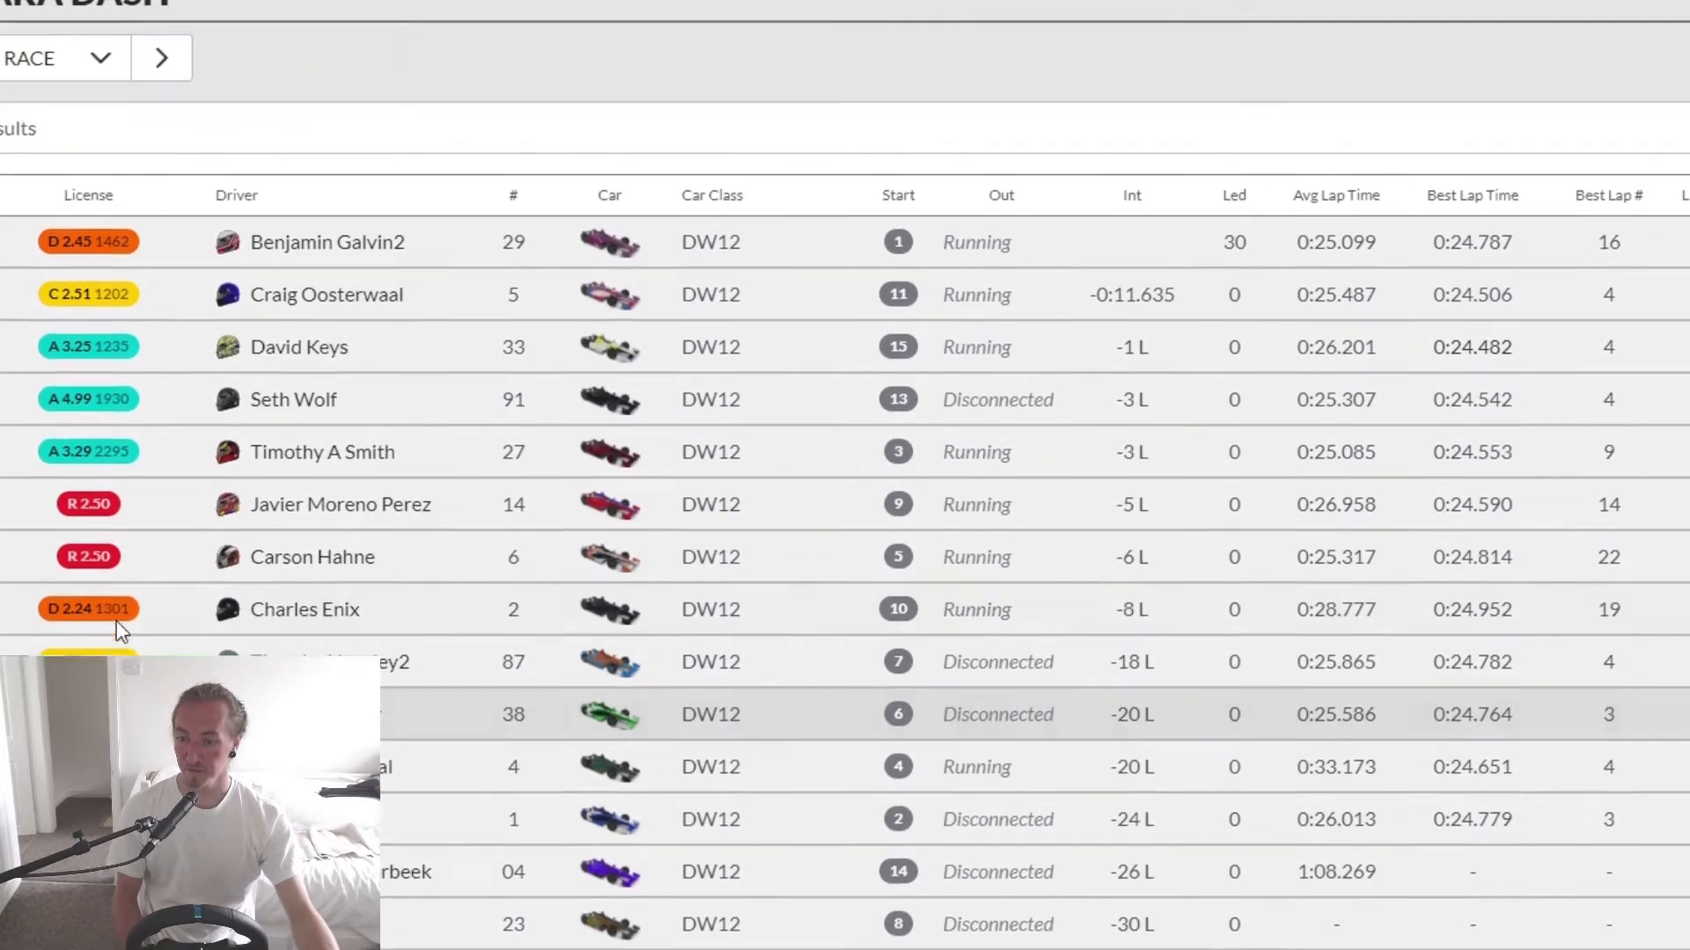
pyautogui.scroll(3)
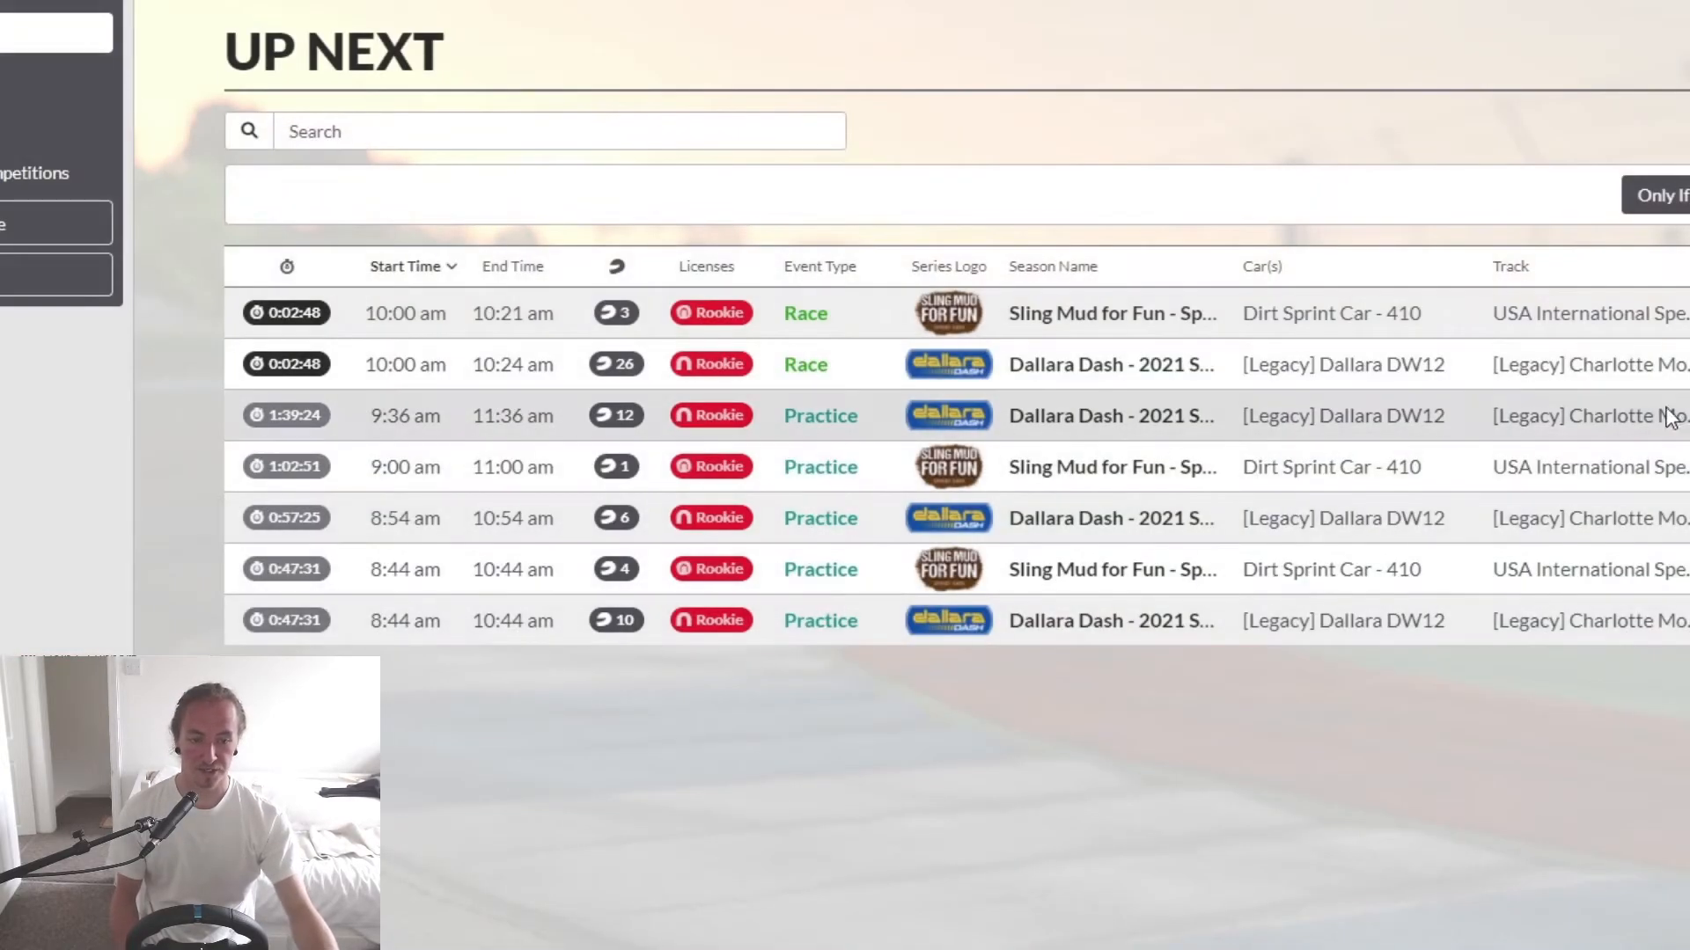
# - Reopen the Dallara Dash race and browse another split's results for licence class and iRating
pyautogui.click(1111, 364)
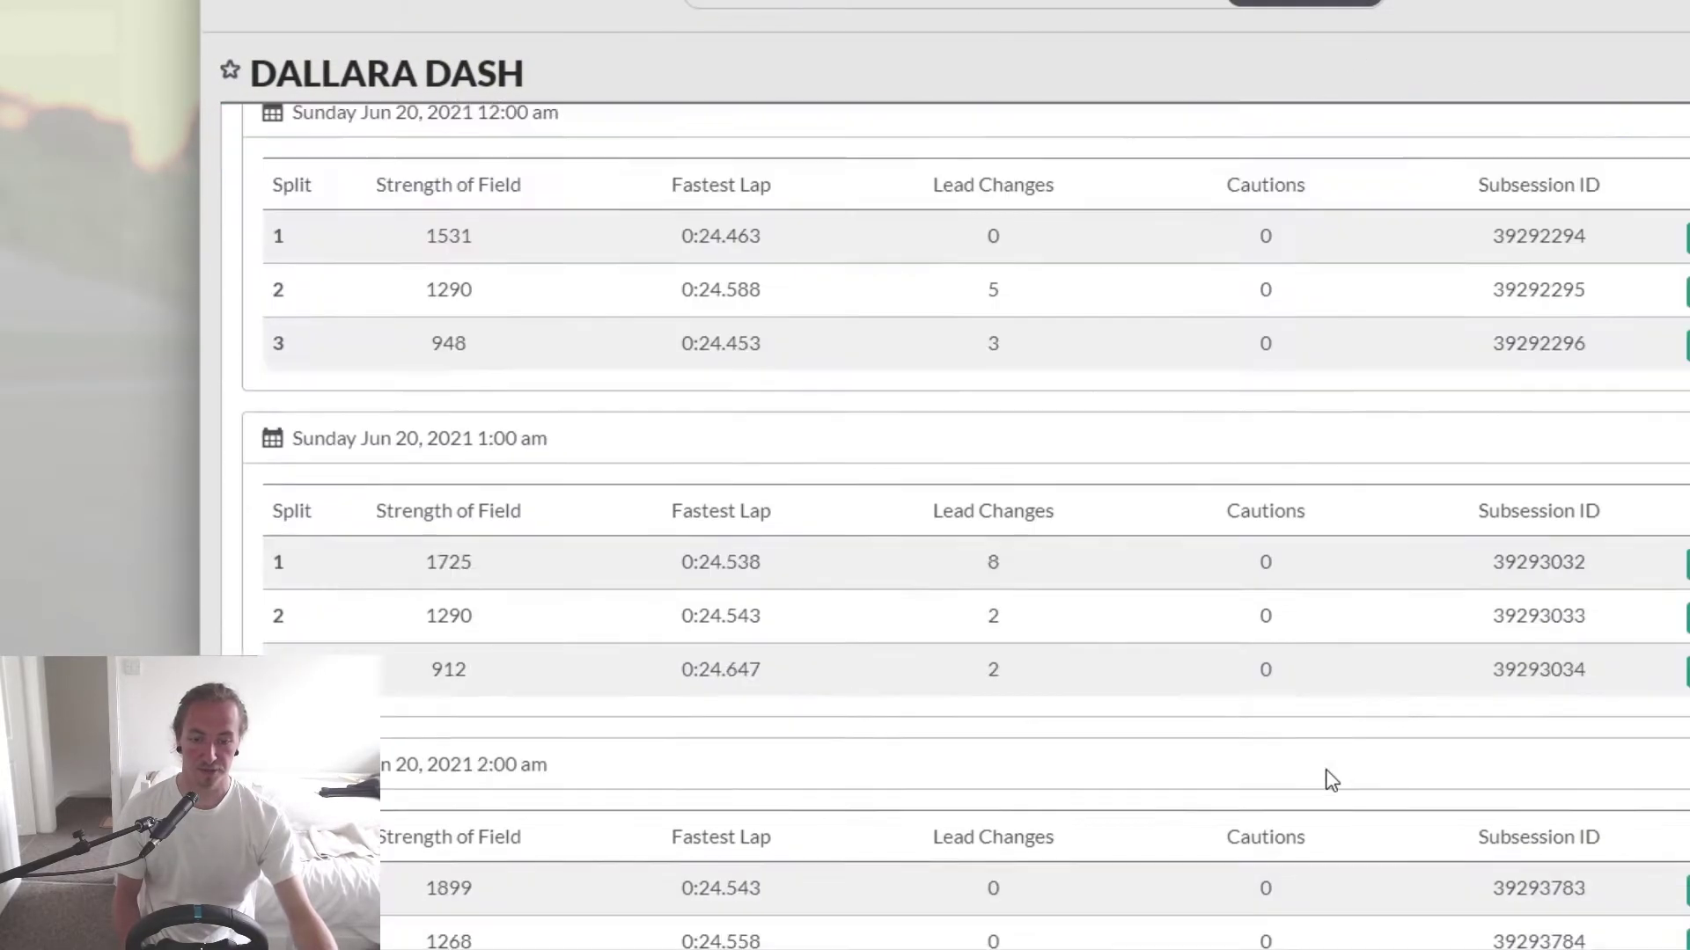
pyautogui.scroll(-3)
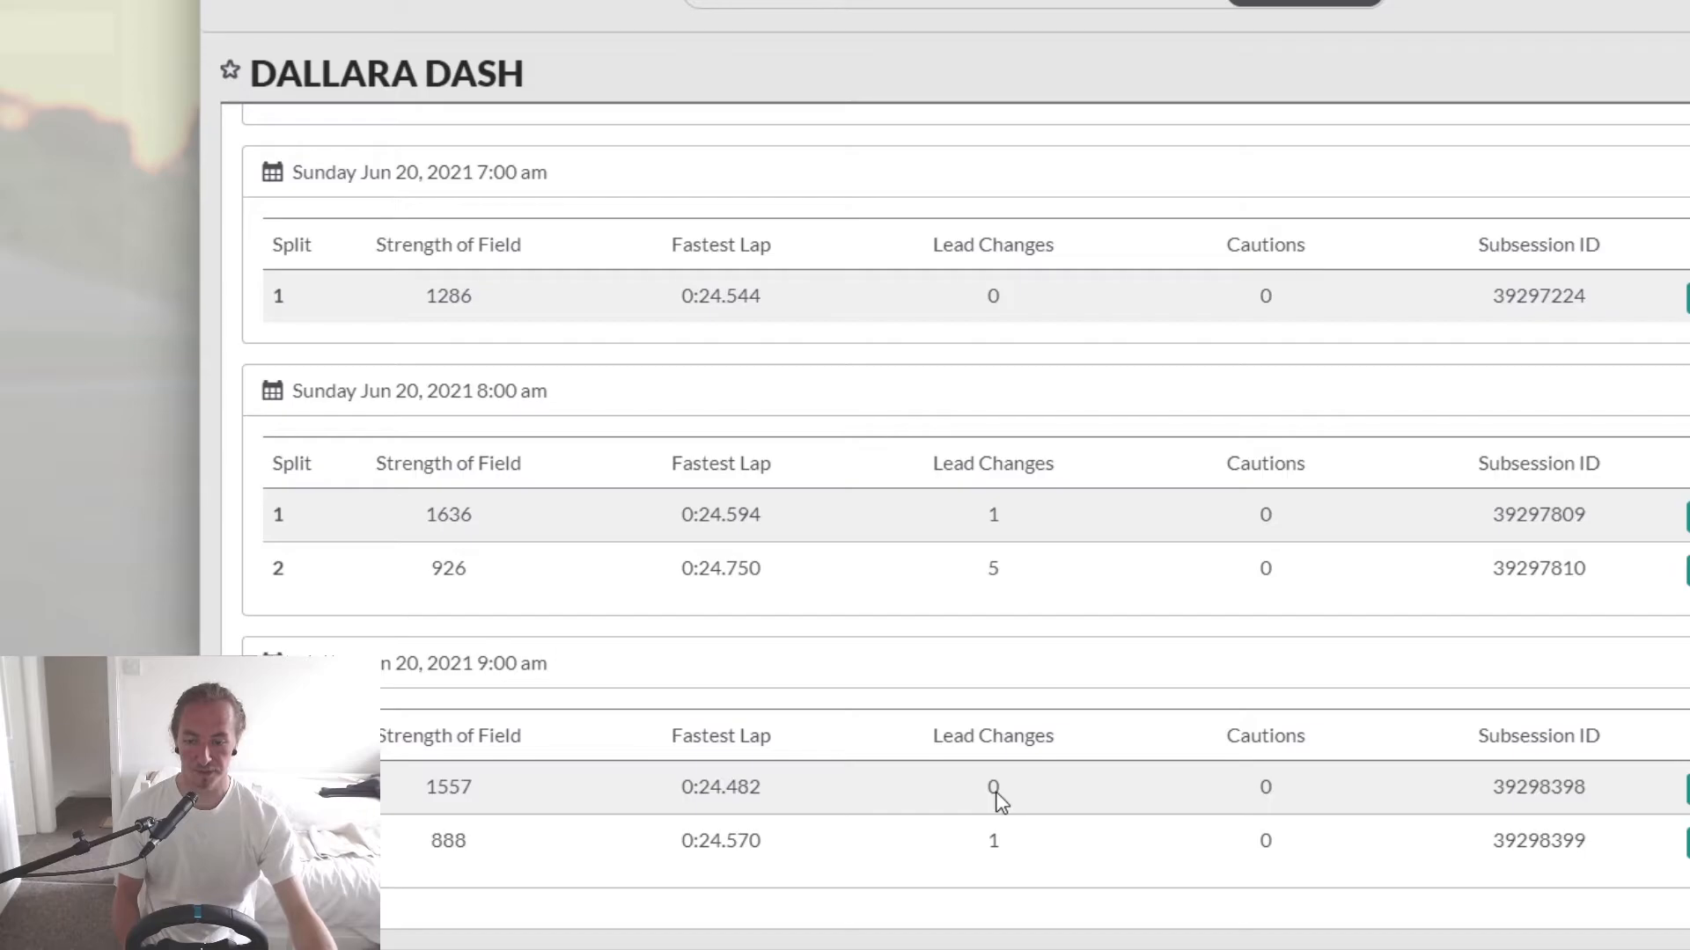
pyautogui.scroll(3)
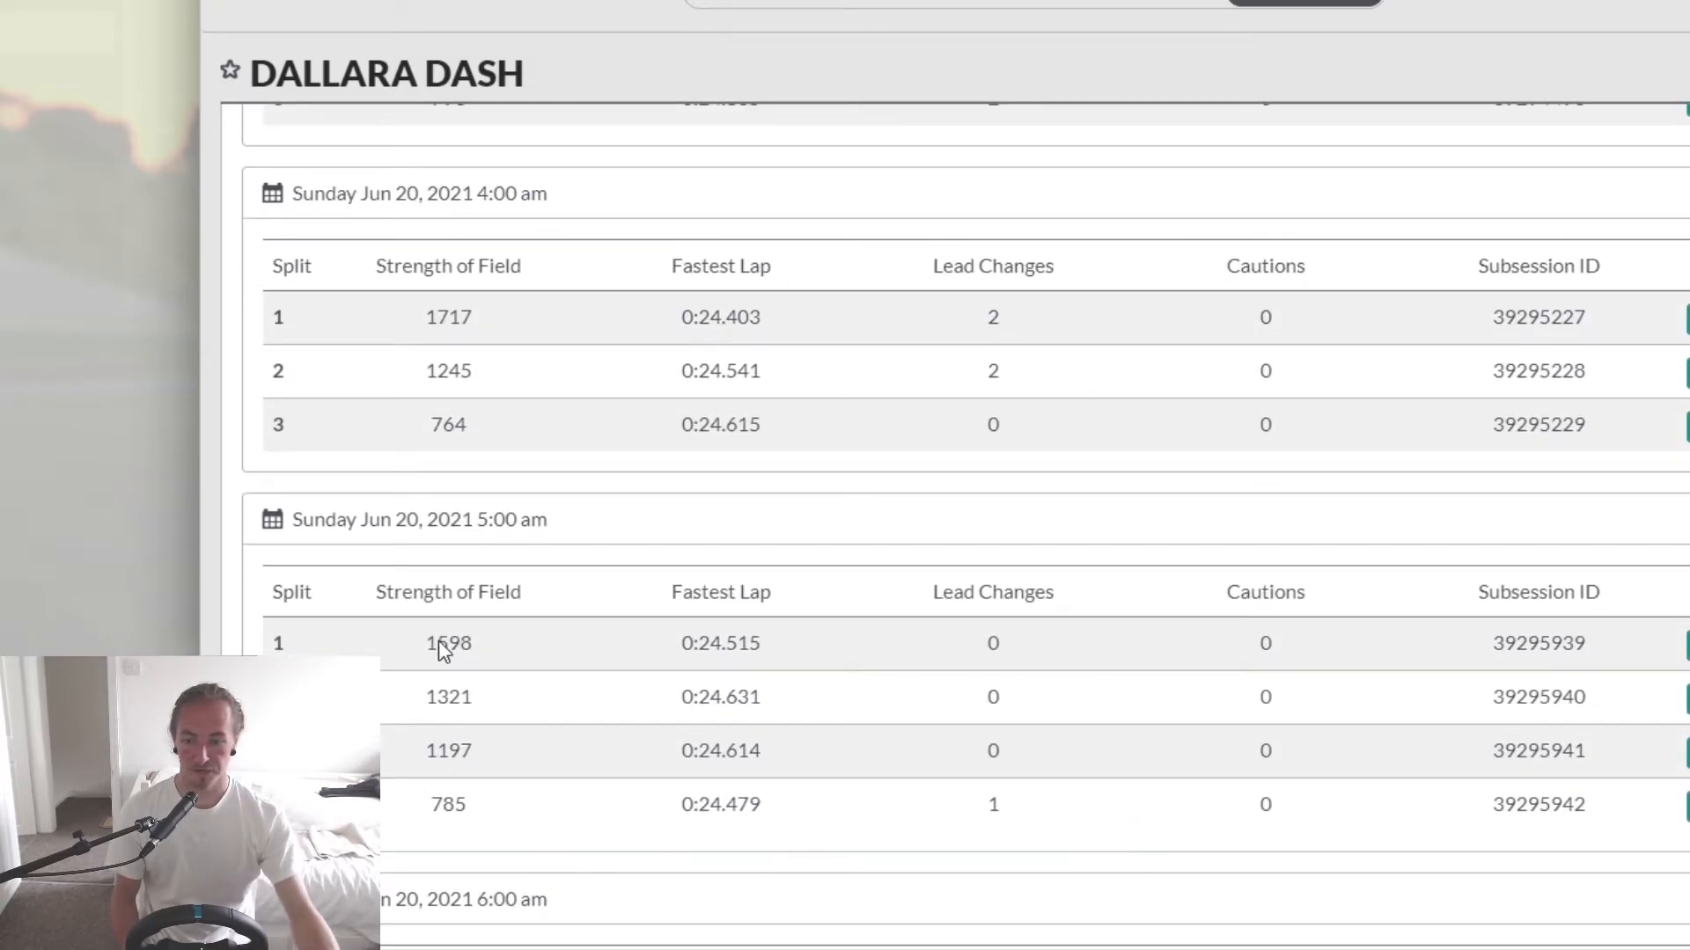
pyautogui.moveTo(452, 651)
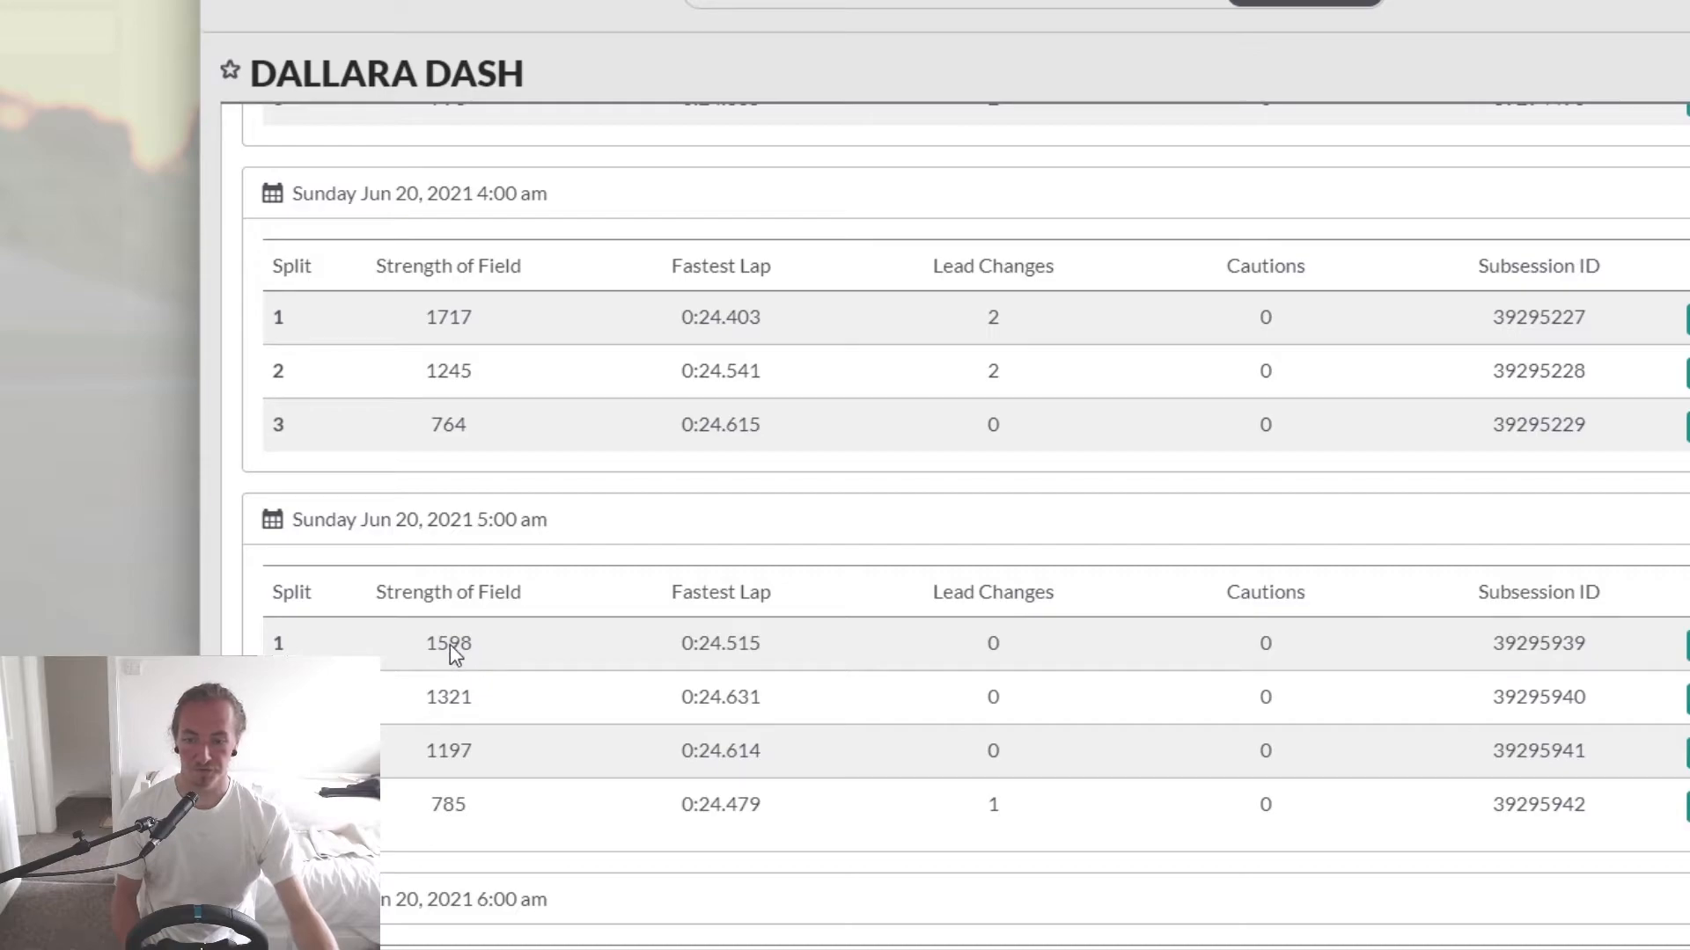
pyautogui.moveTo(491, 643)
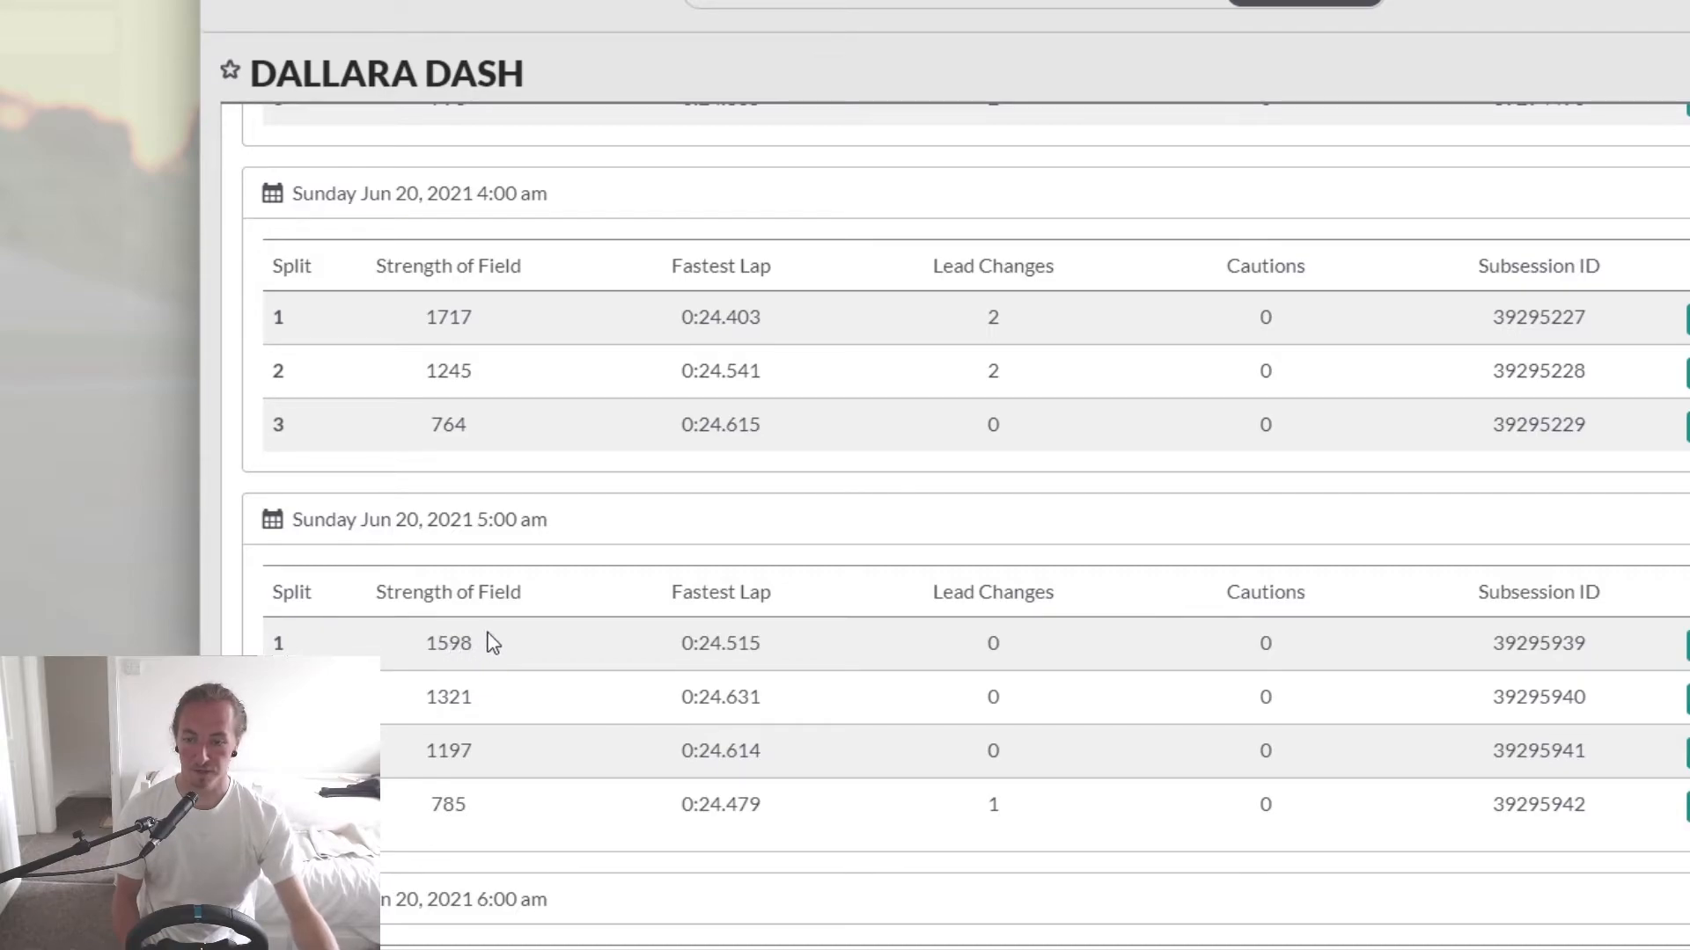
pyautogui.scroll(3)
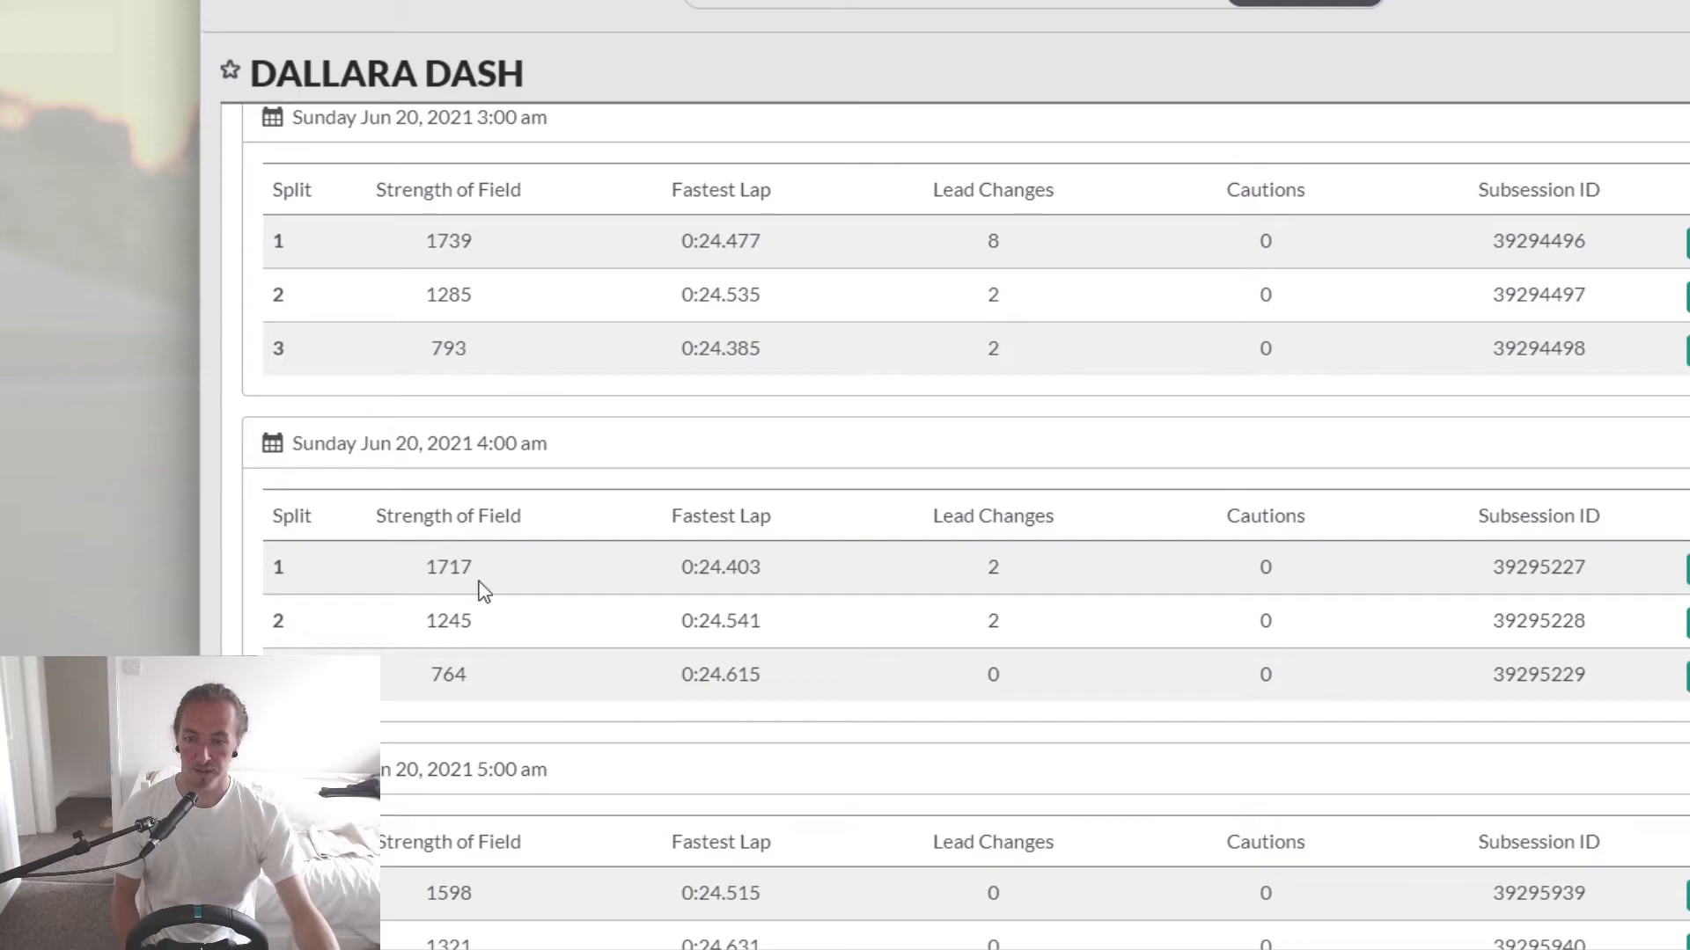
pyautogui.moveTo(440, 574)
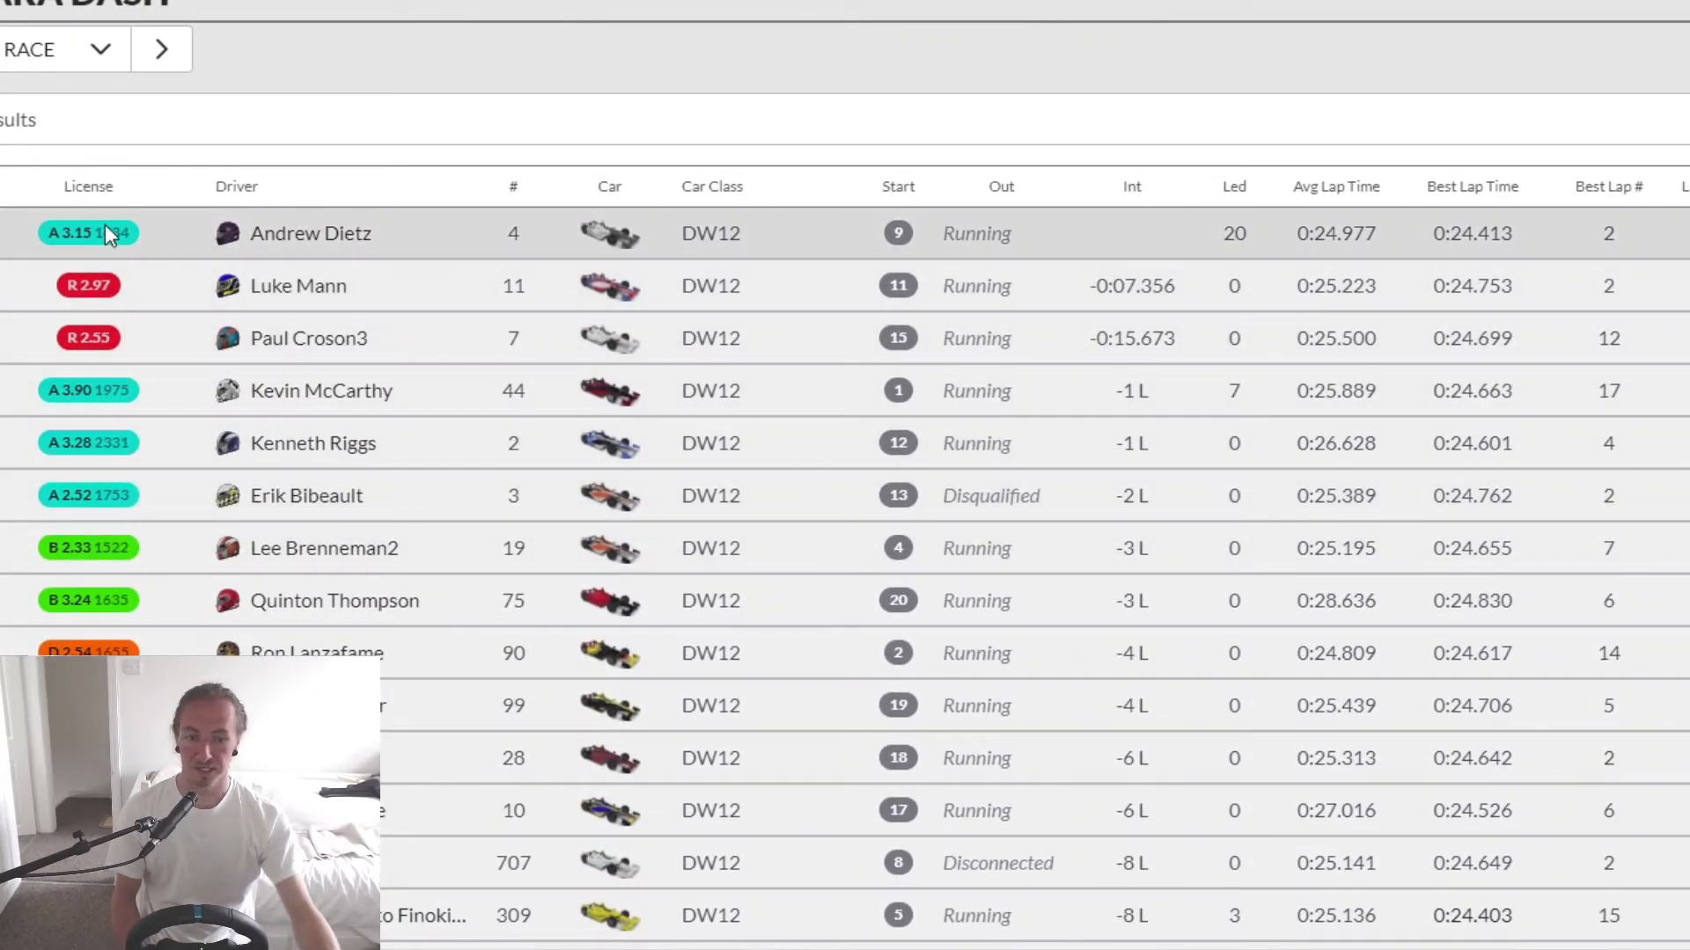
# - Return from the split results to the Dallara Dash Season Results overview
pyautogui.scroll(-3)
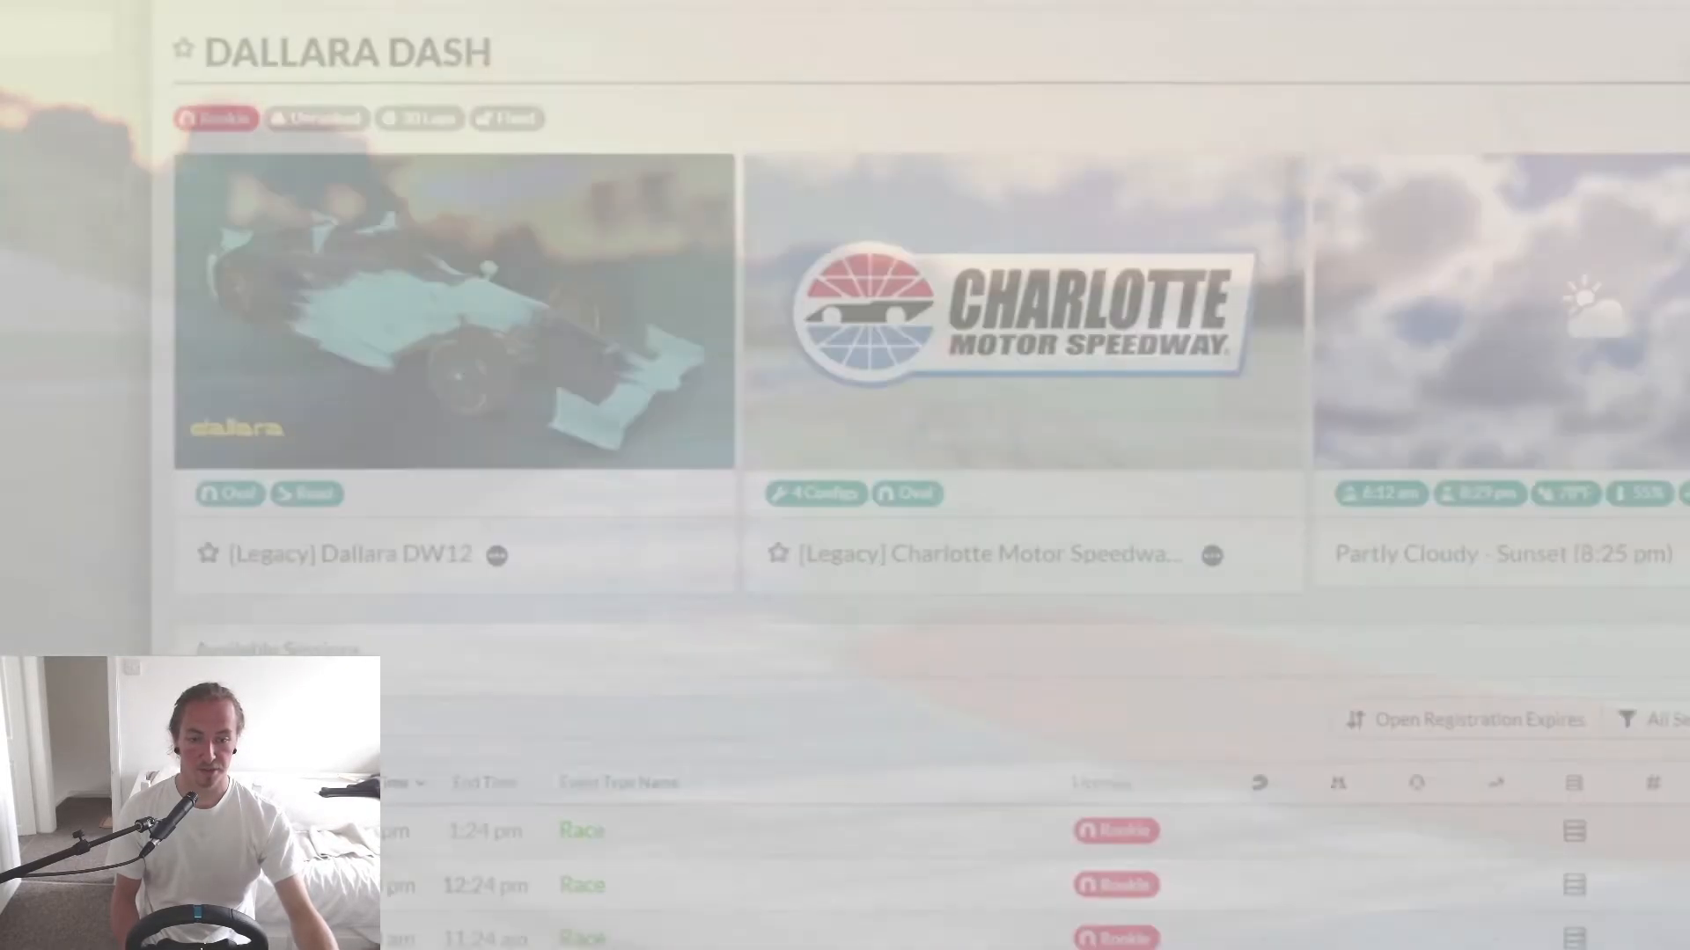
pyautogui.click(1232, 30)
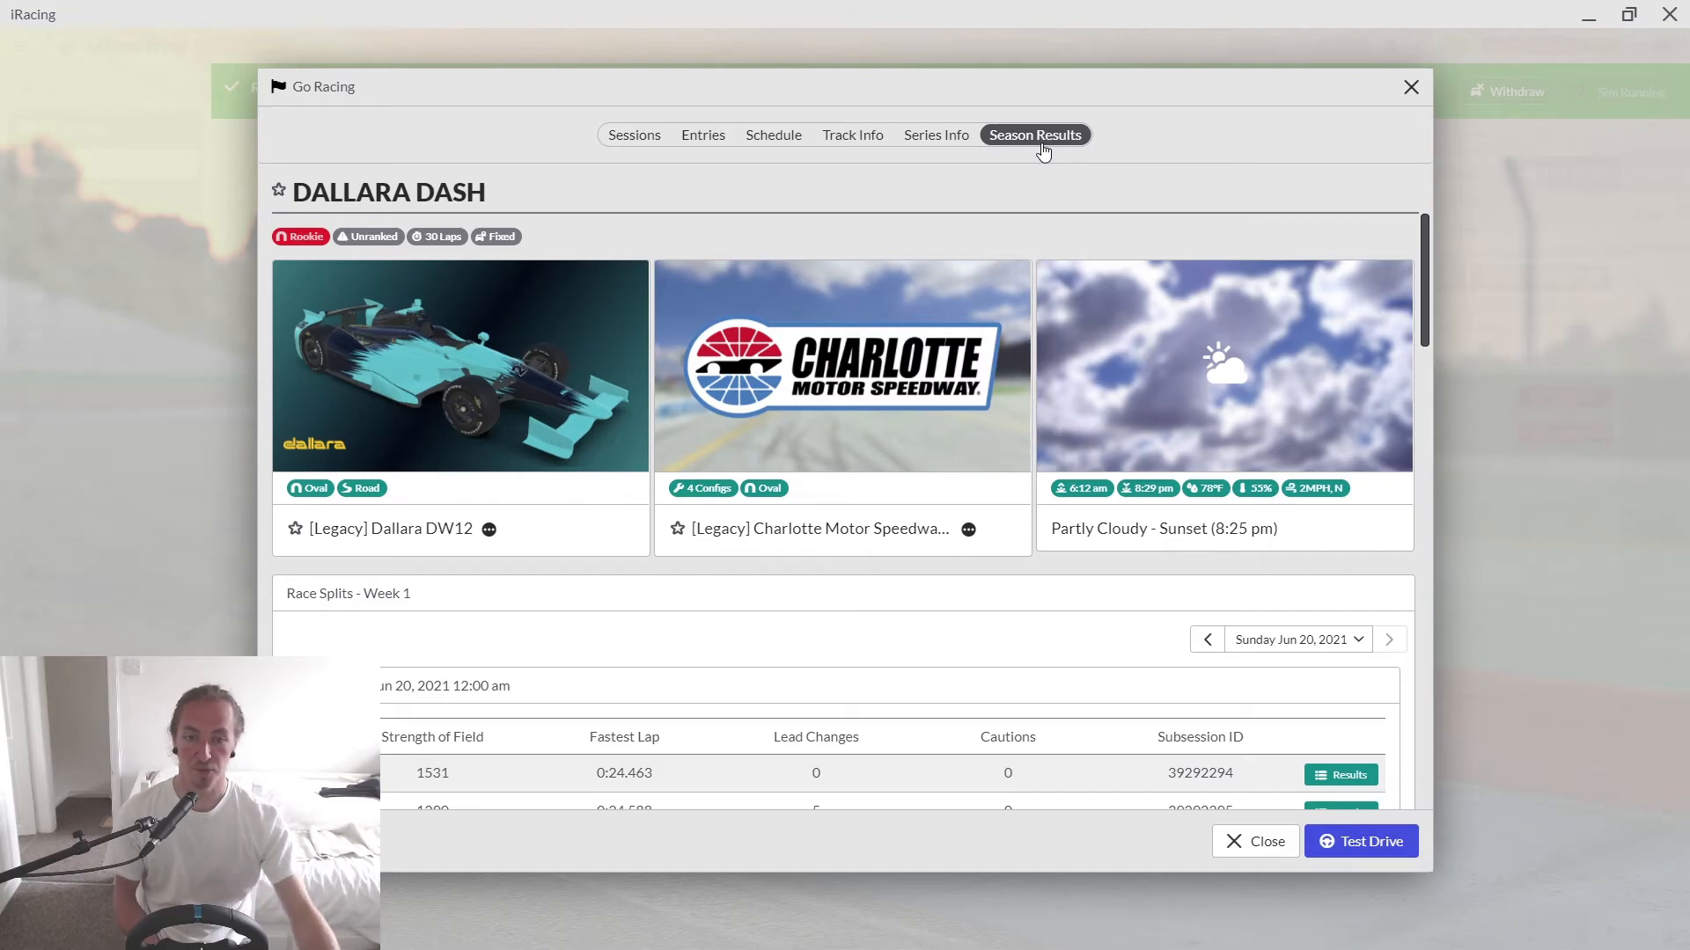
pyautogui.moveTo(1024, 169)
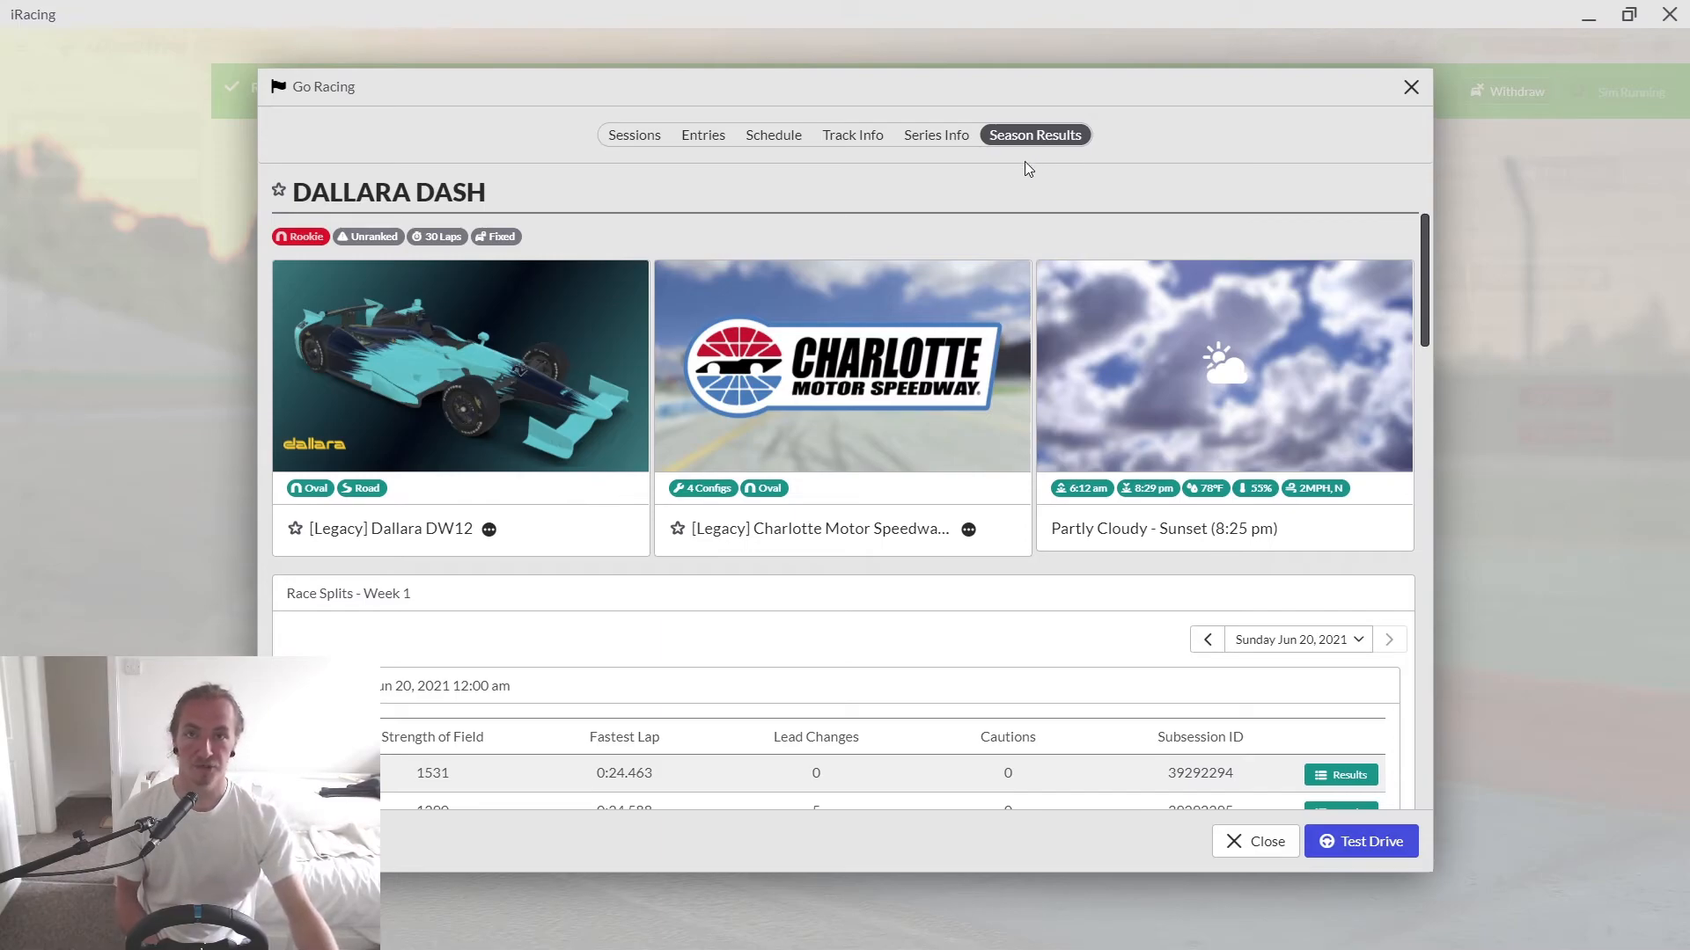
pyautogui.moveTo(1243, 136)
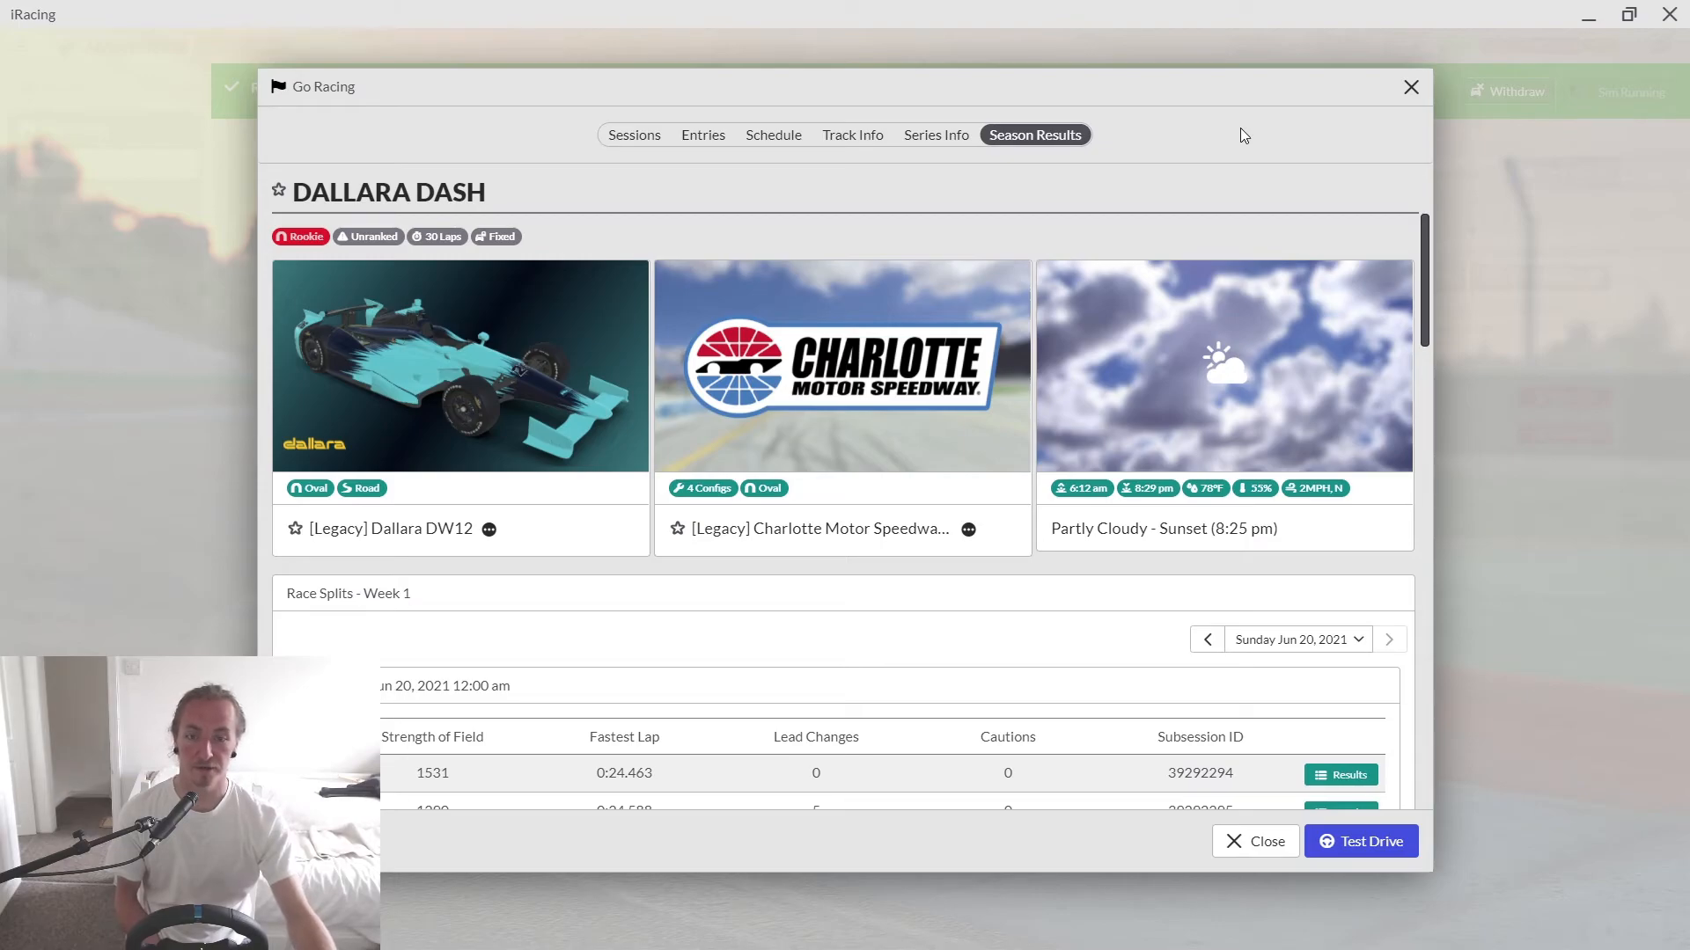
pyautogui.moveTo(1410, 88)
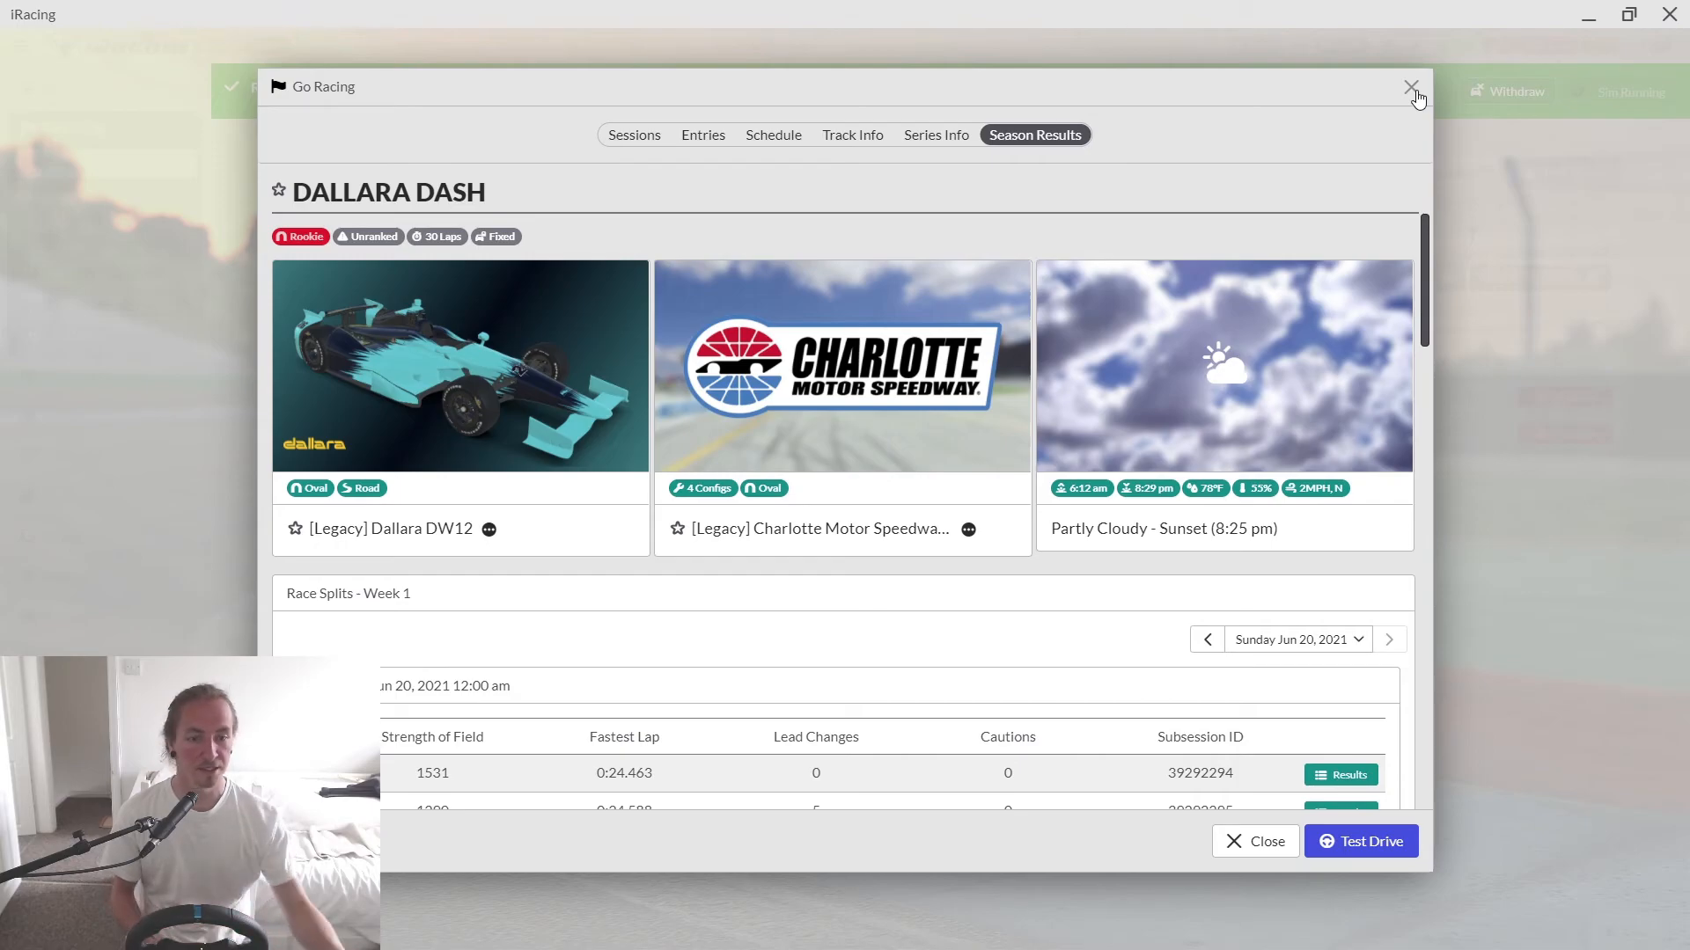
pyautogui.moveTo(1272, 453)
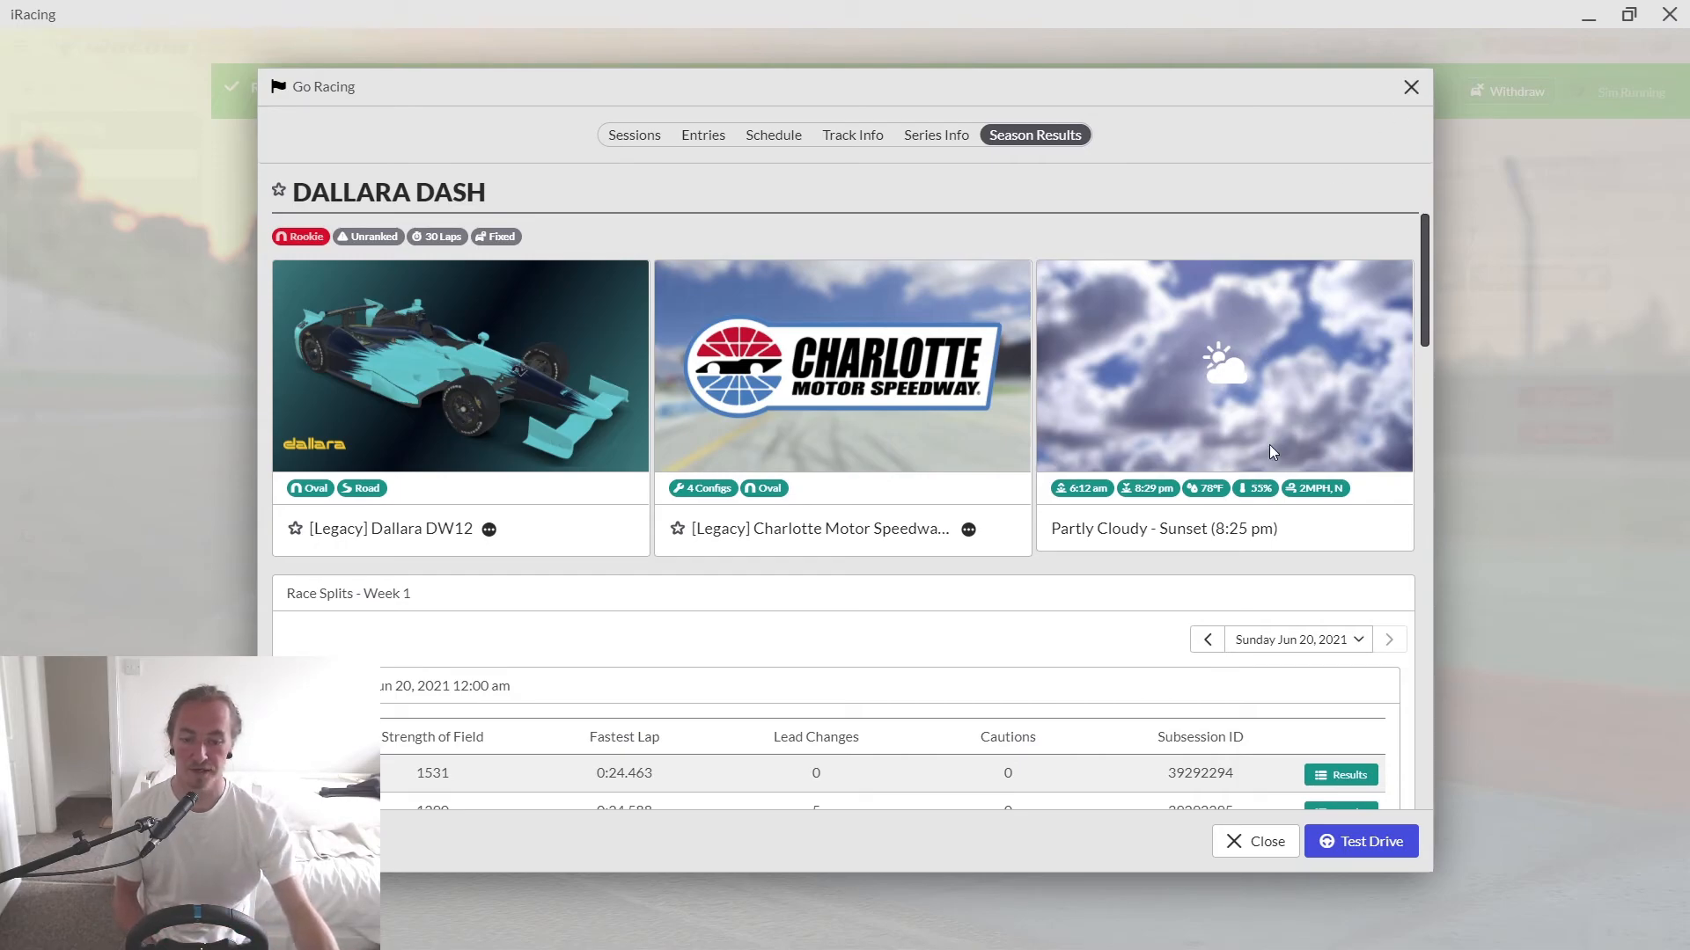